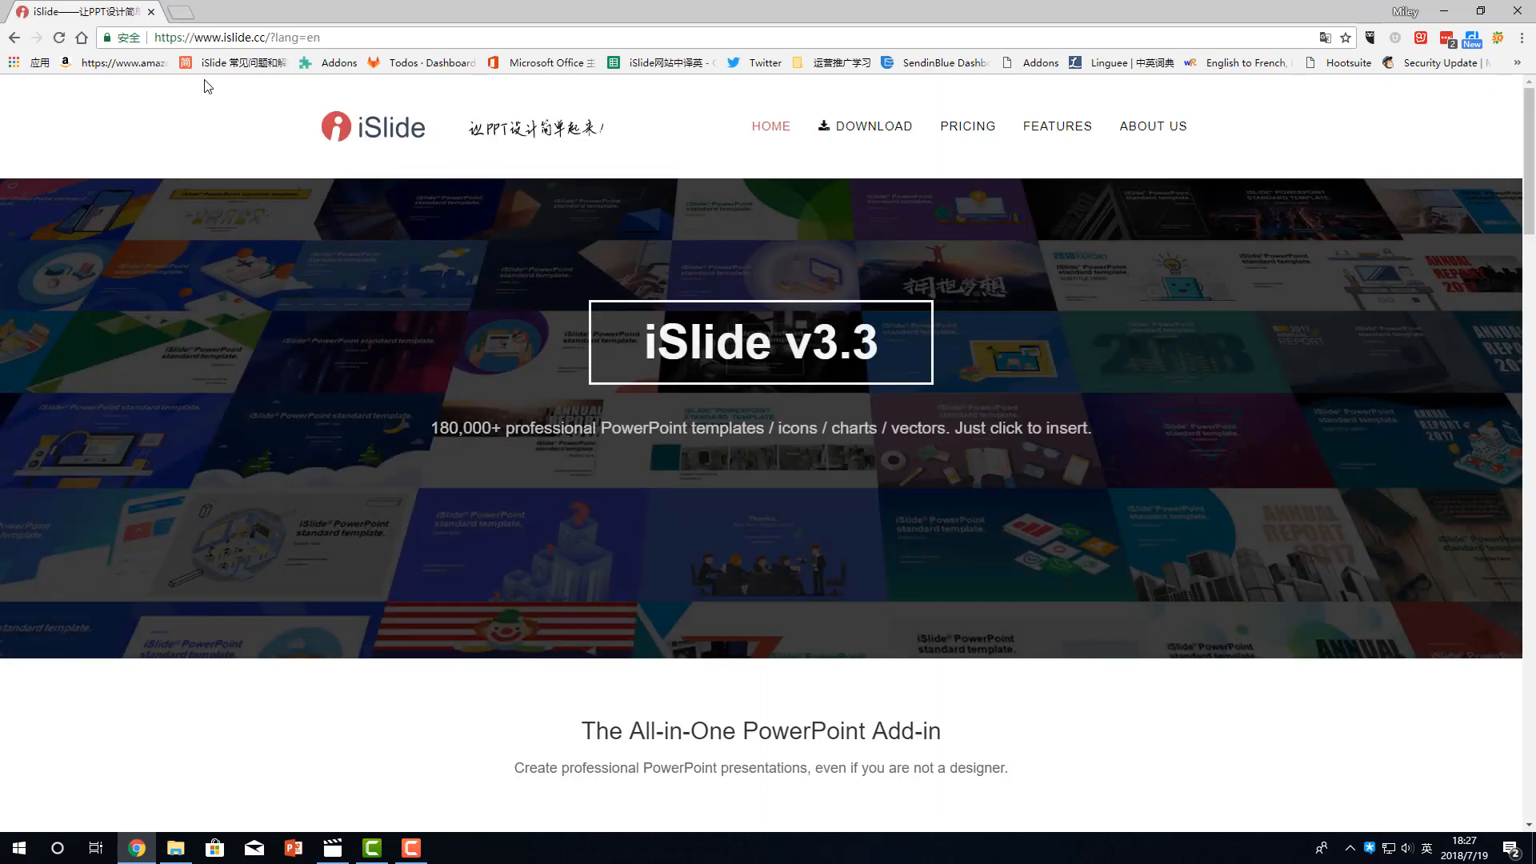
mouse_move(873, 125)
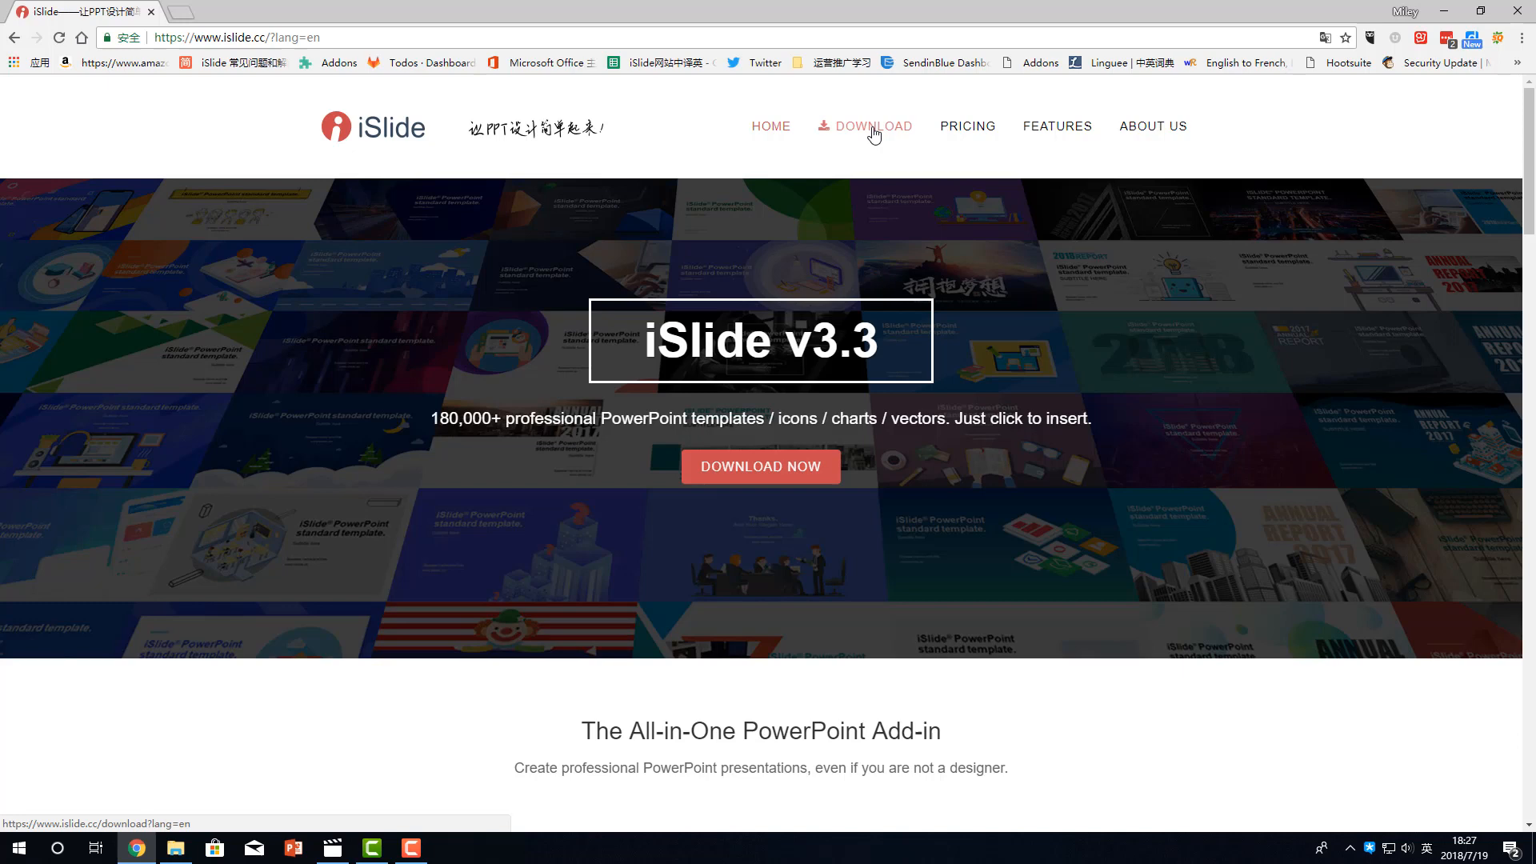
Step: Go to the DOWNLOAD page from the iSlide site's top navigation
left_click(872, 125)
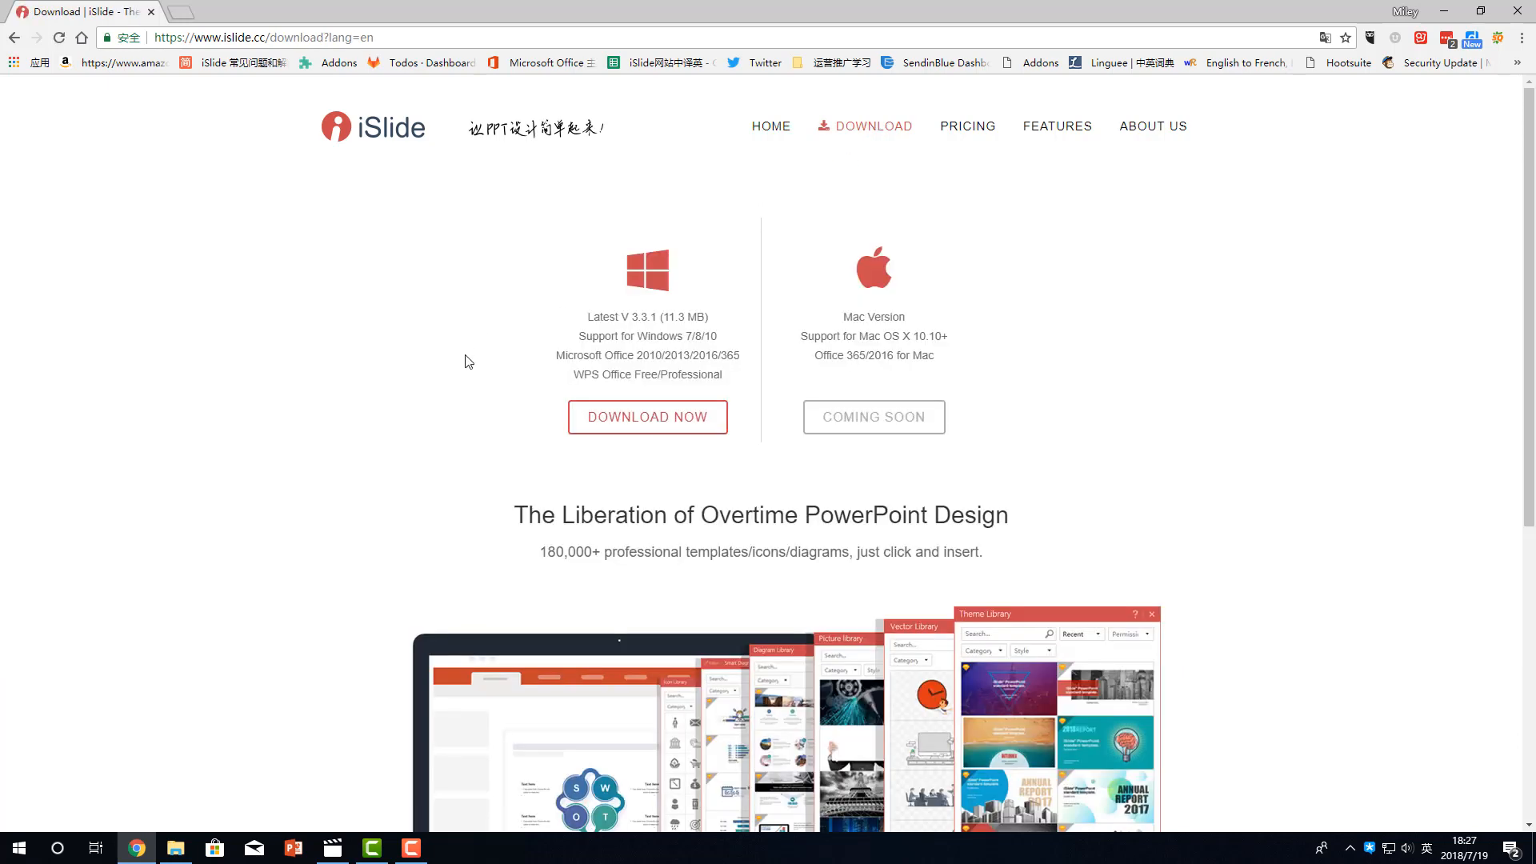
mouse_move(662, 512)
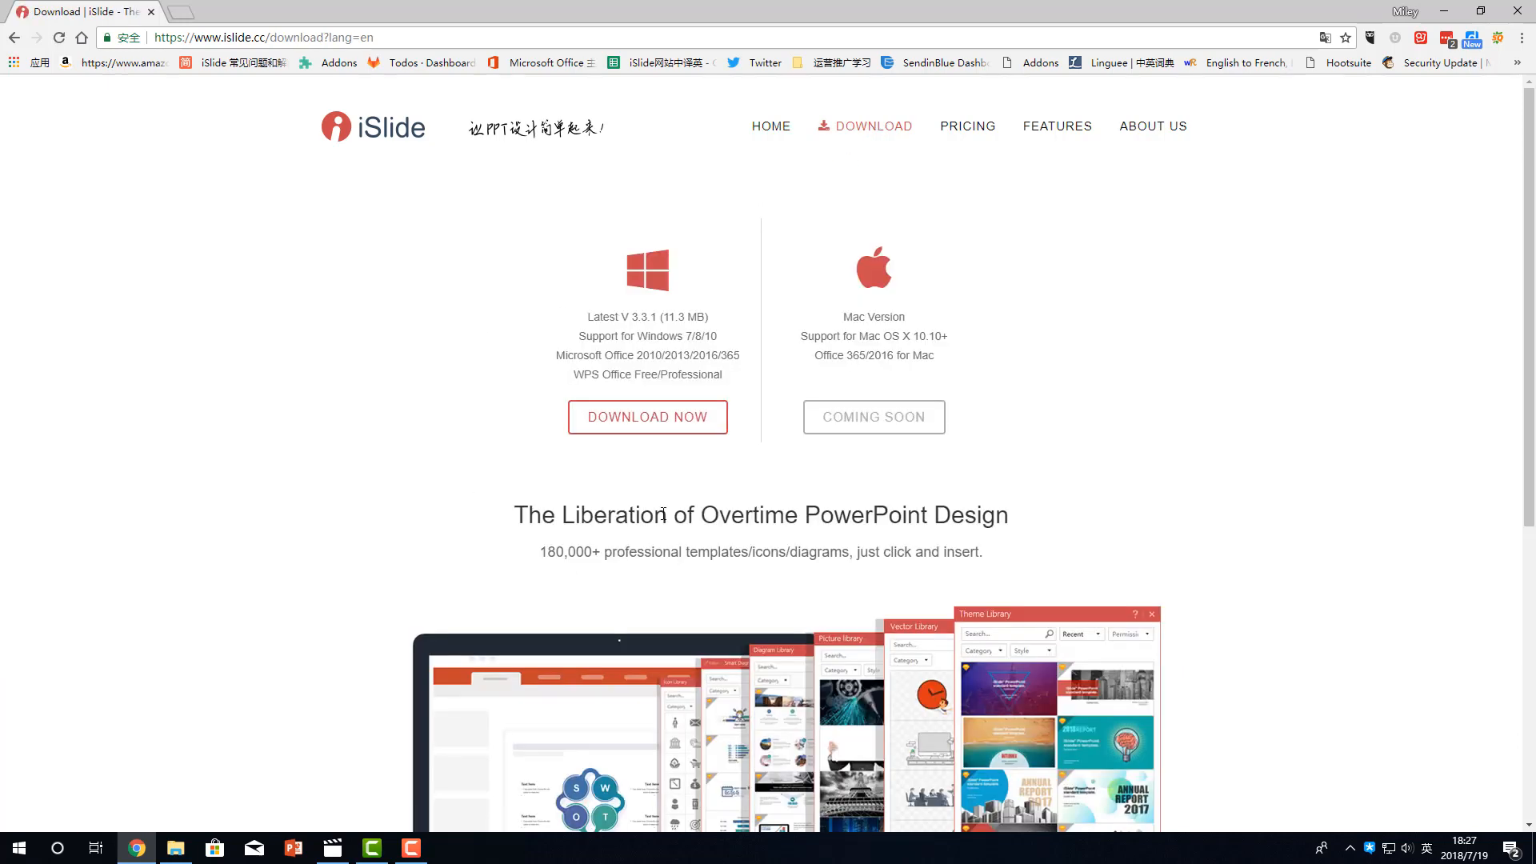
mouse_move(713, 489)
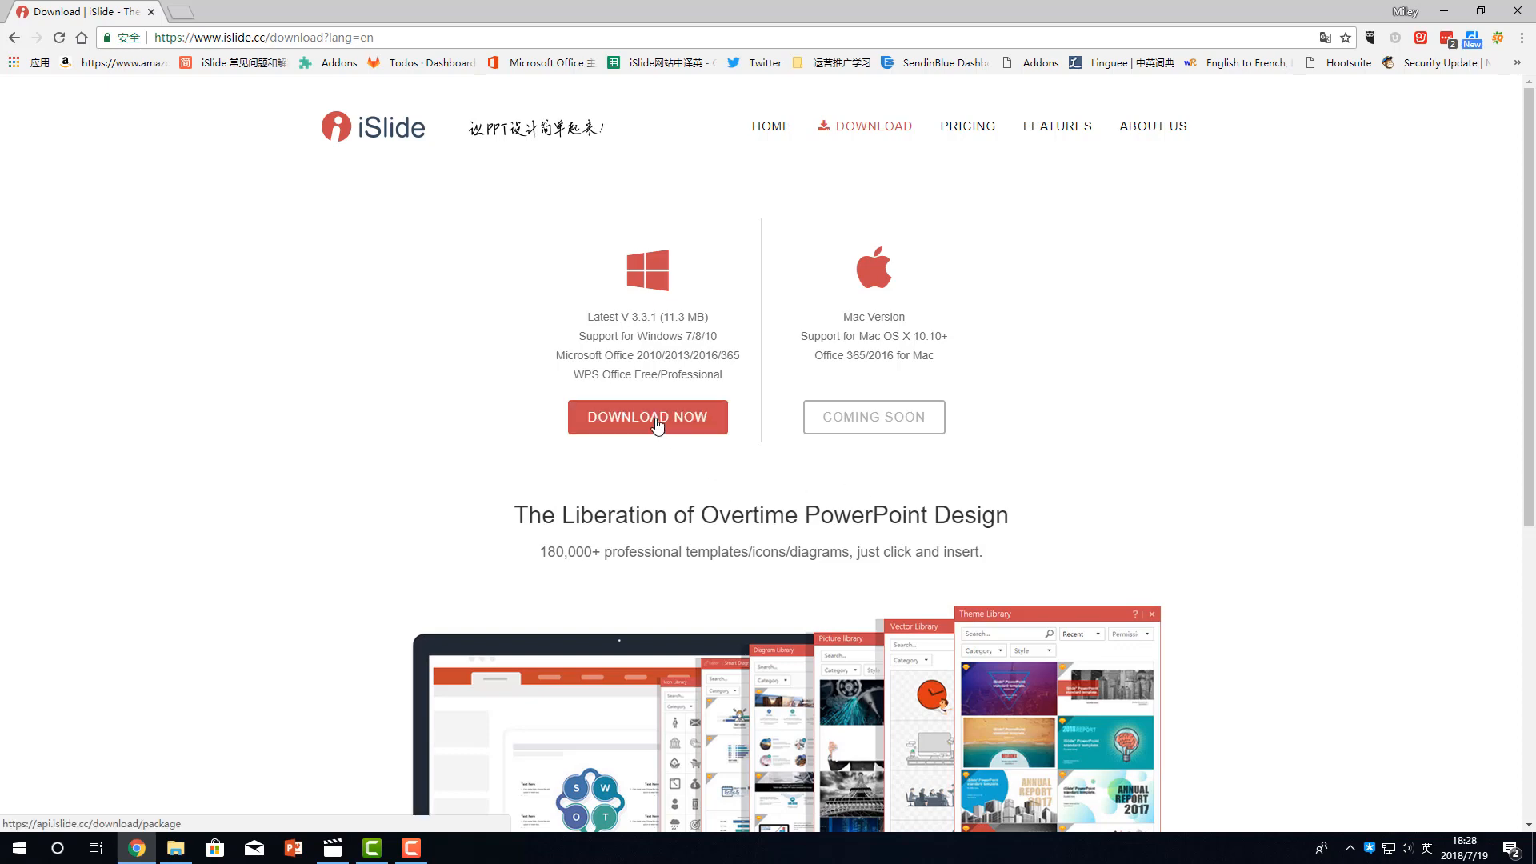
Step: Download the Windows installer iSlide-3.3.1.exe and save it to the Download folder
left_click(646, 415)
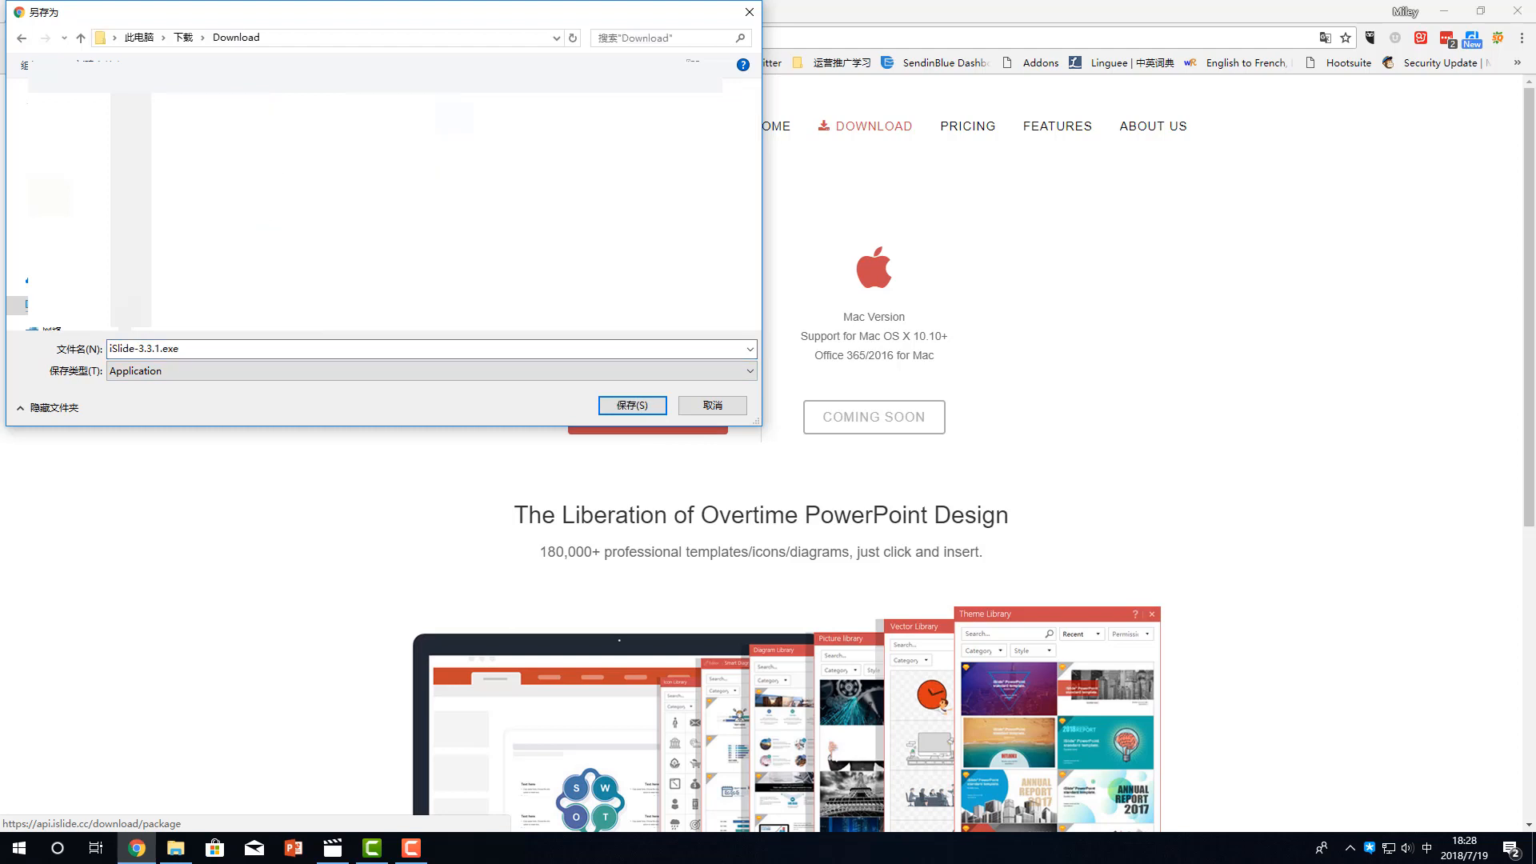
left_click(632, 405)
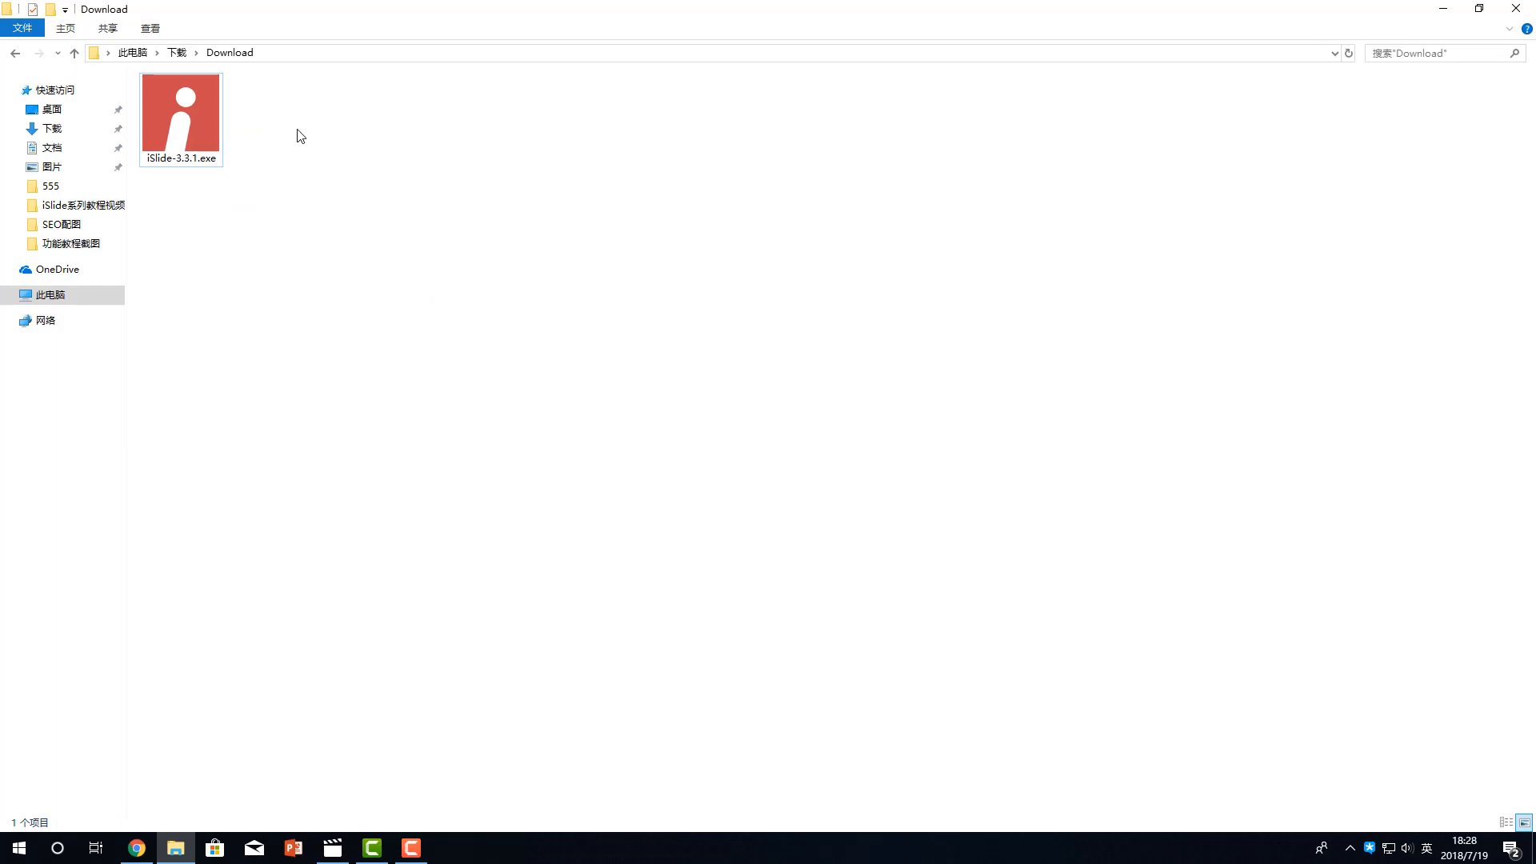
mouse_move(181, 120)
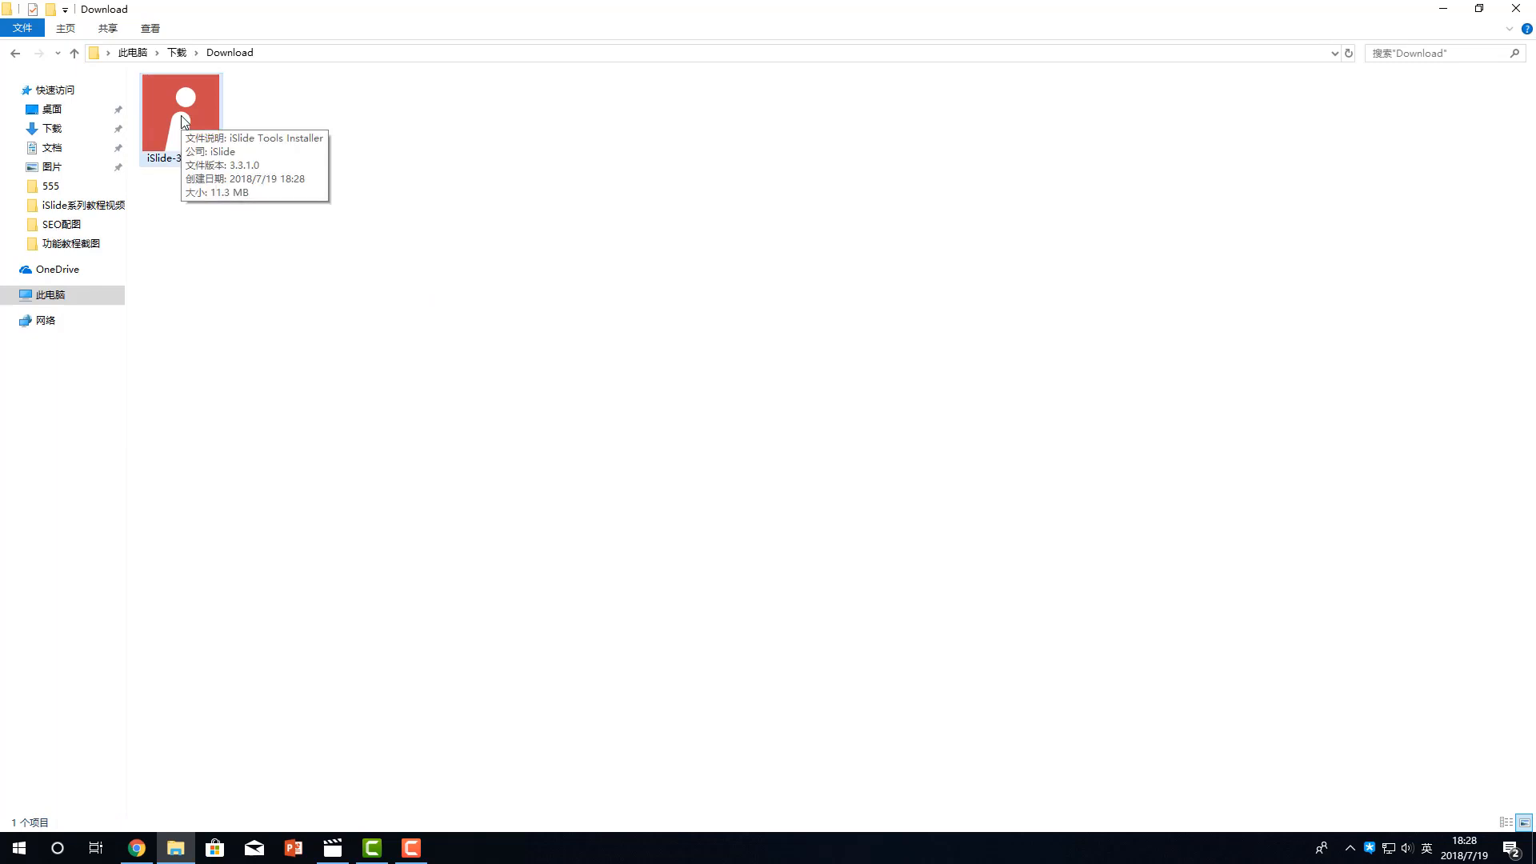
Step: Run iSlide-3.3.1.exe as administrator to launch the iSlide Tools setup wizard
right_click(181, 102)
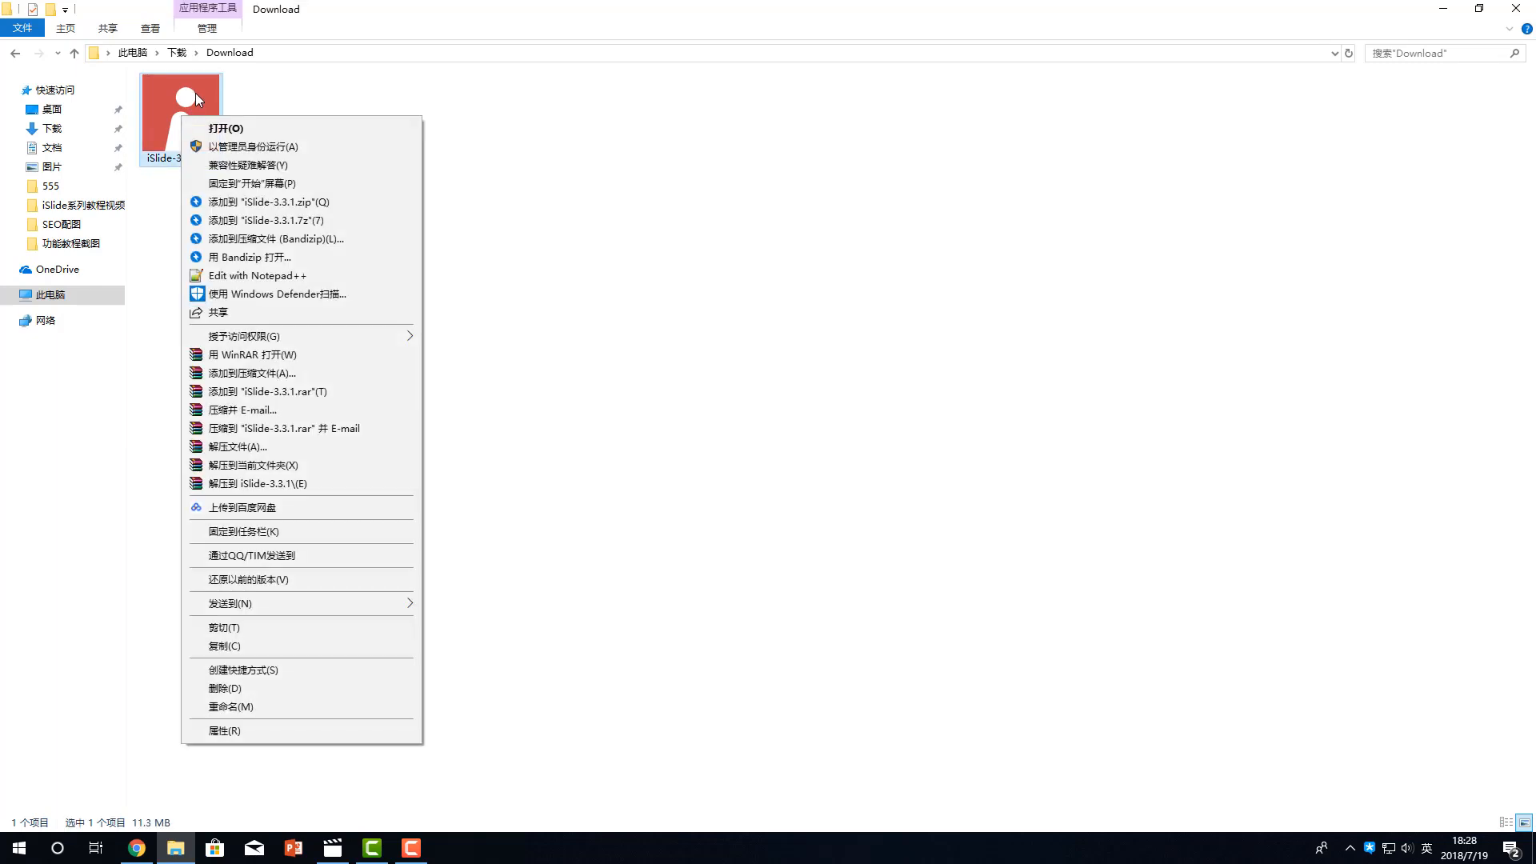
mouse_move(249, 147)
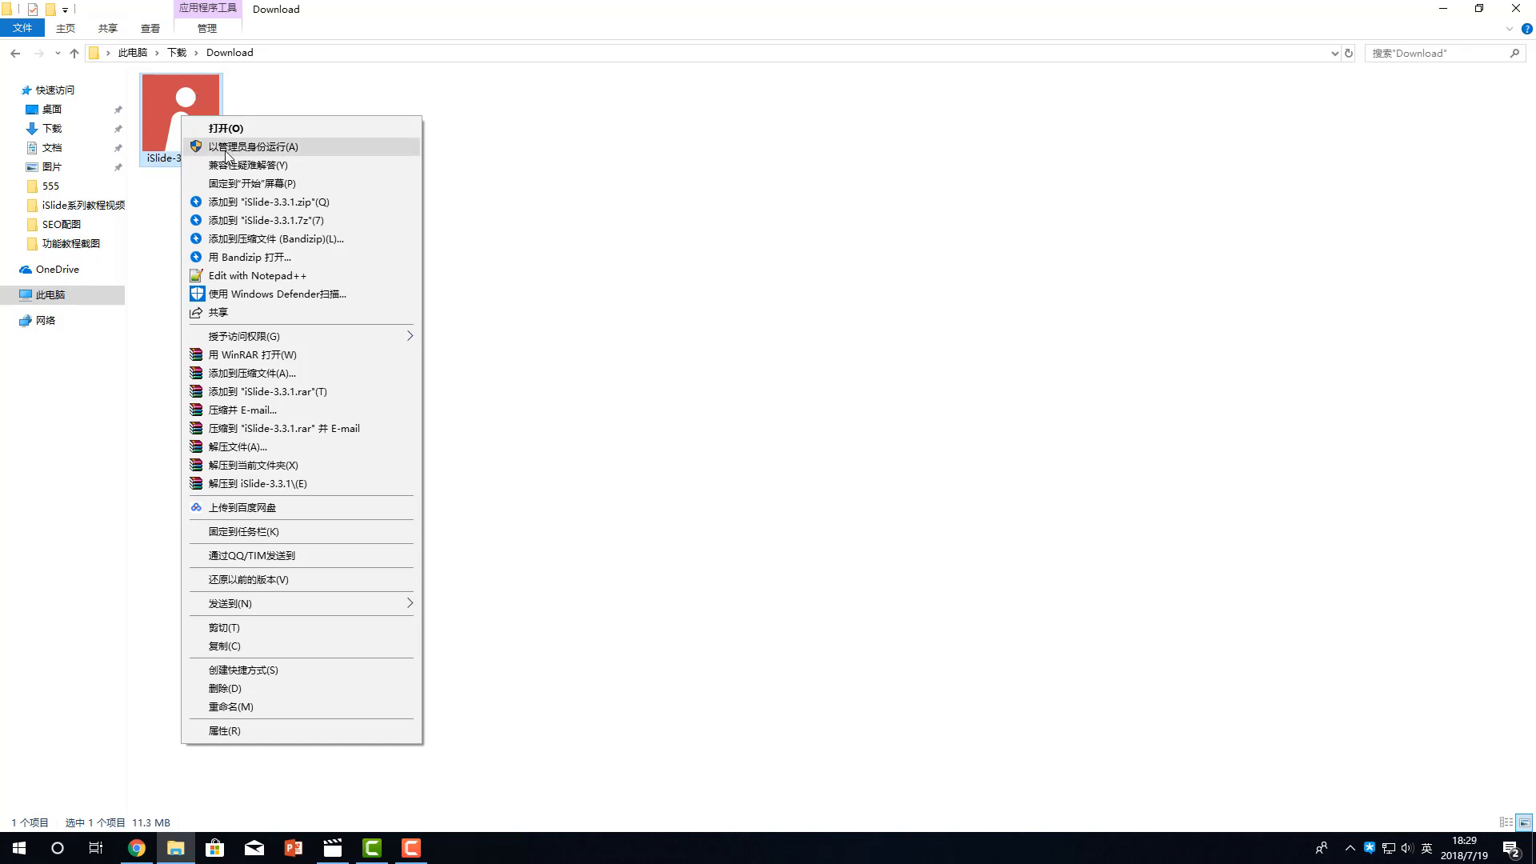
left_click(226, 128)
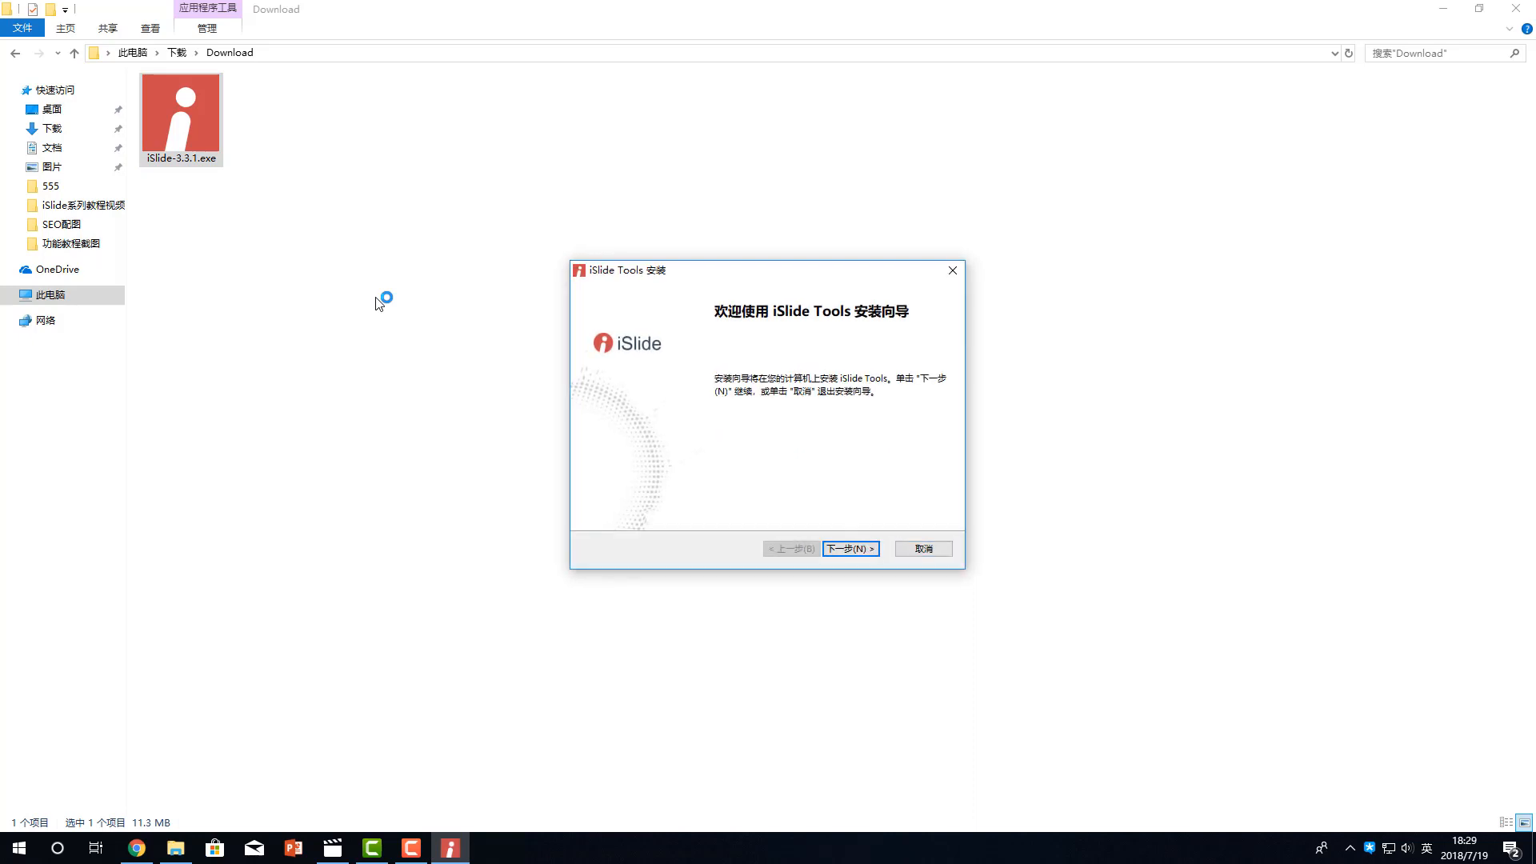
mouse_move(747, 518)
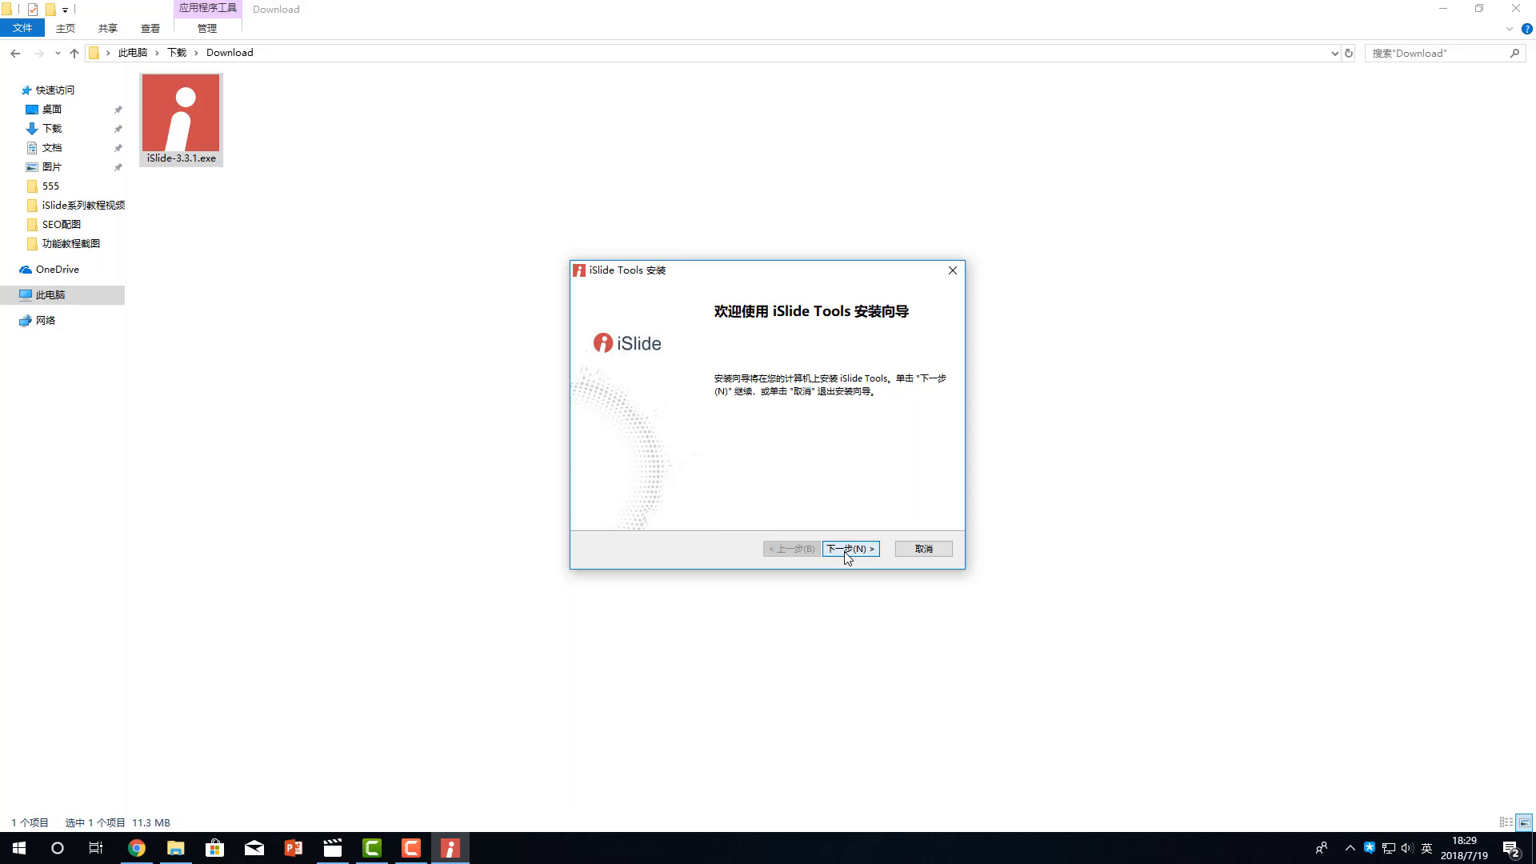
Step: Install iSlide Tools to the default folder through Next, Install and Finish
left_click(848, 547)
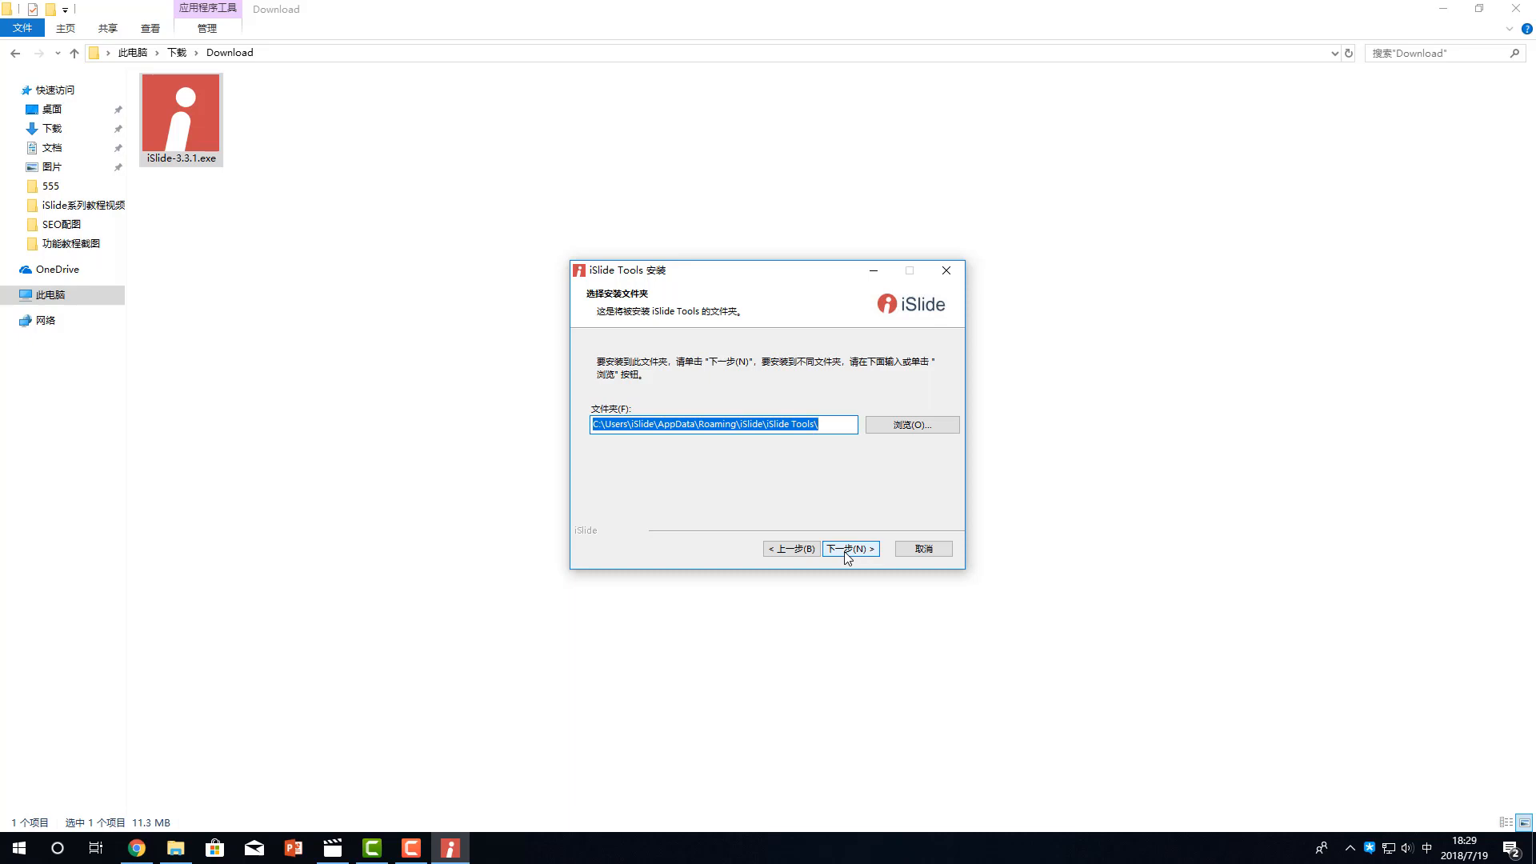
left_click(848, 547)
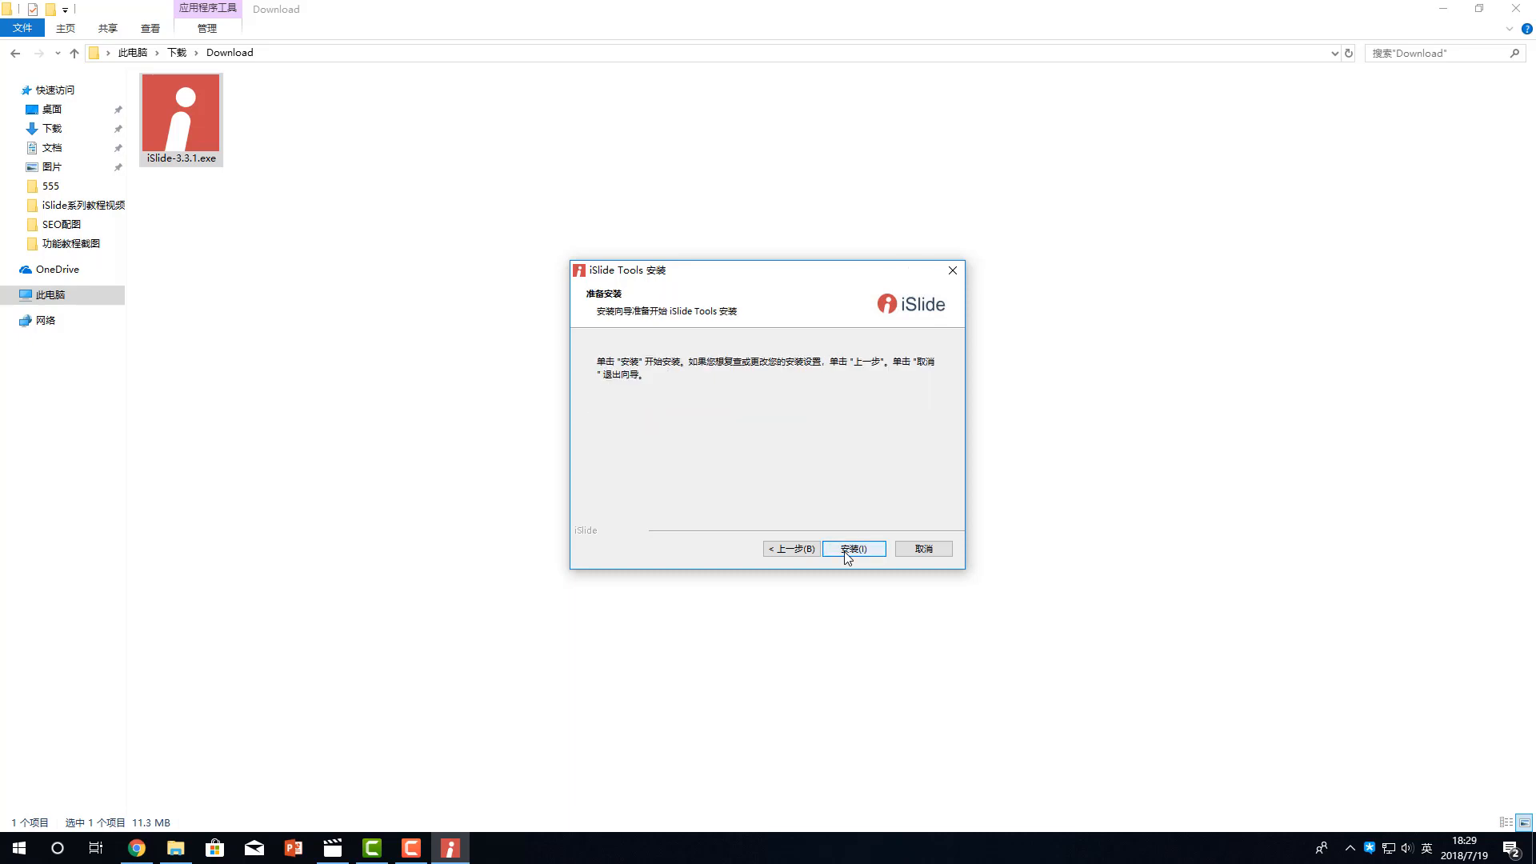
left_click(853, 548)
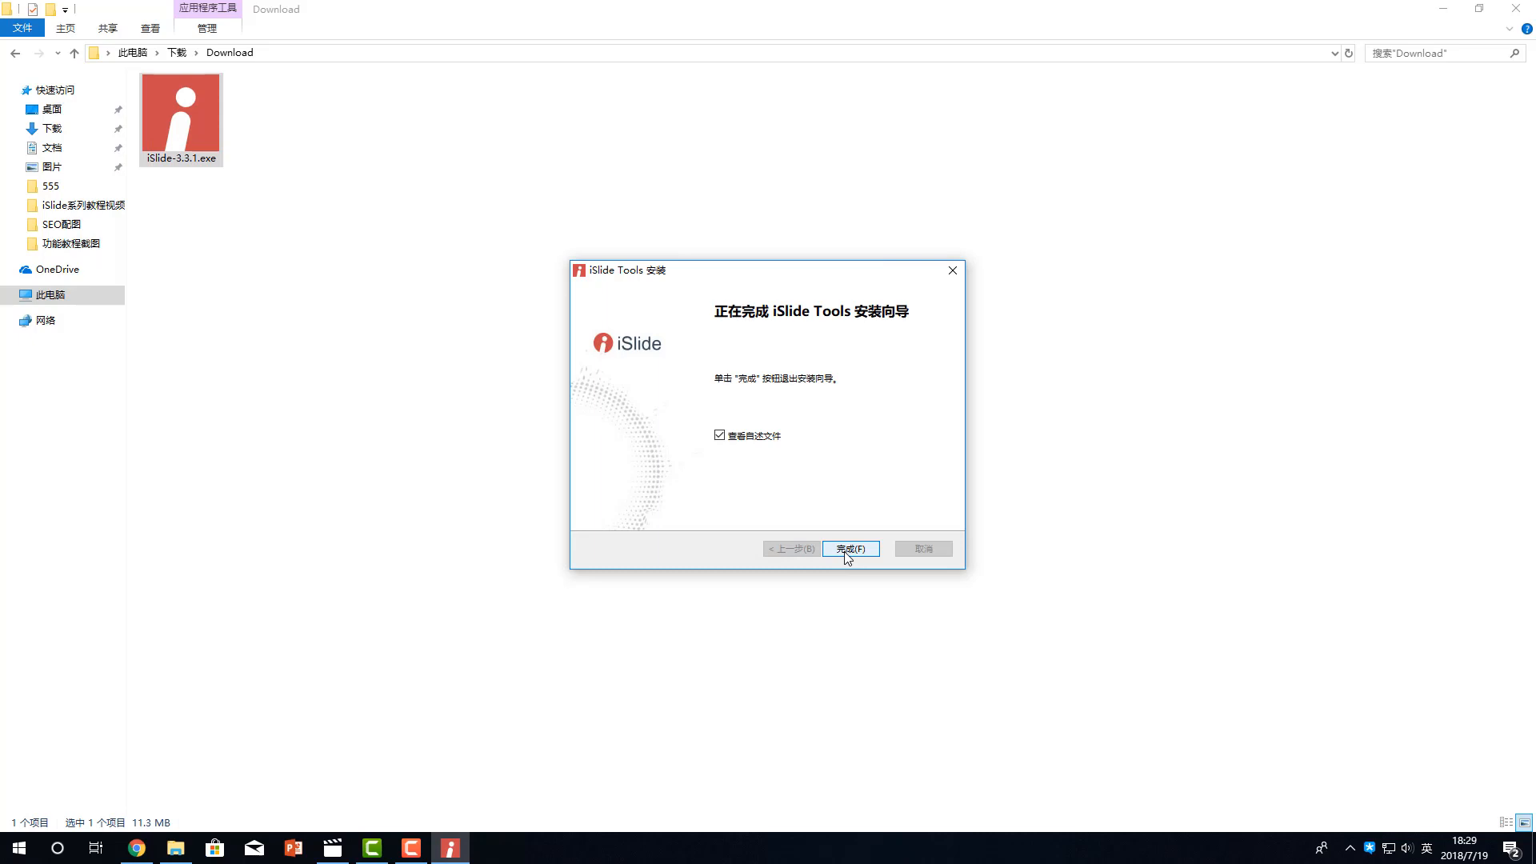
left_click(849, 547)
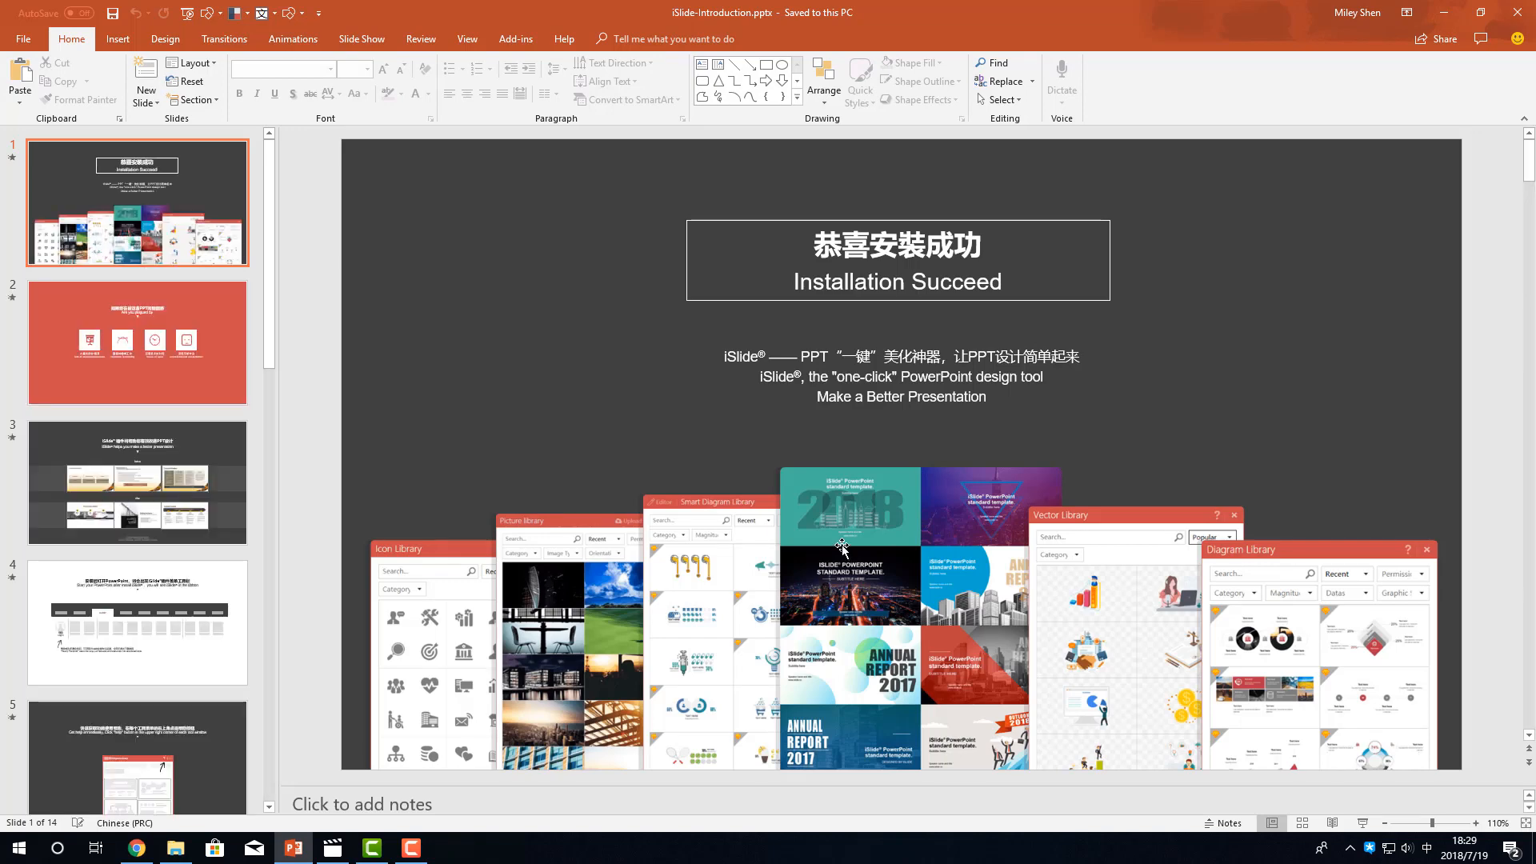
mouse_move(273, 273)
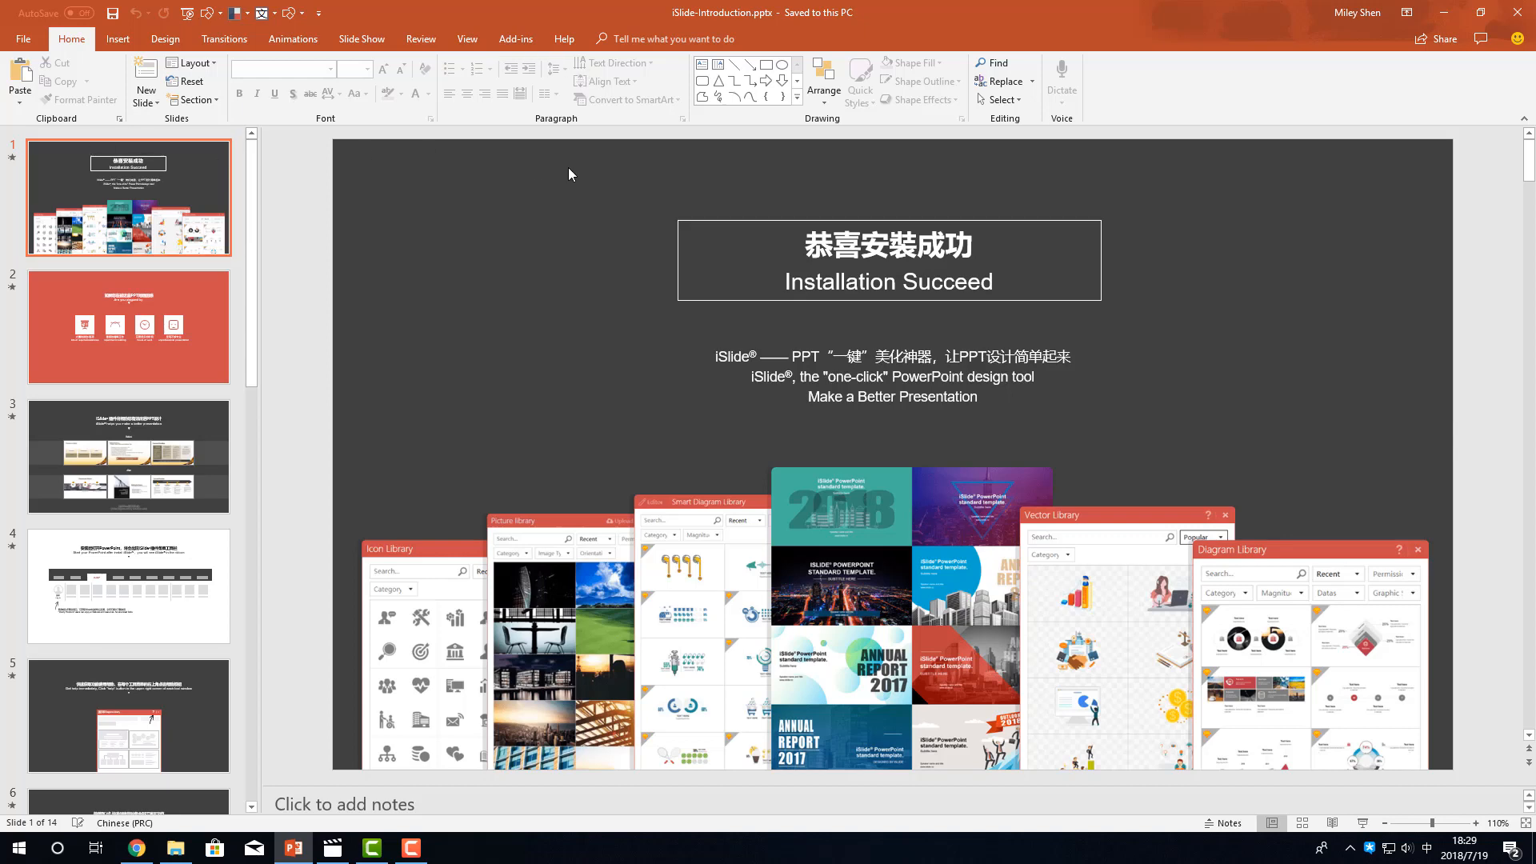
Step: Check the Add-ins ribbon, then head to File > Options
left_click(515, 38)
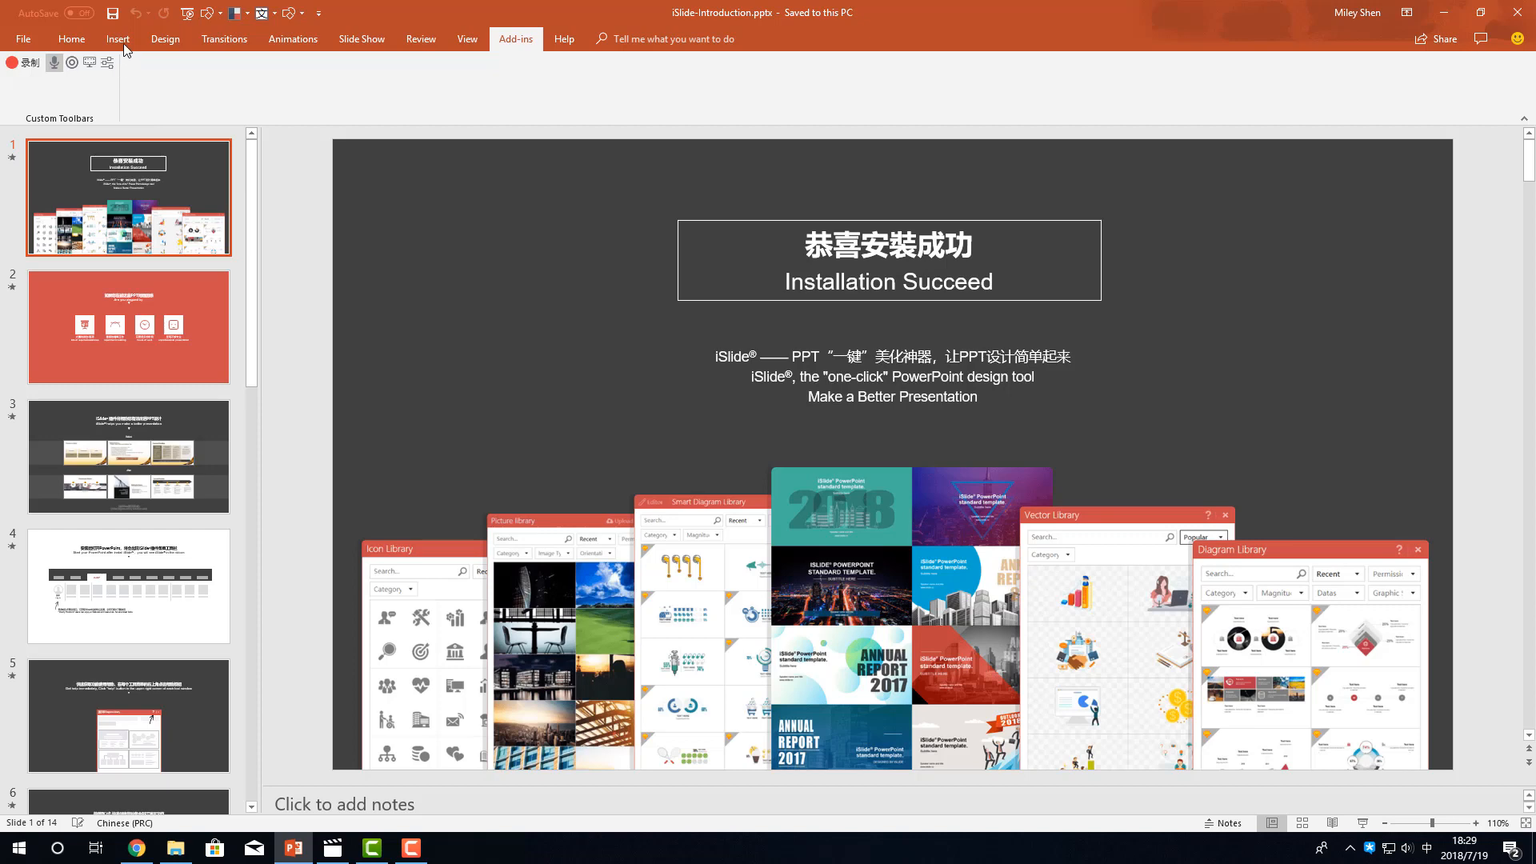
left_click(71, 38)
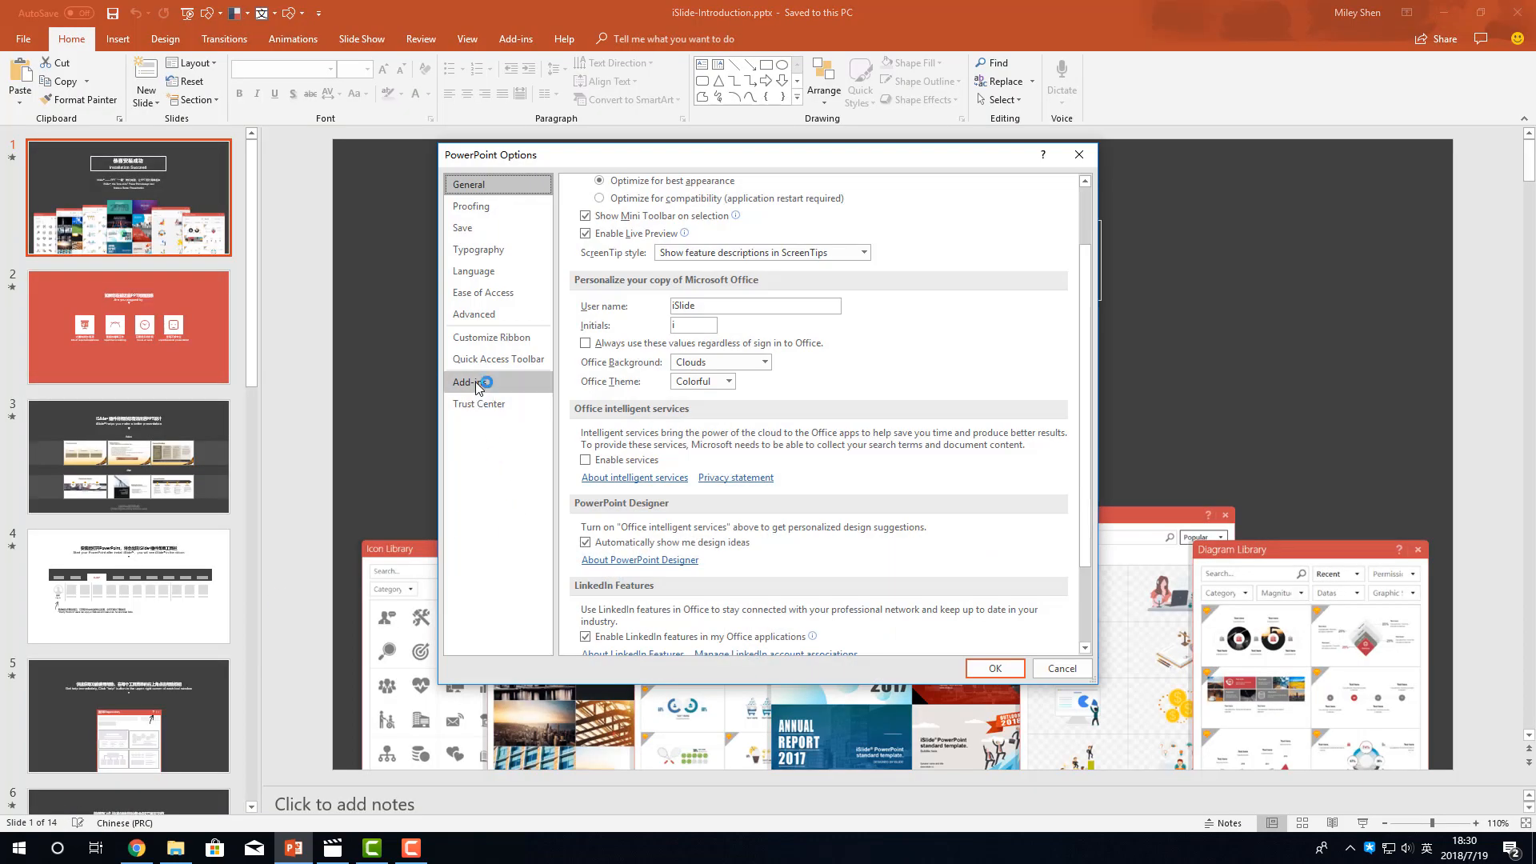
Step: In Options > Add-ins, enable iSlide Tools via the COM Add-ins manager and confirm
left_click(470, 382)
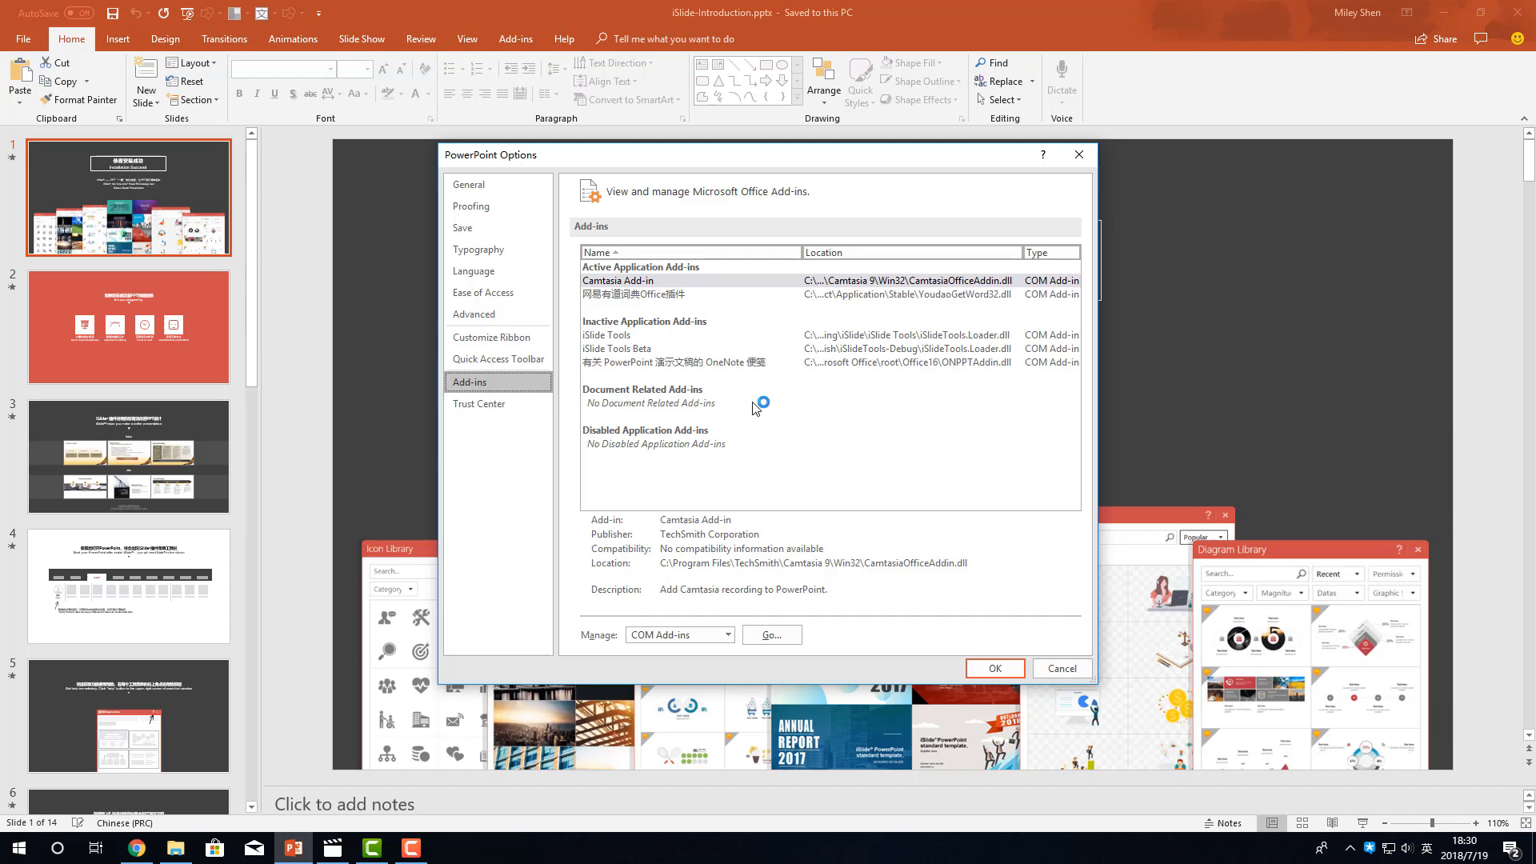
left_click(607, 334)
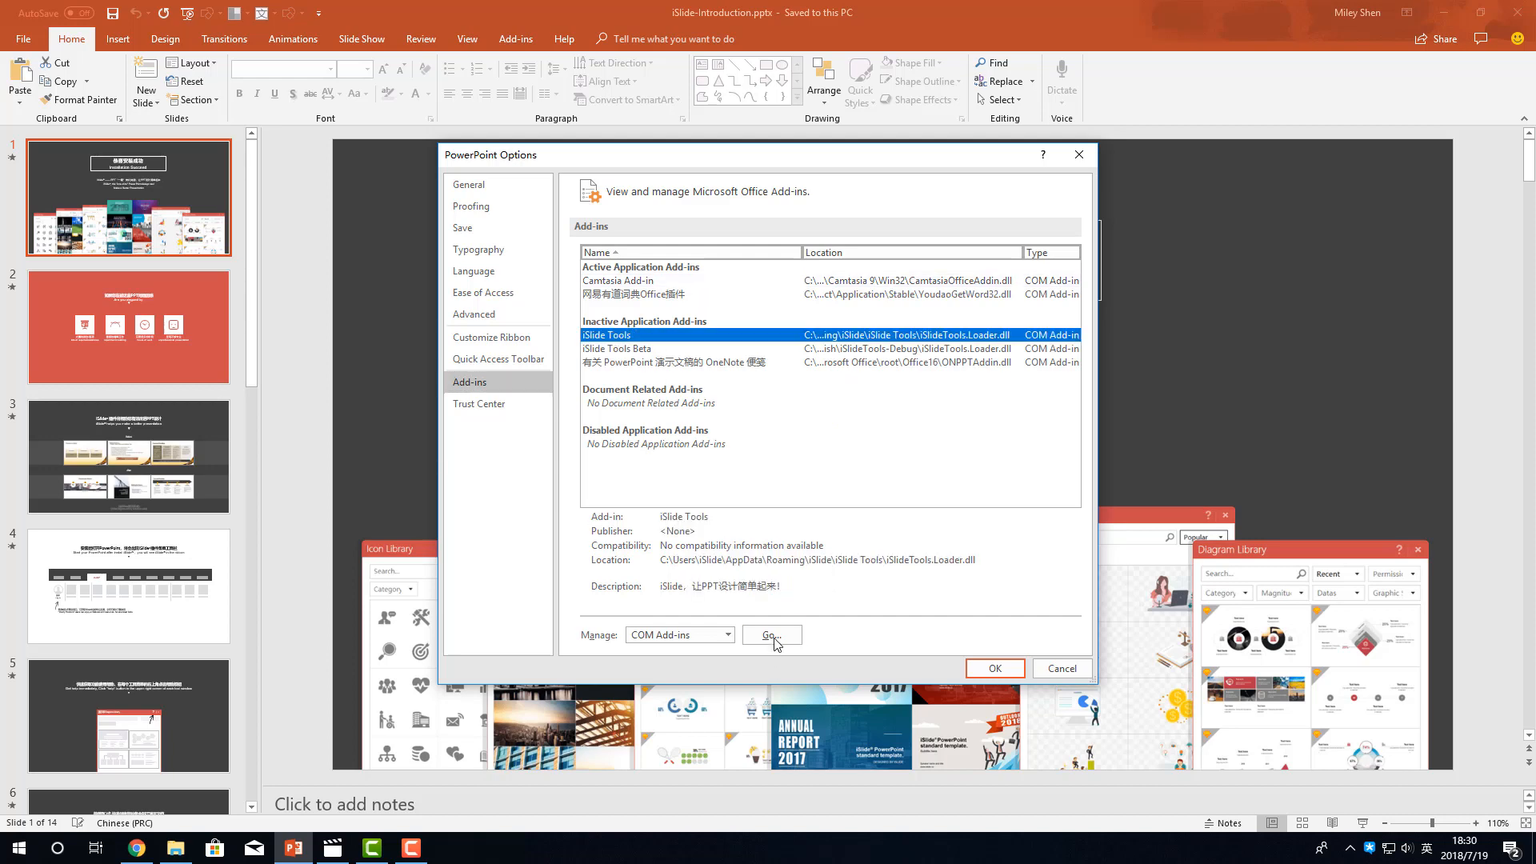
left_click(771, 635)
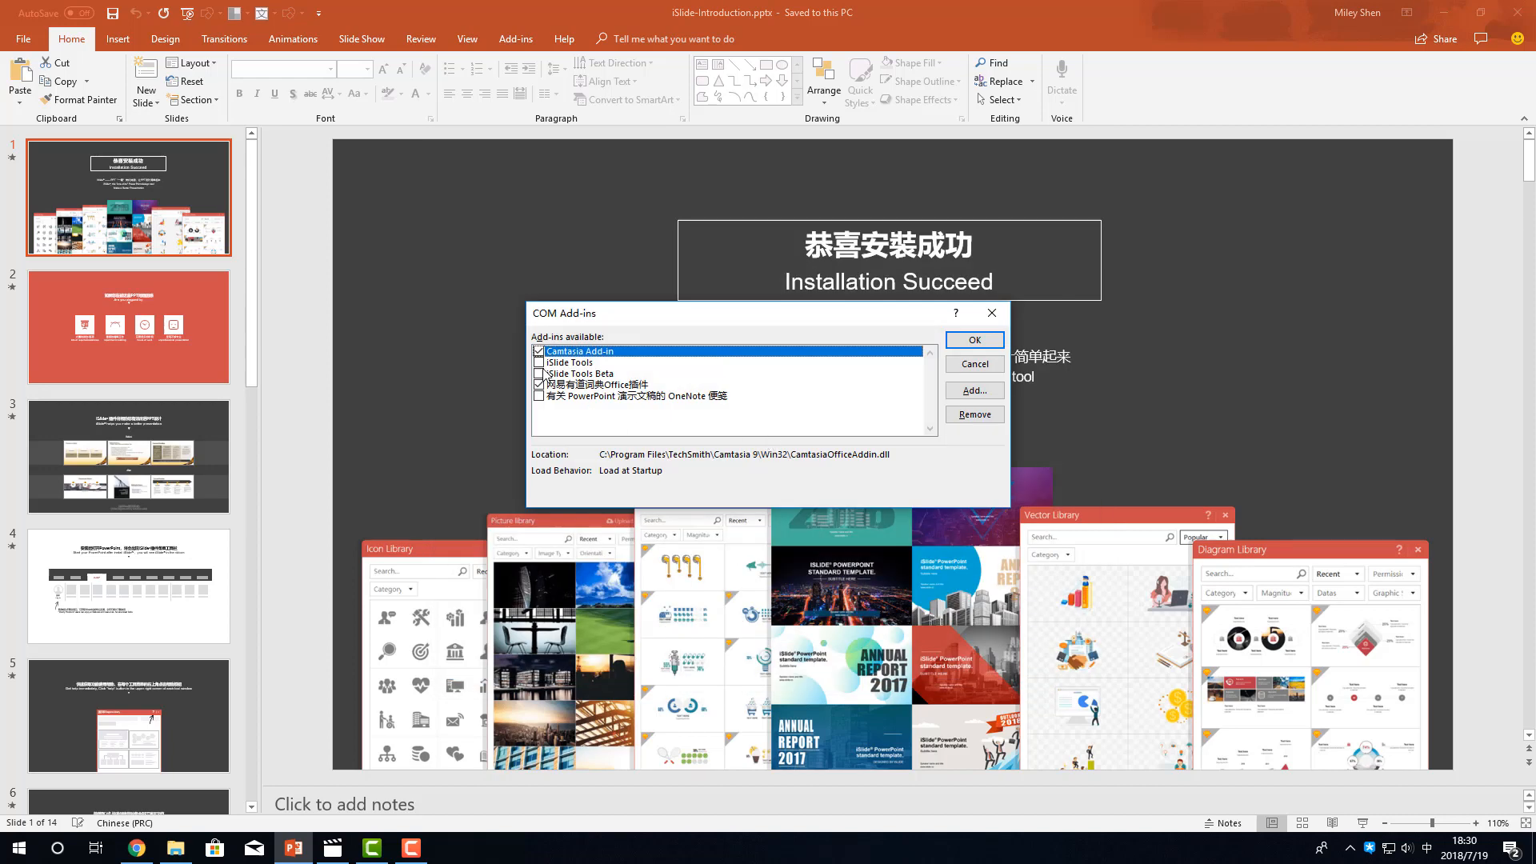
left_click(568, 361)
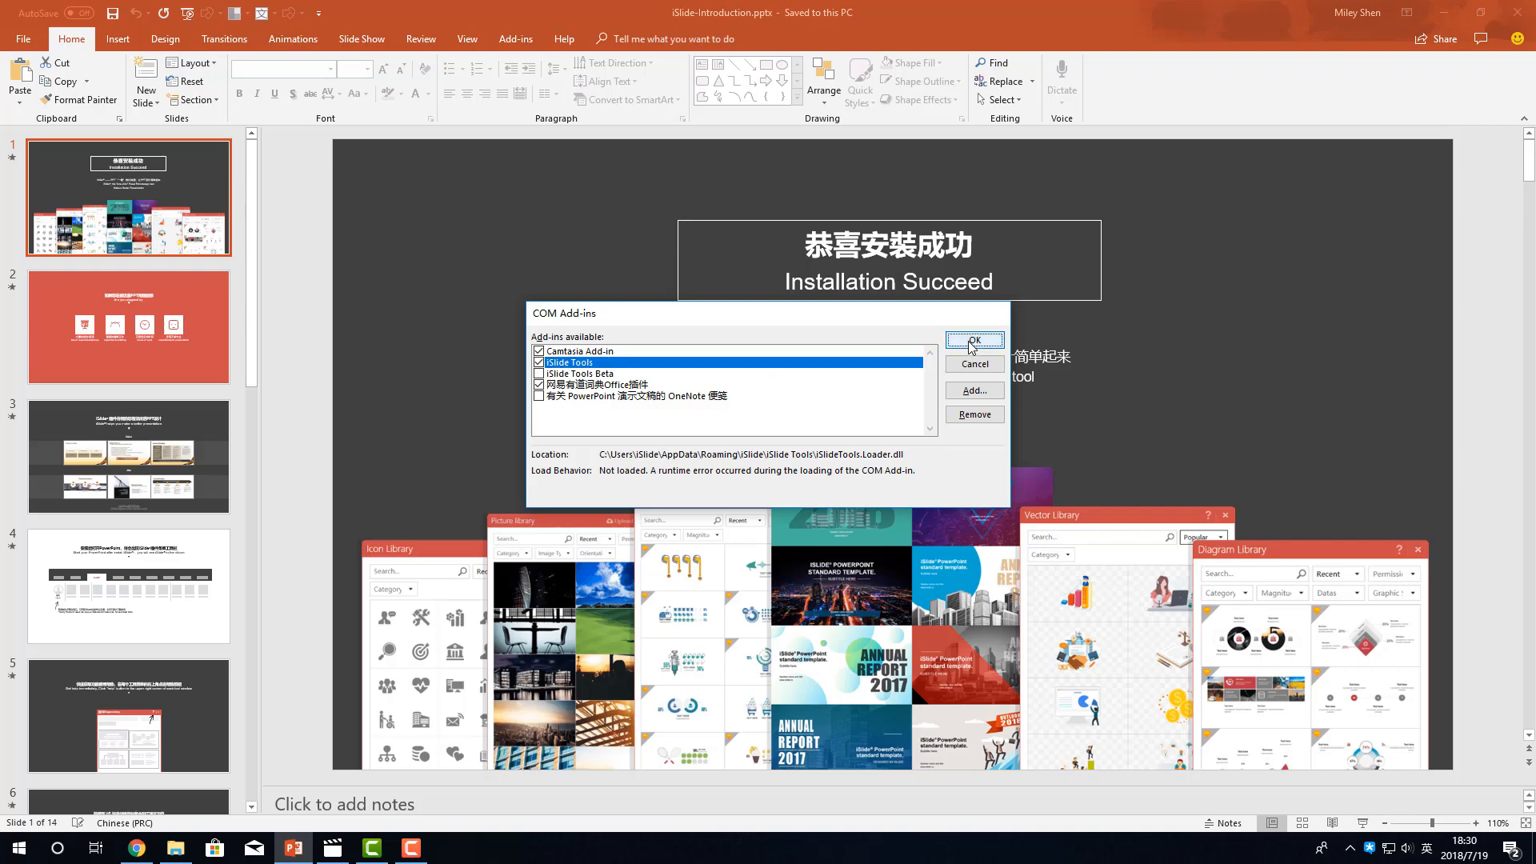
left_click(974, 339)
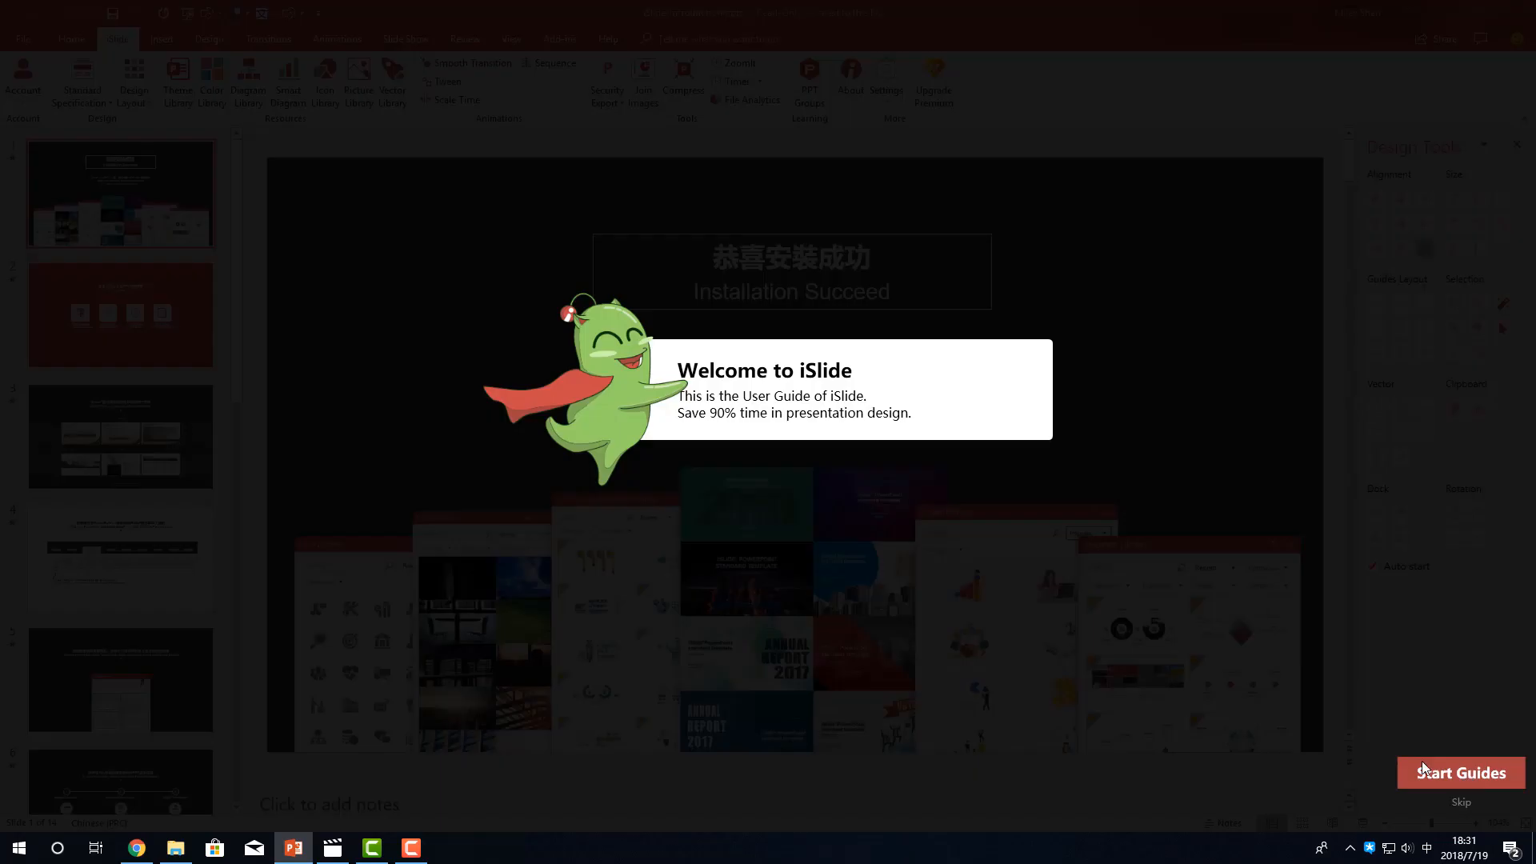
mouse_move(1352, 858)
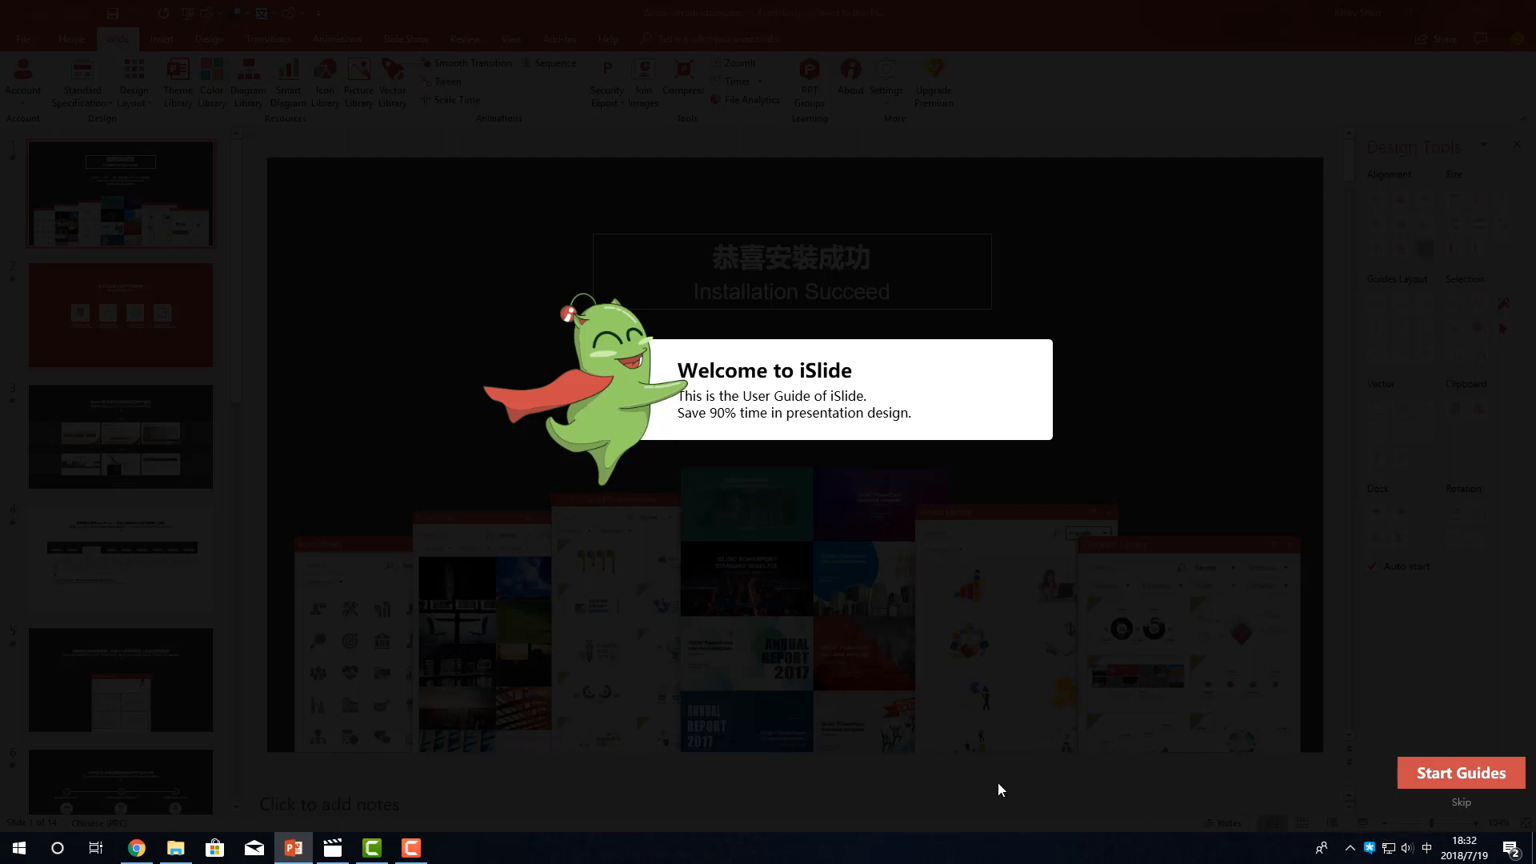
mouse_move(1221, 670)
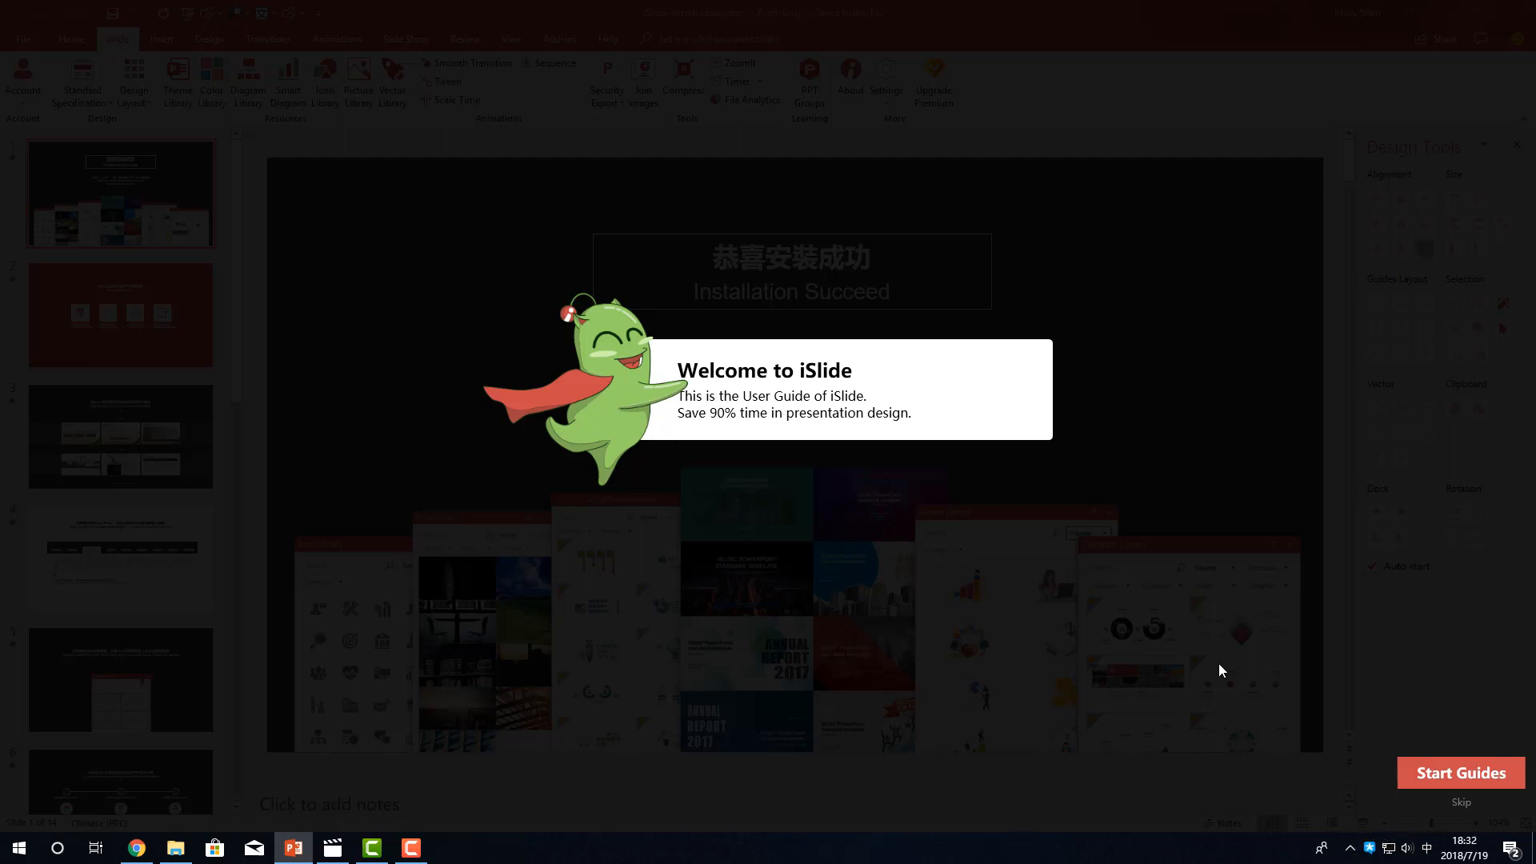
Step: Step through the iSlide welcome guide from Start Guides to START NOW
left_click(1458, 773)
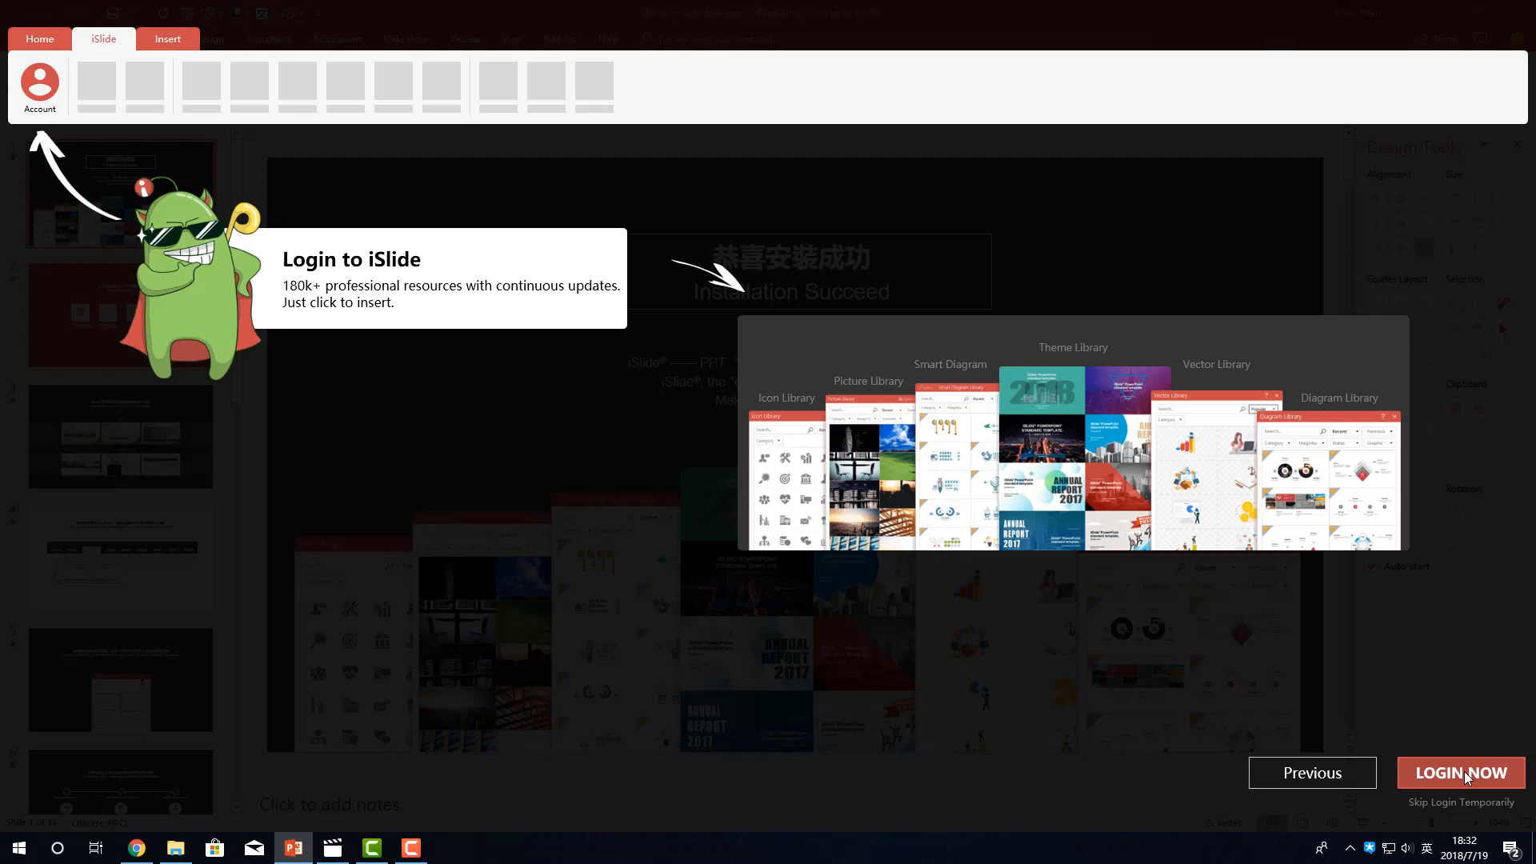
left_click(1460, 772)
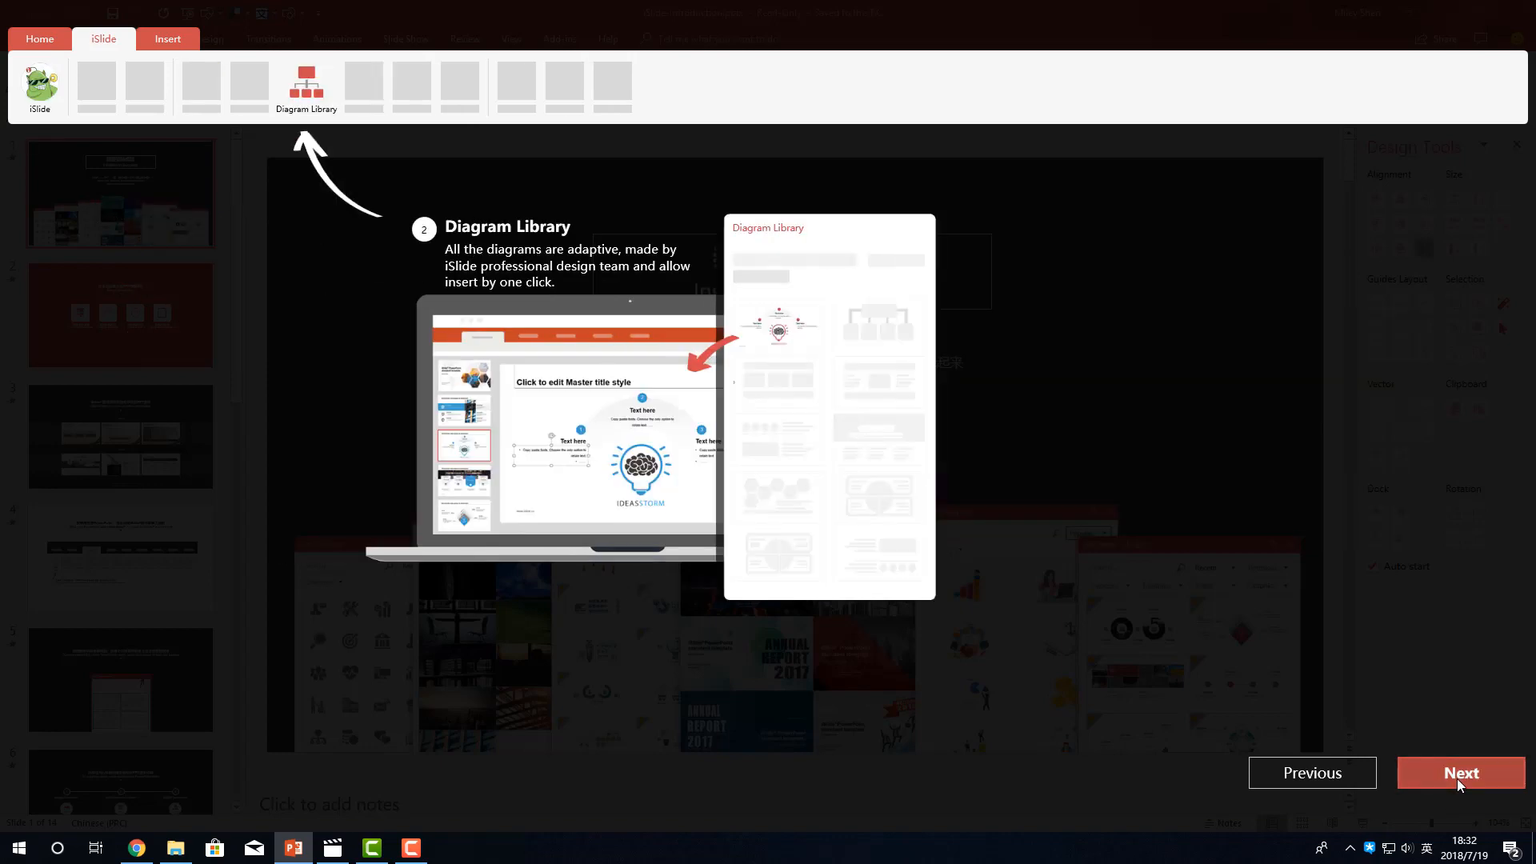
left_click(1460, 772)
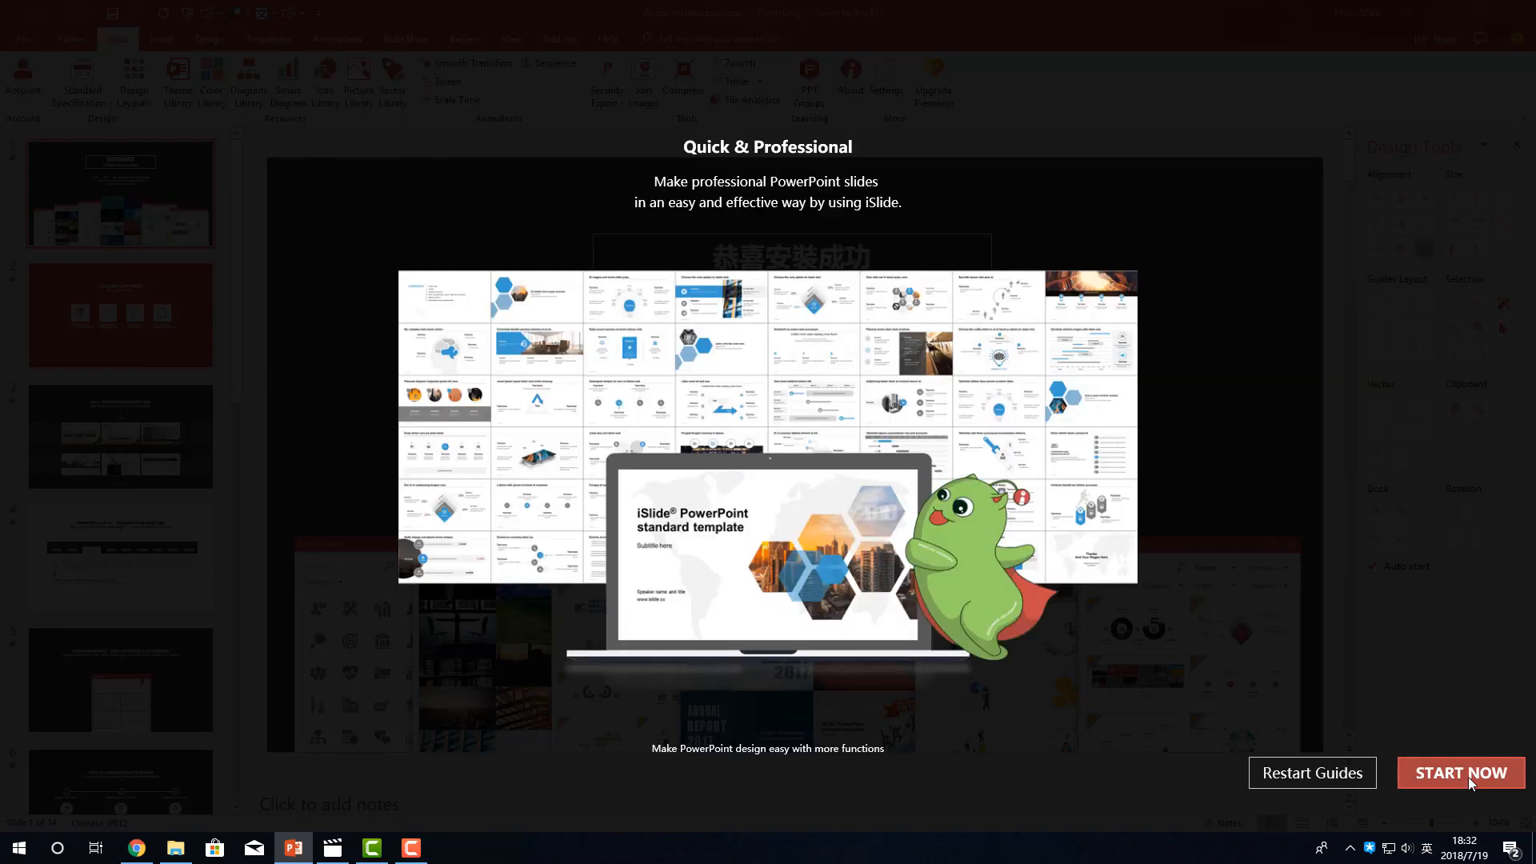
left_click(1460, 772)
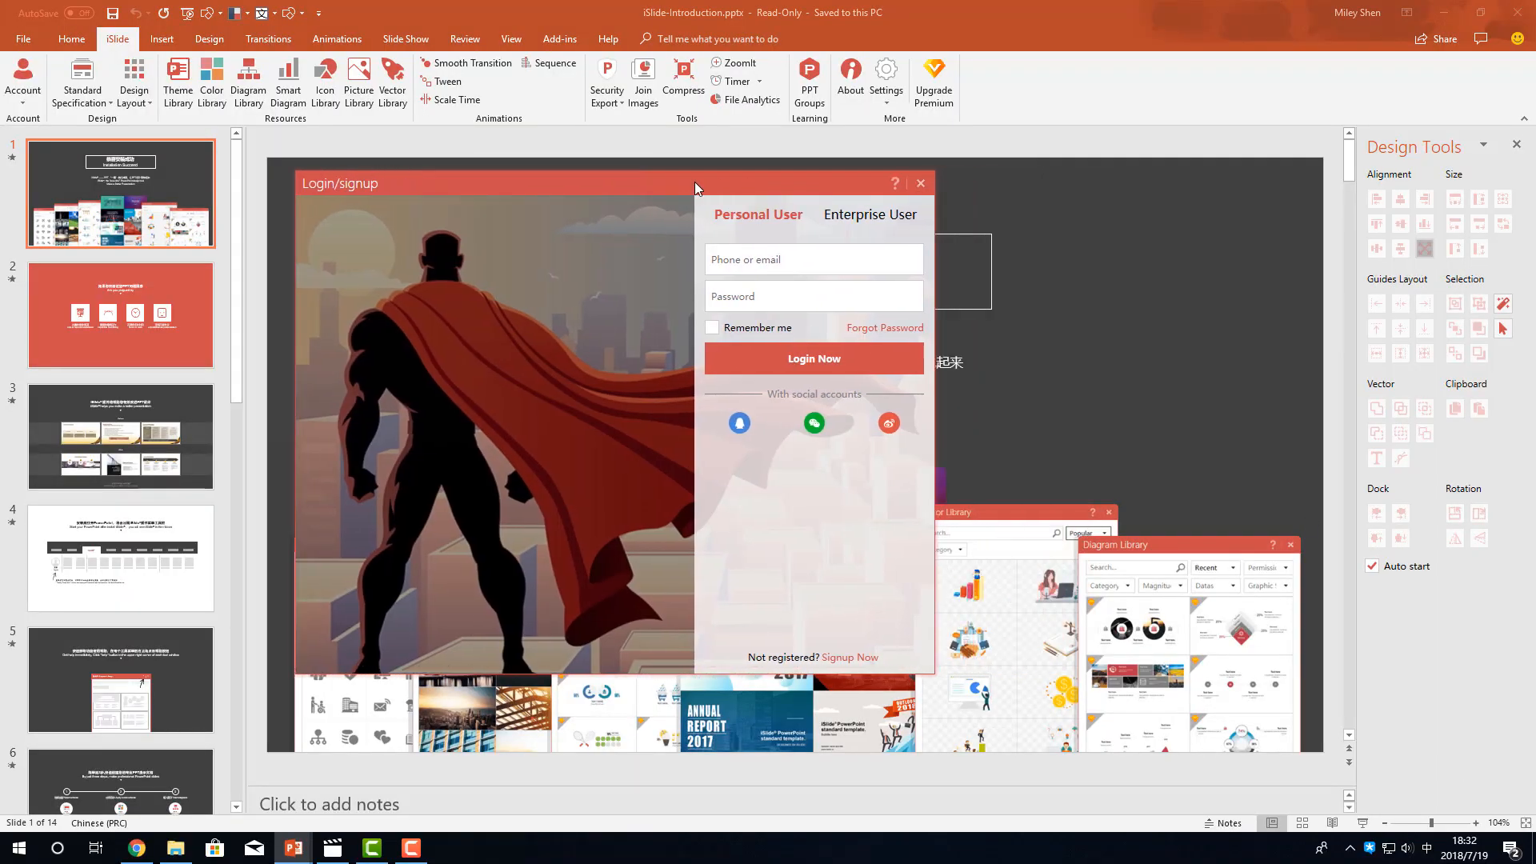
mouse_move(701, 156)
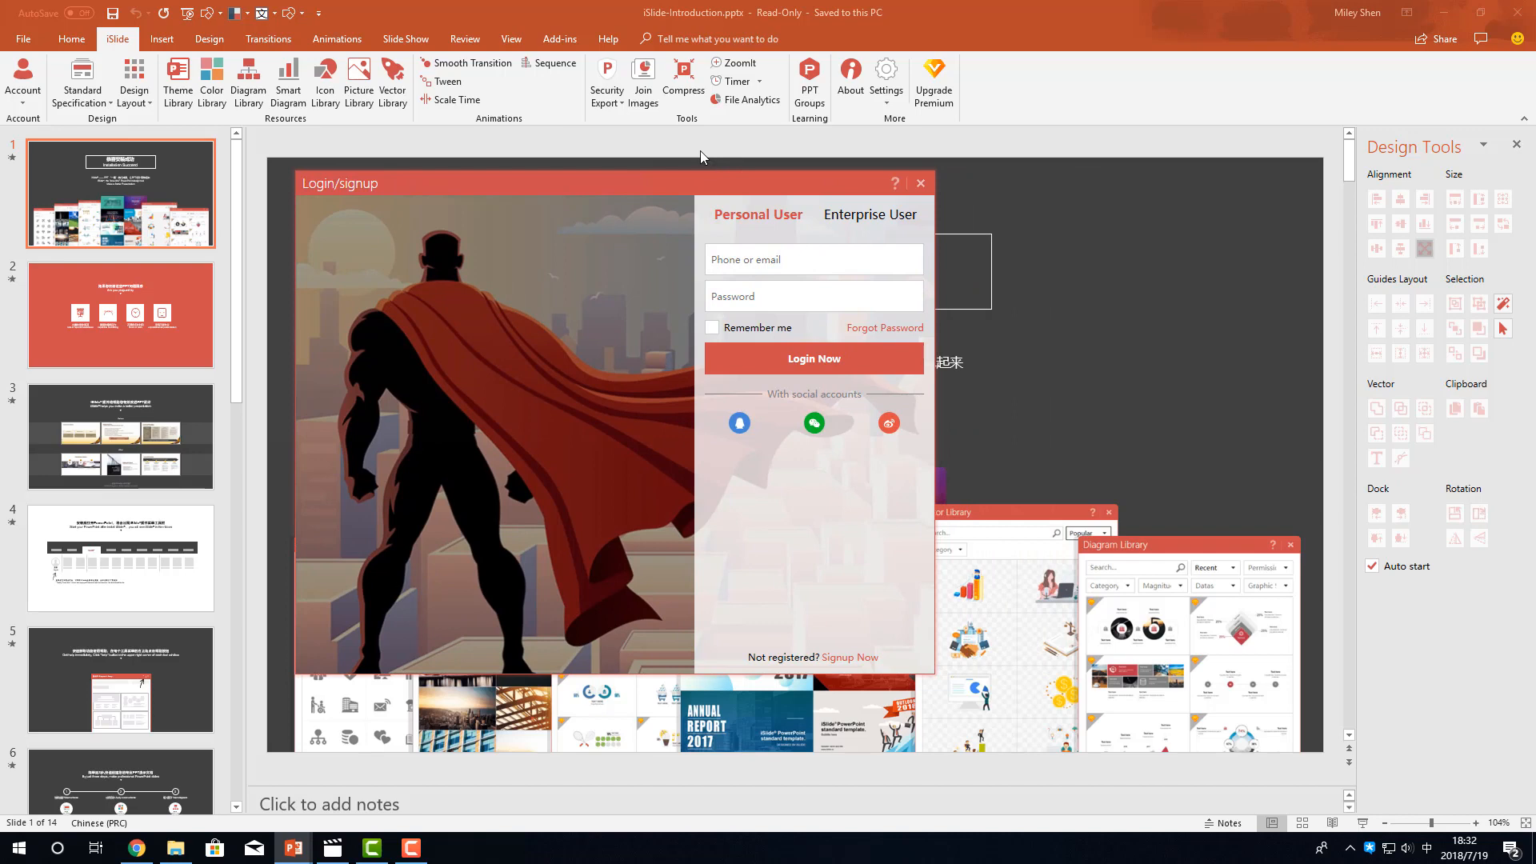
Step: Focus the Phone or email field, then close the login window without signing in
left_click(813, 259)
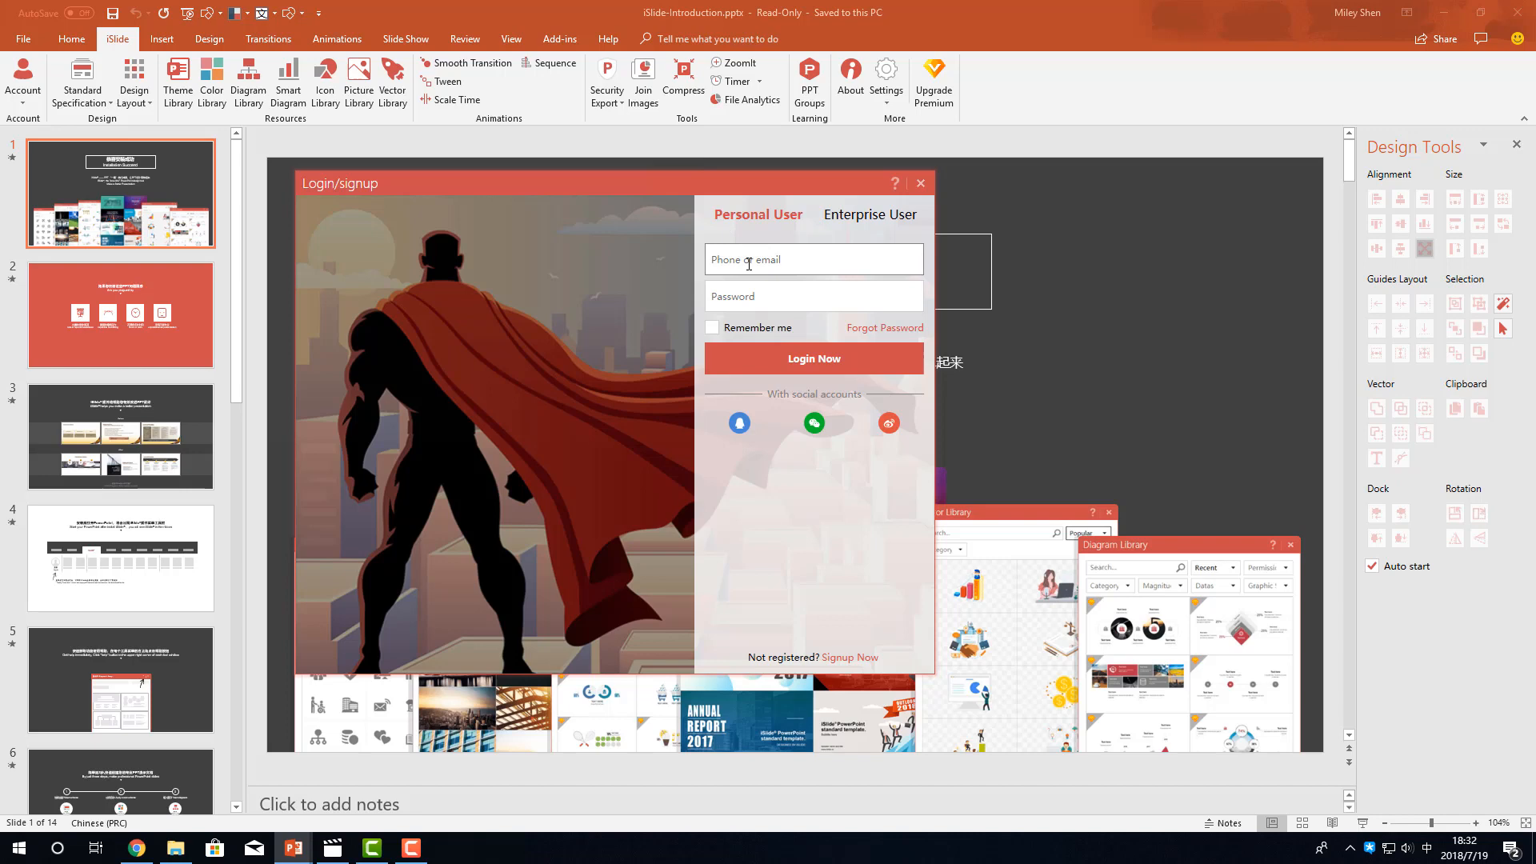
left_click(813, 259)
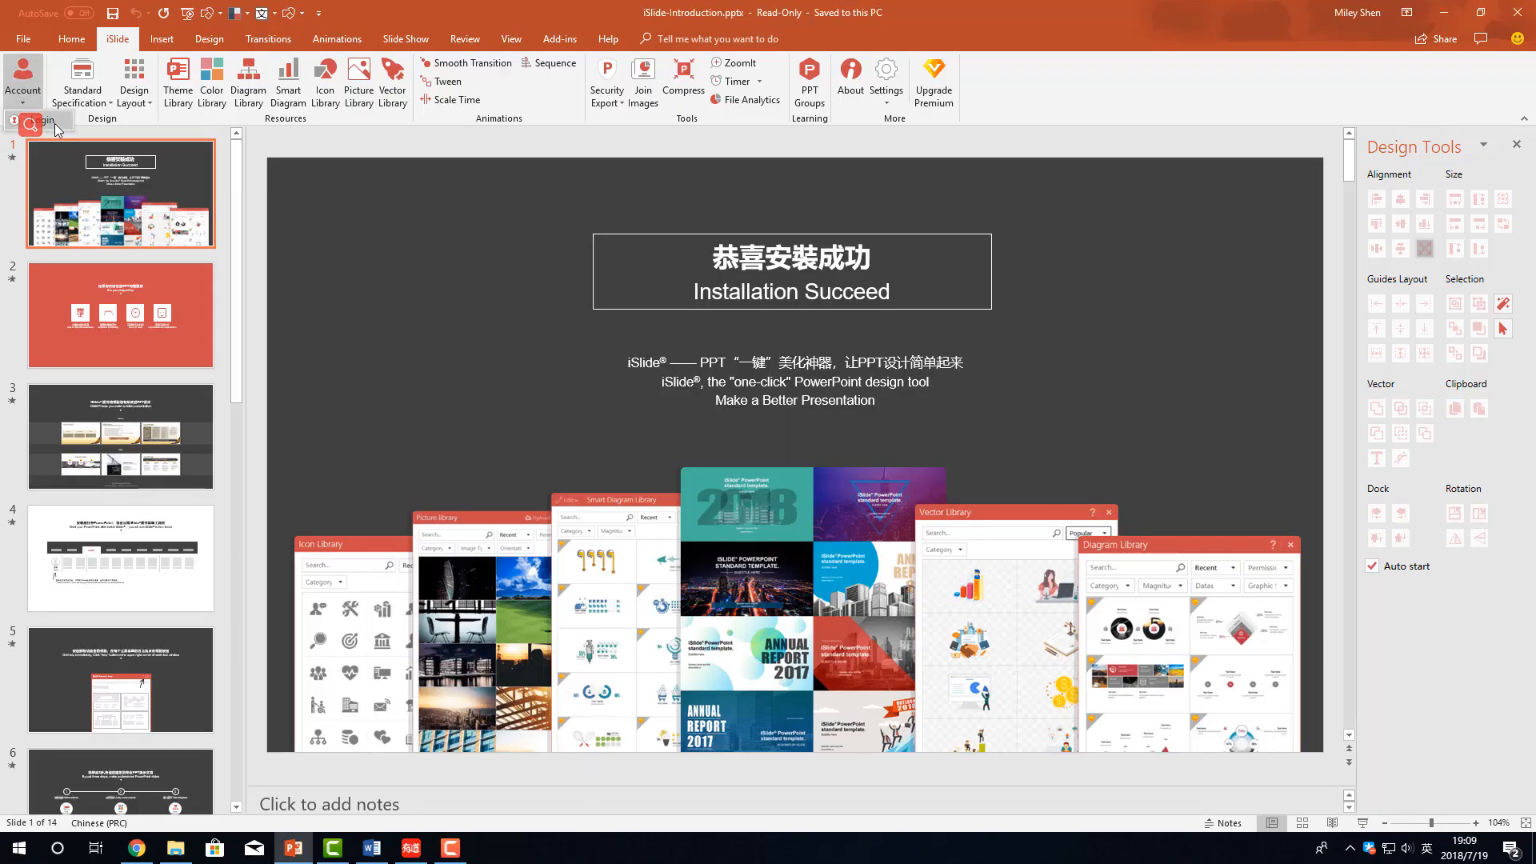
Step: Bring up Signup Now from the Account button and focus the email and verification-code fields
left_click(29, 124)
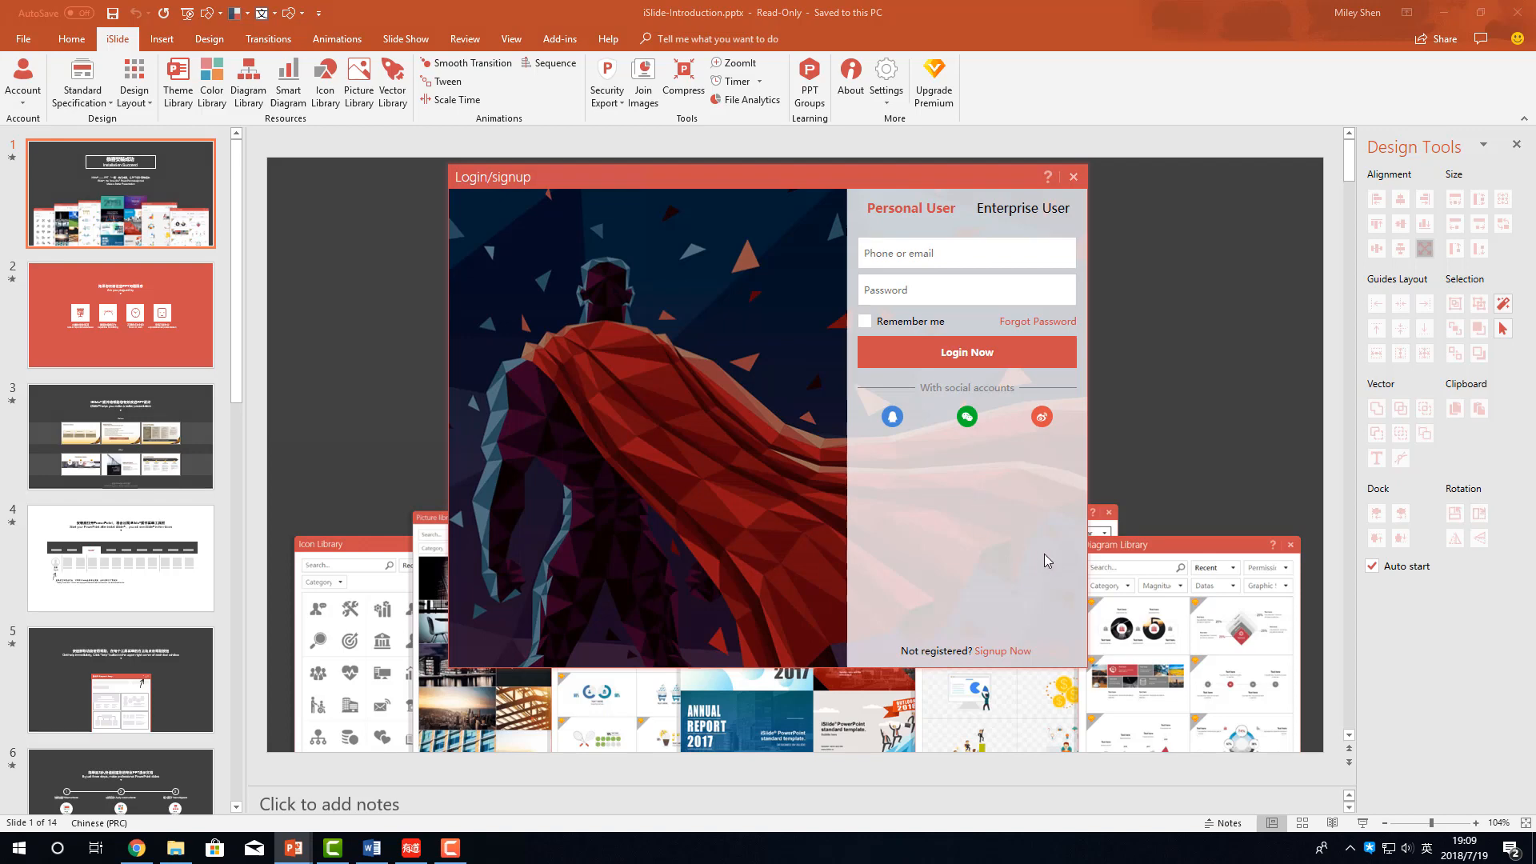
mouse_move(1058, 625)
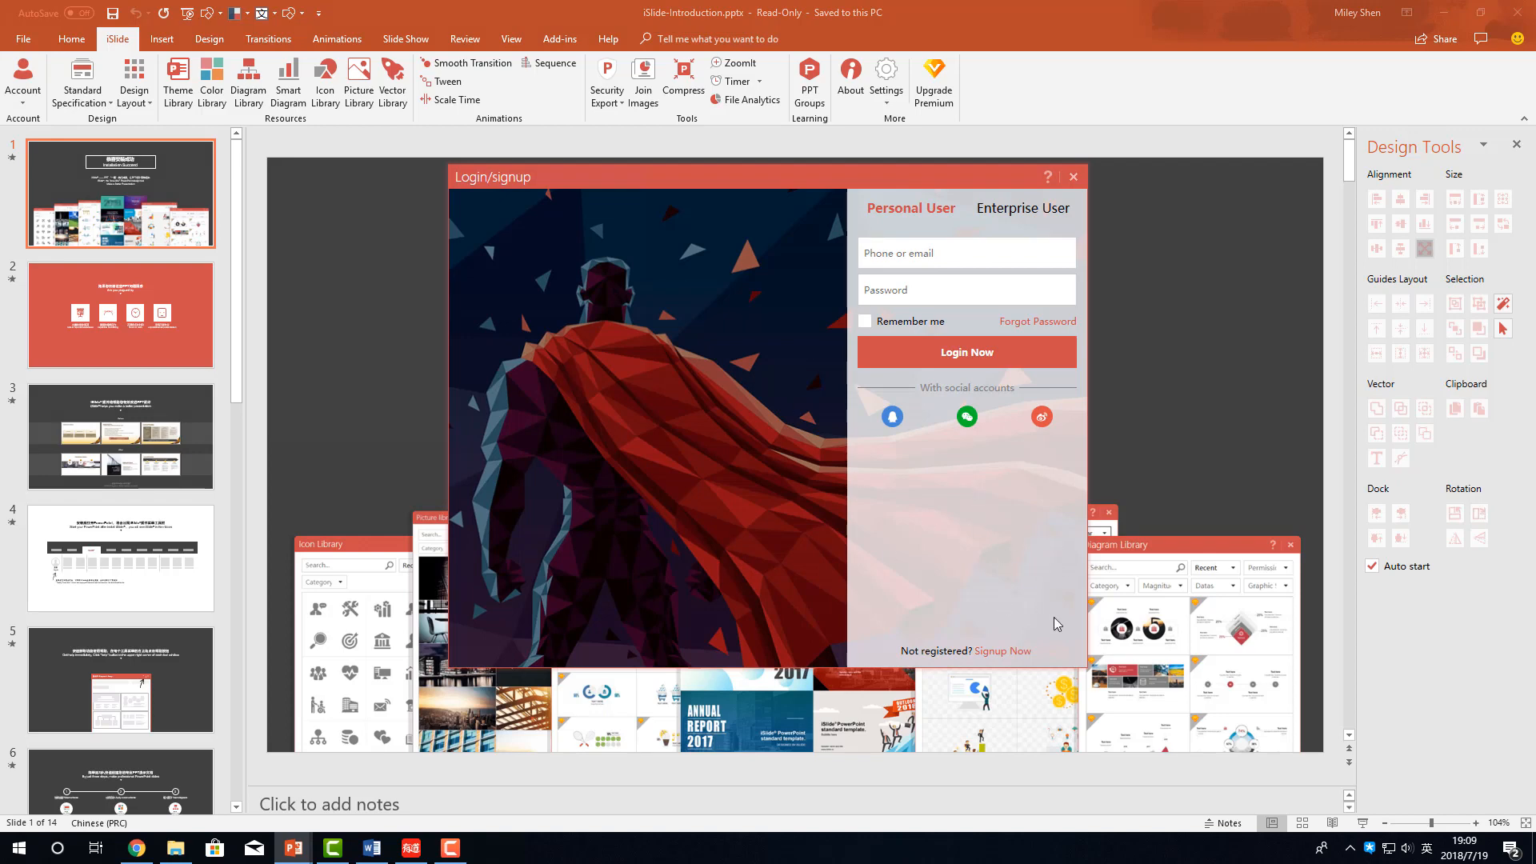
left_click(1003, 651)
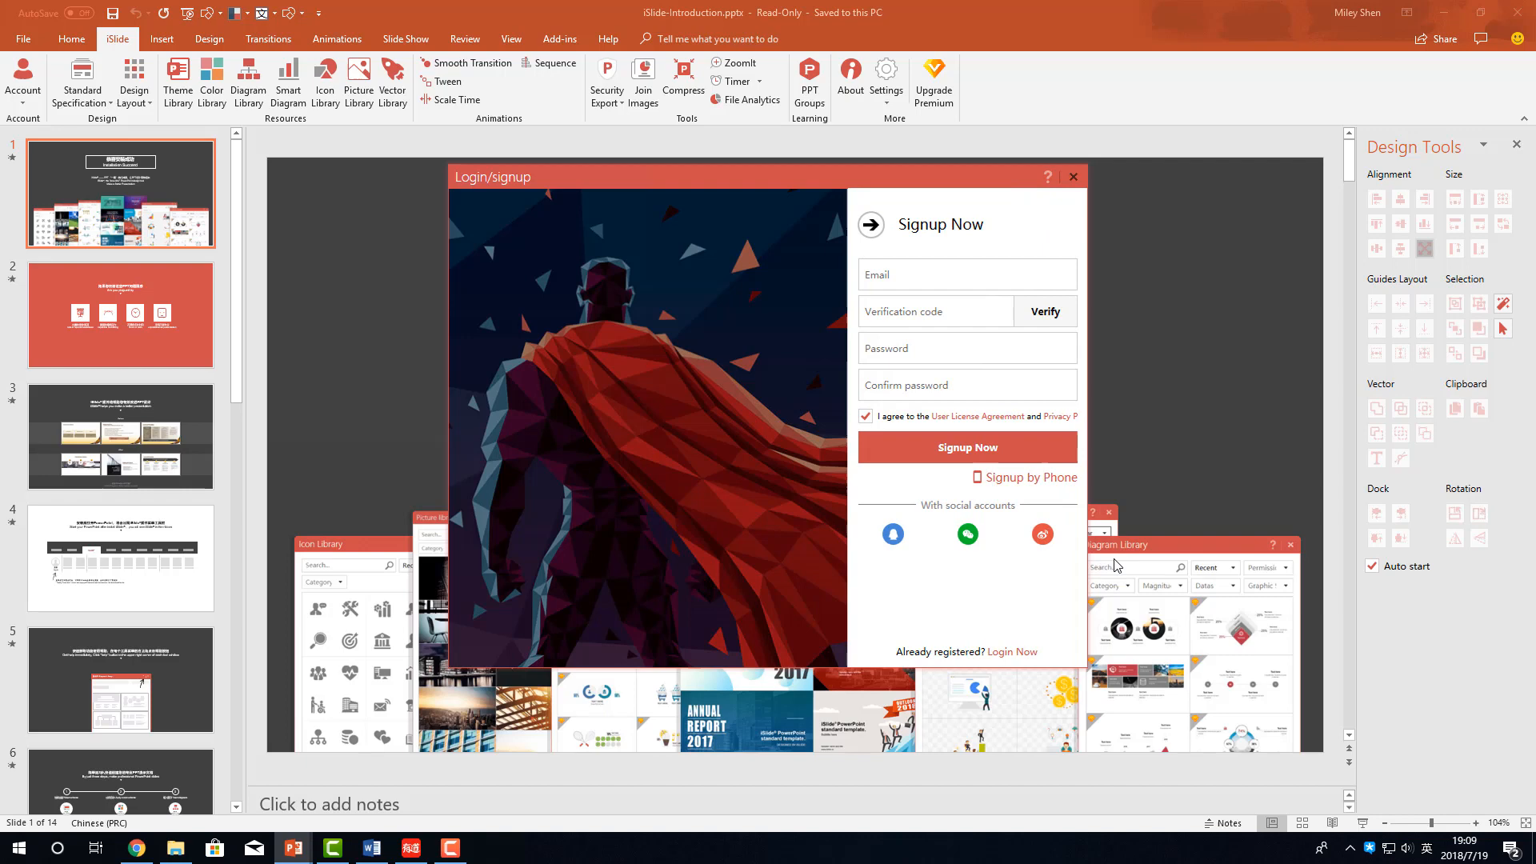
left_click(966, 274)
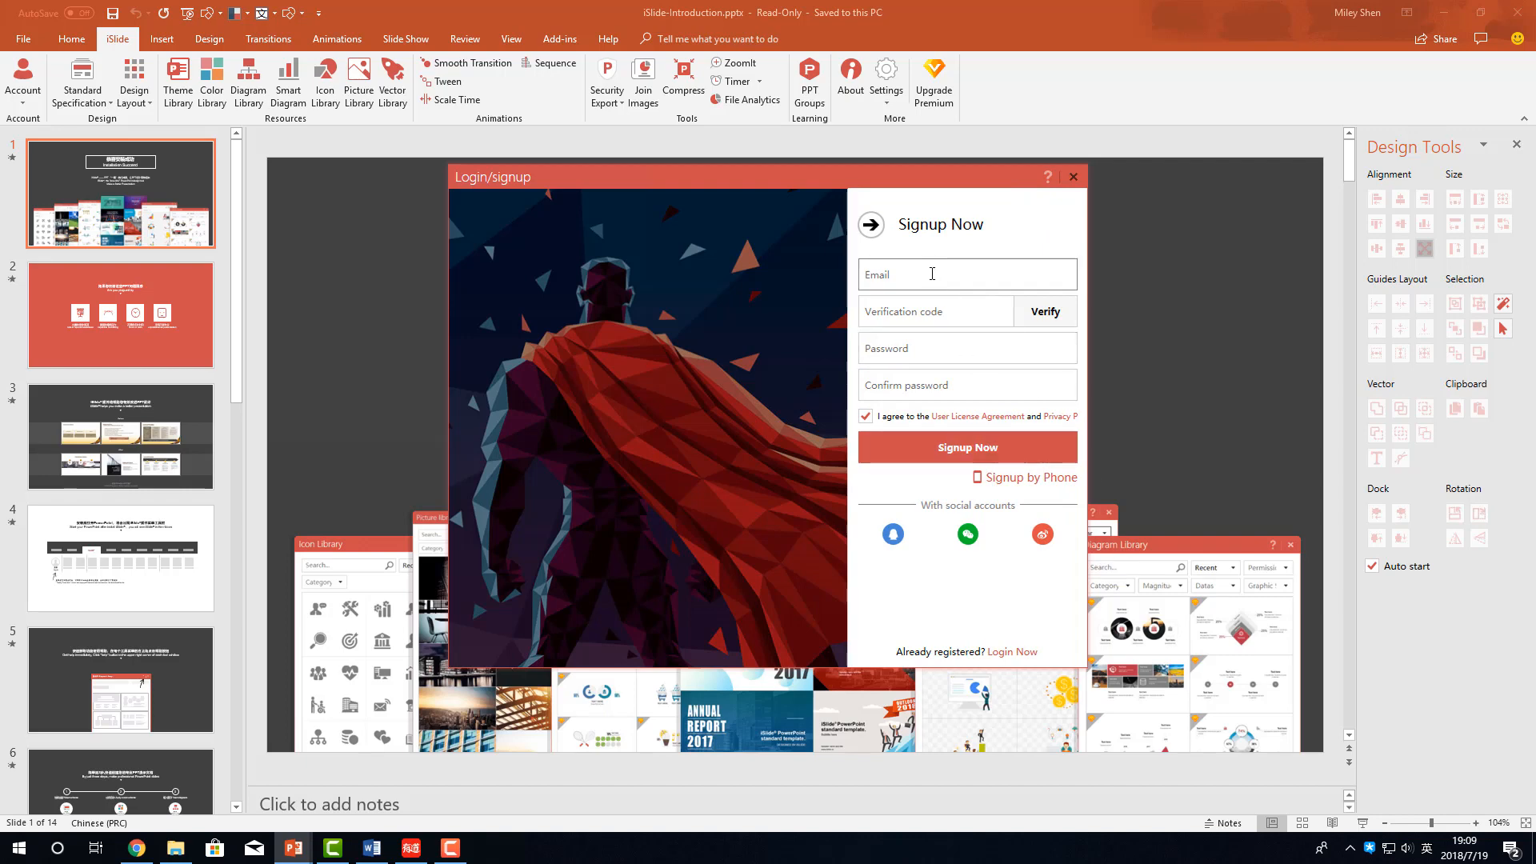
left_click(965, 273)
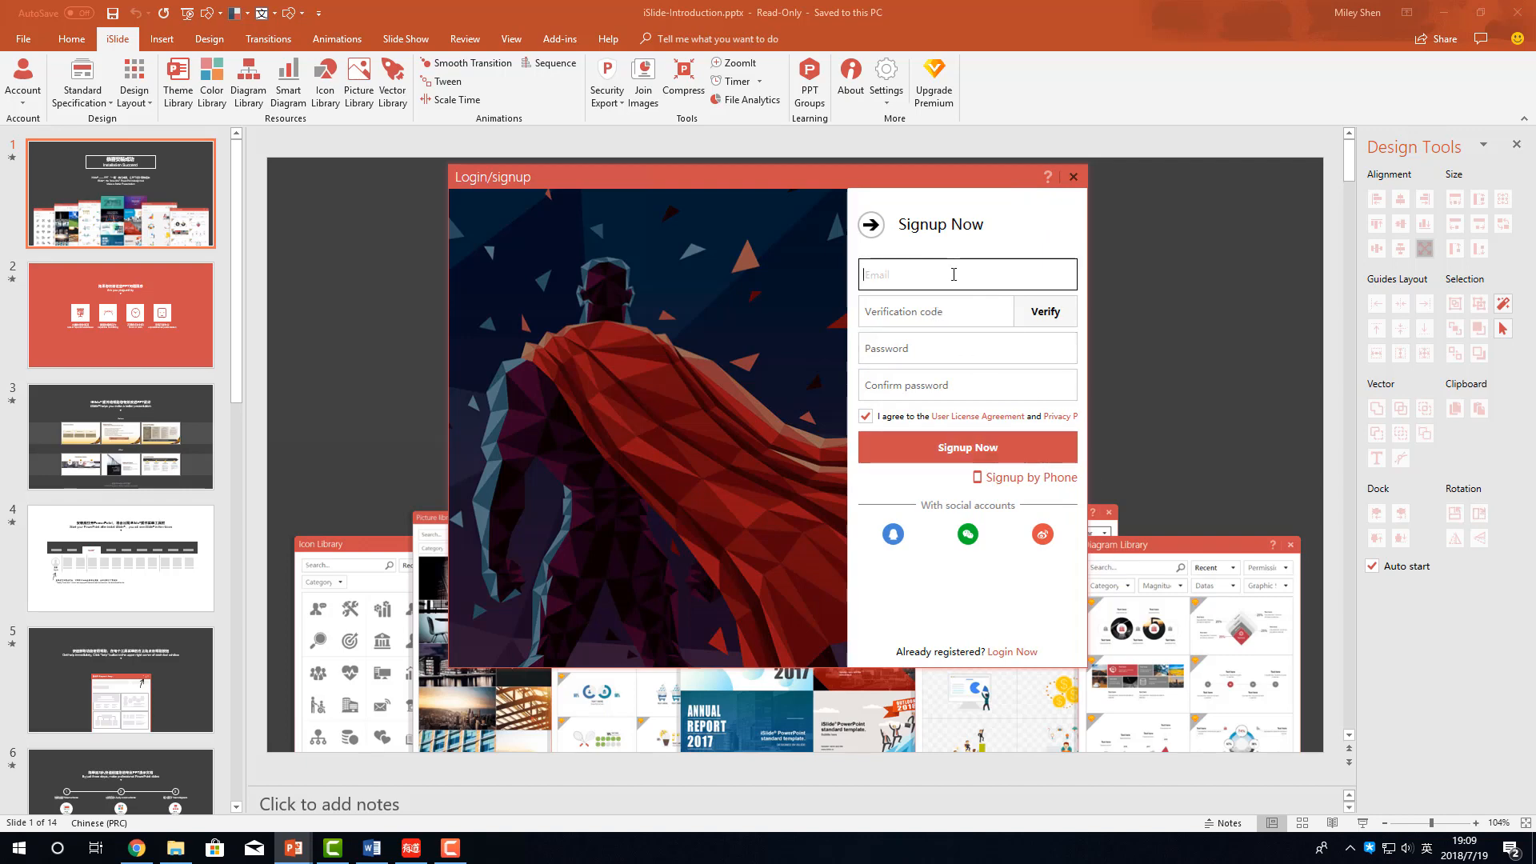
mouse_move(993, 312)
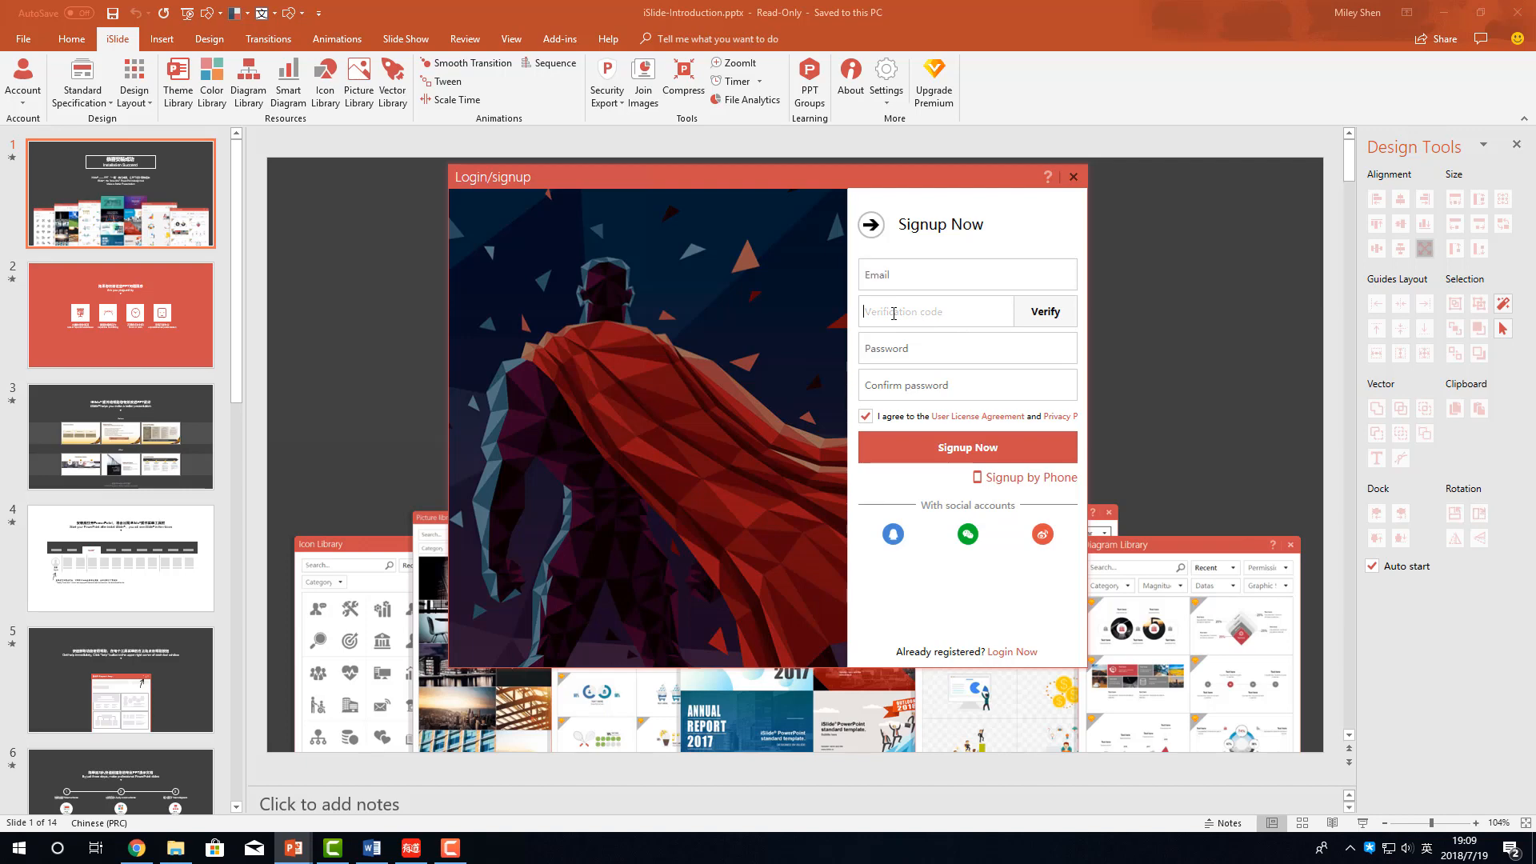
left_click(966, 384)
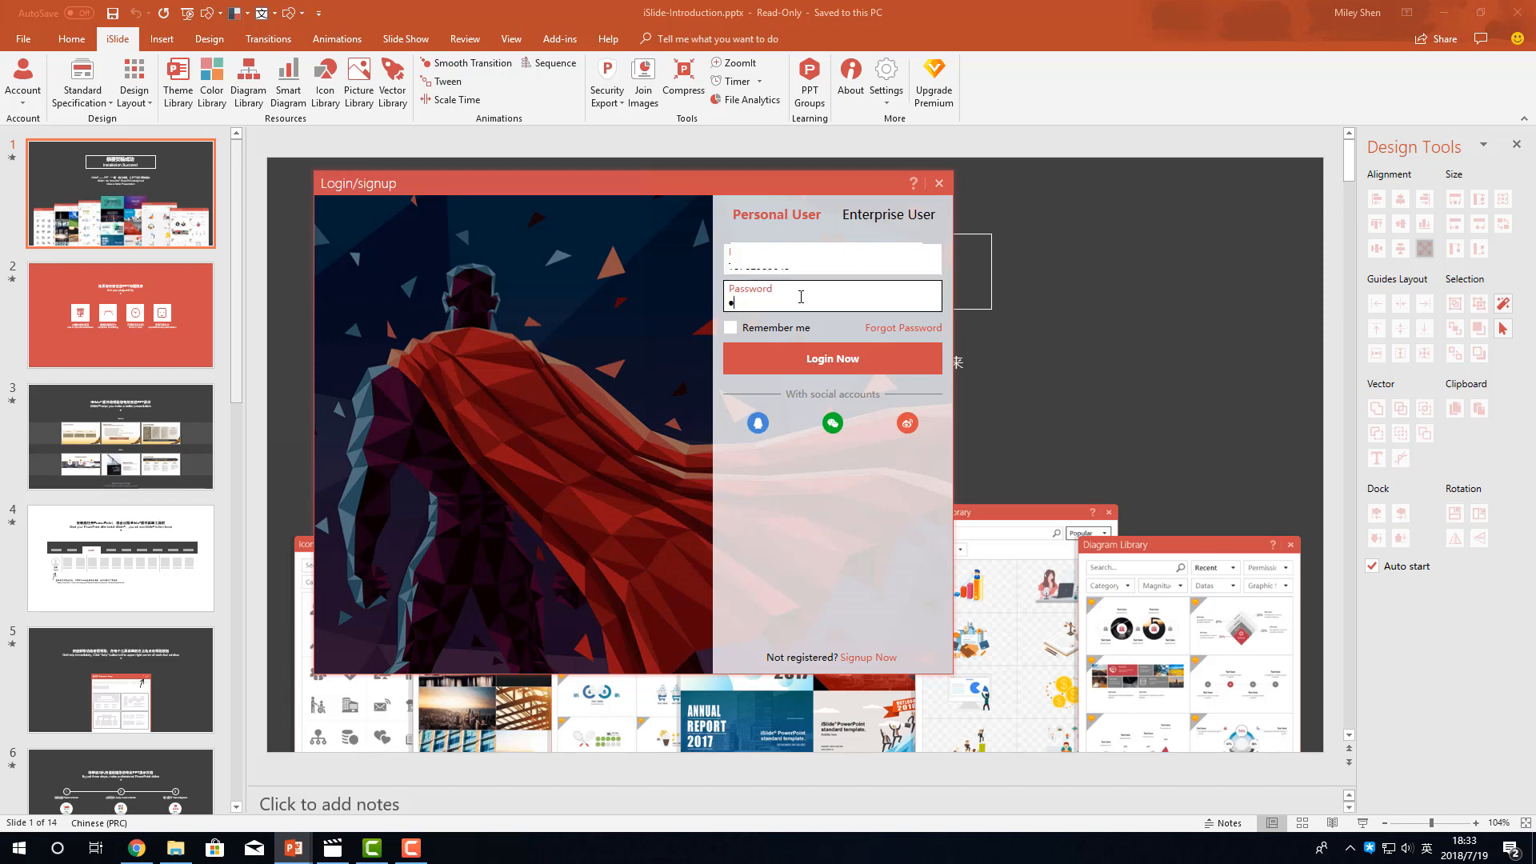
Step: Enter the account password and log in with Login Now
type("password")
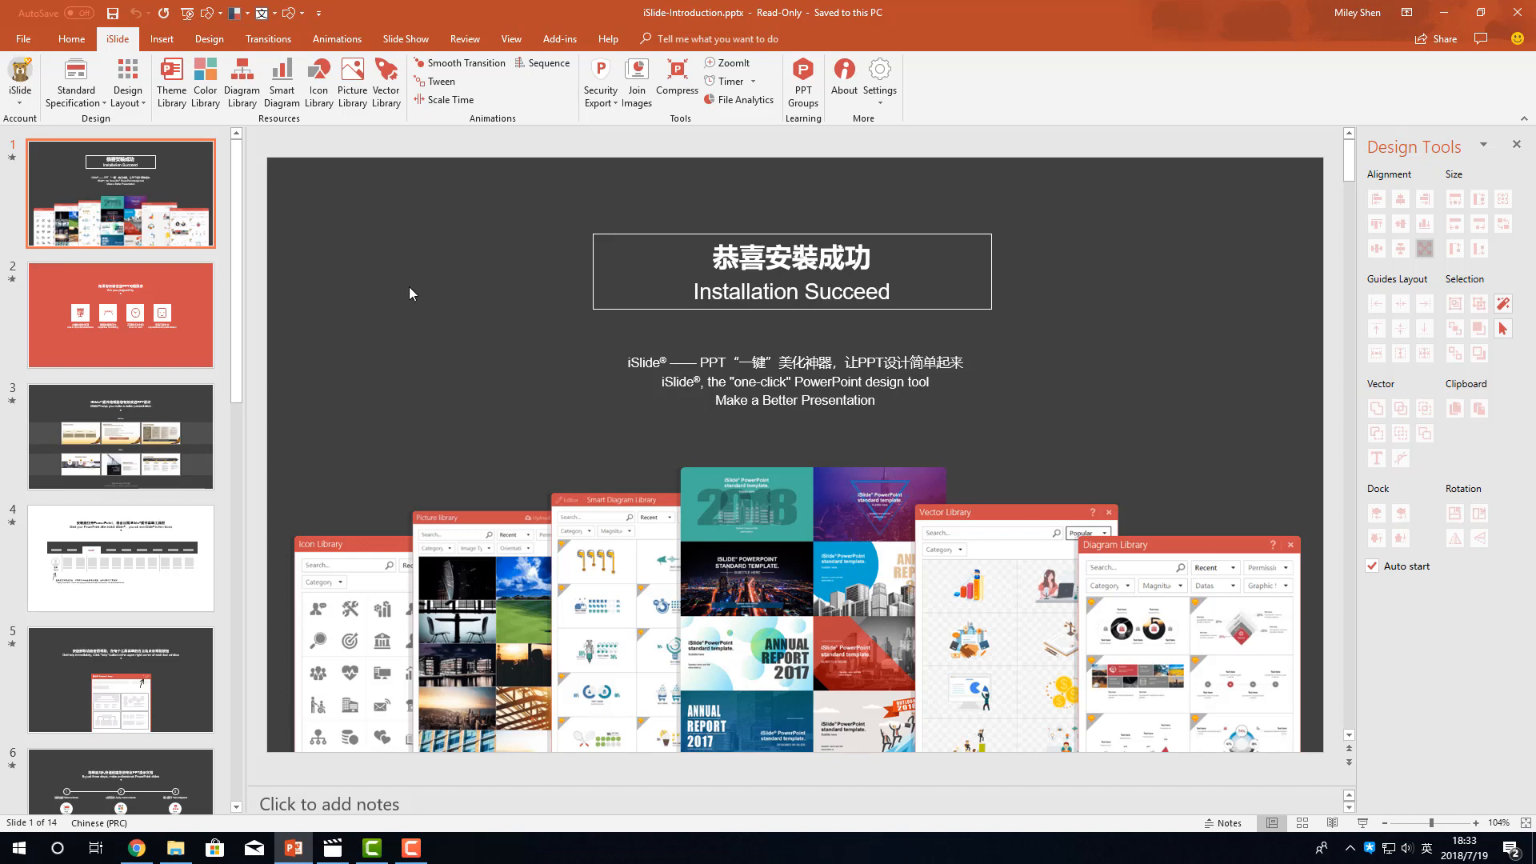
mouse_move(512, 198)
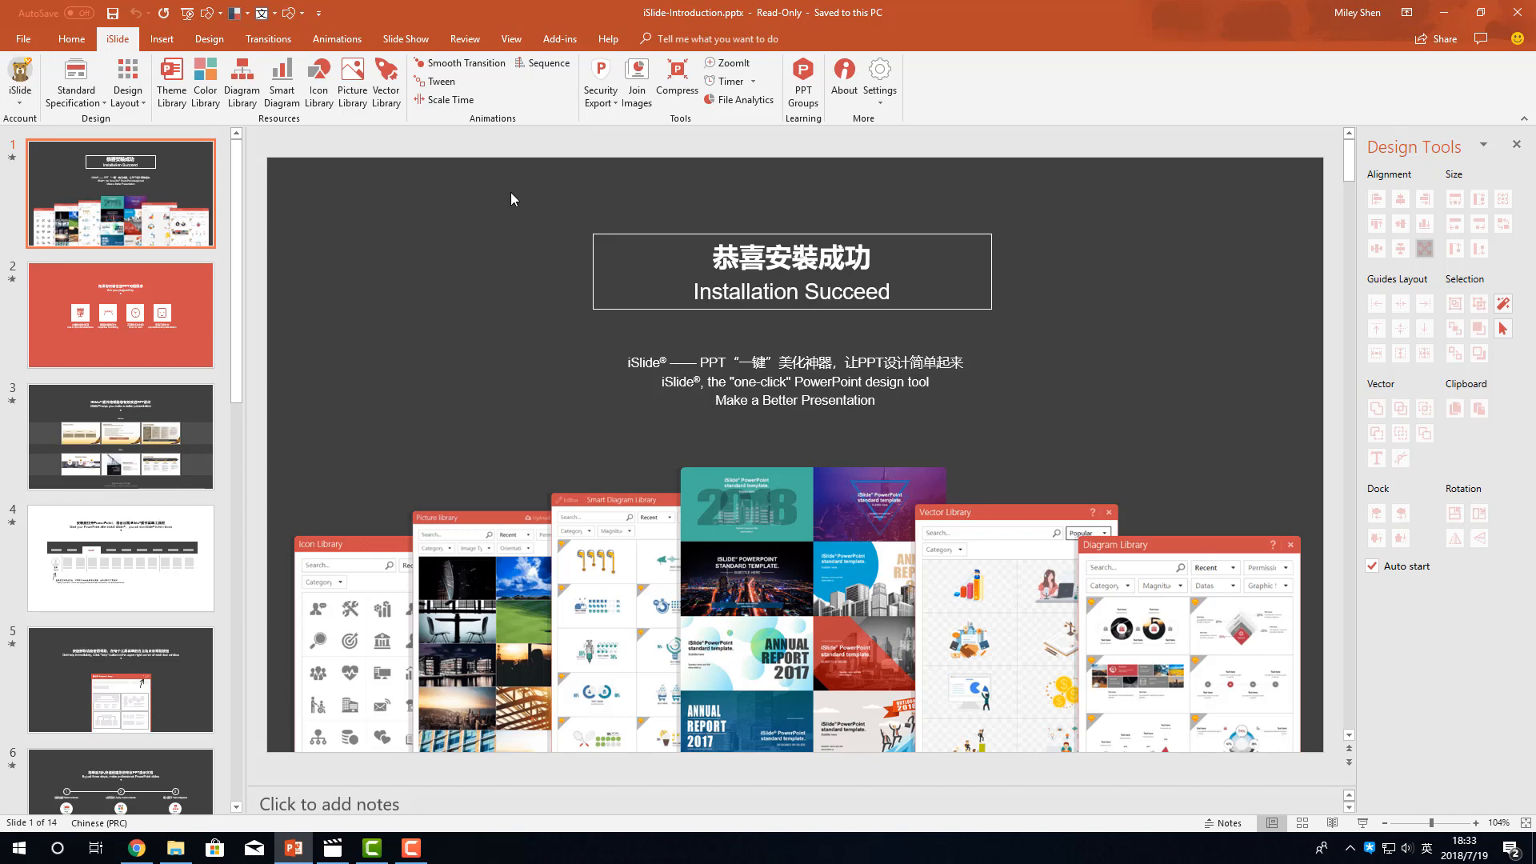
mouse_move(627, 186)
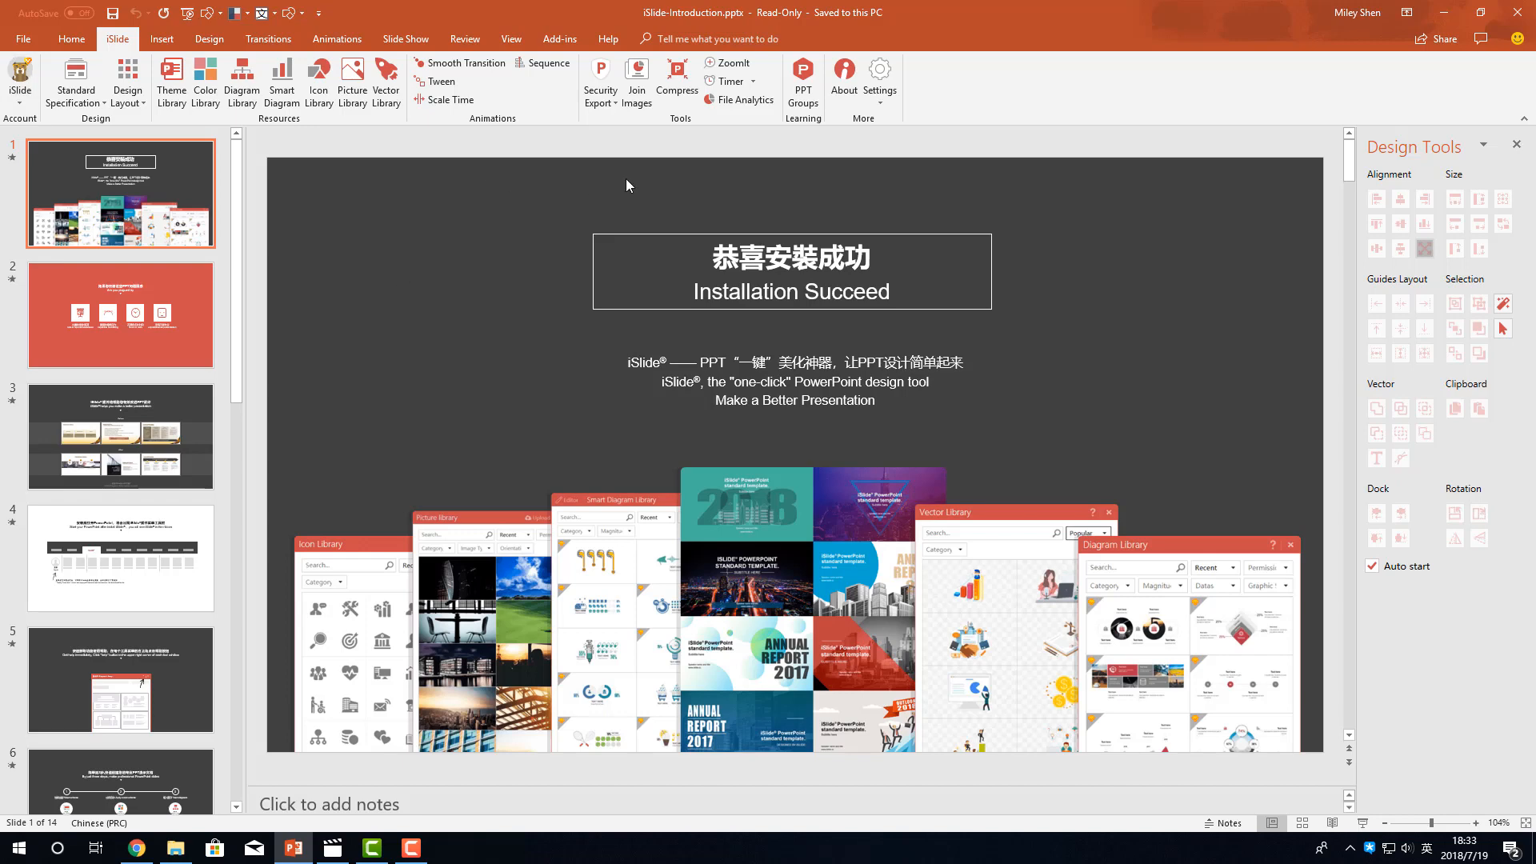
mouse_move(382, 167)
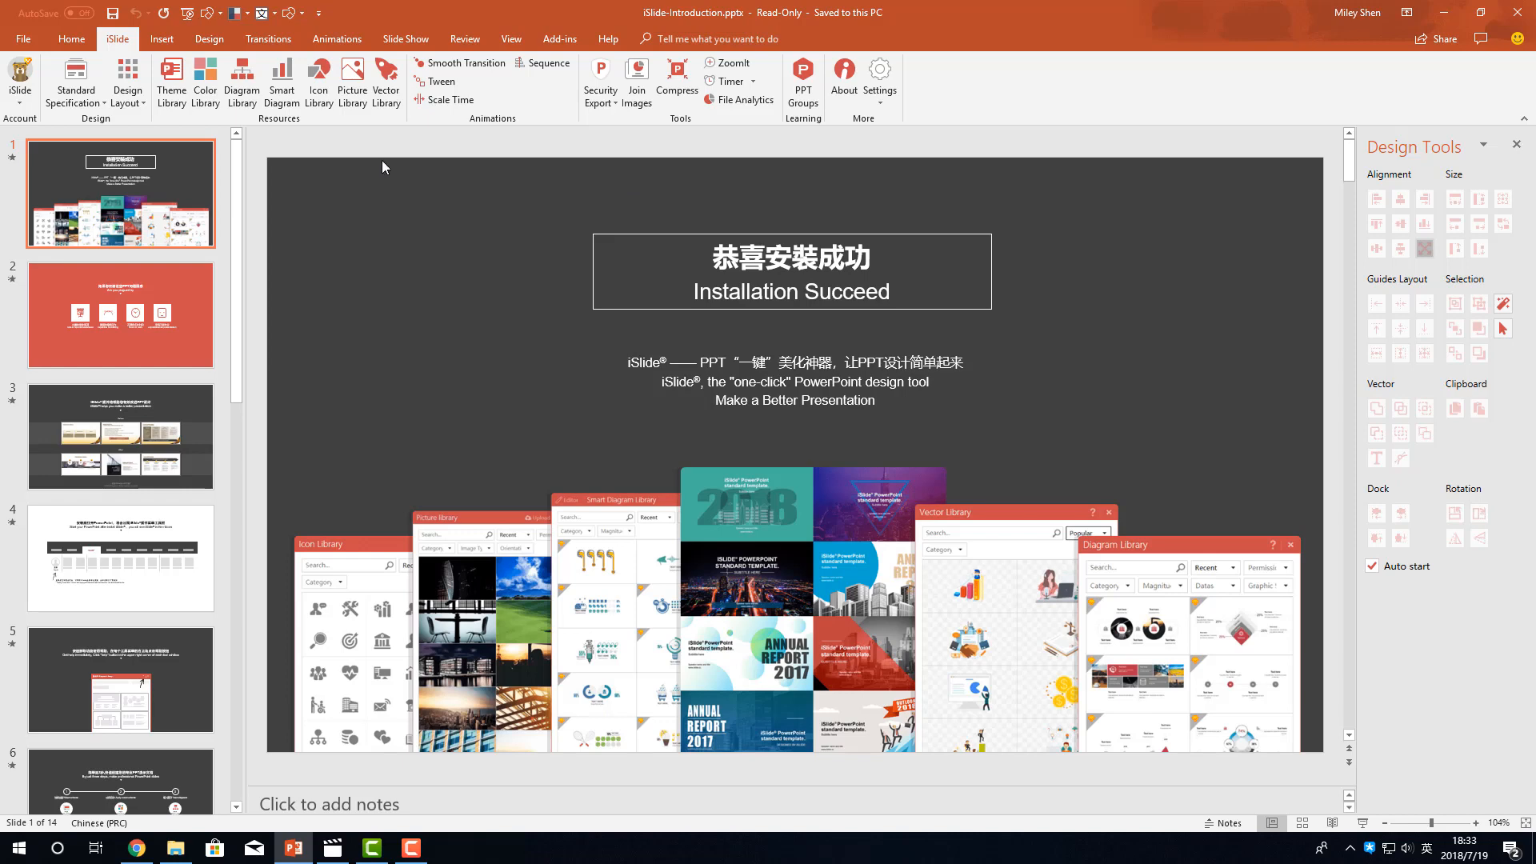
mouse_move(415, 58)
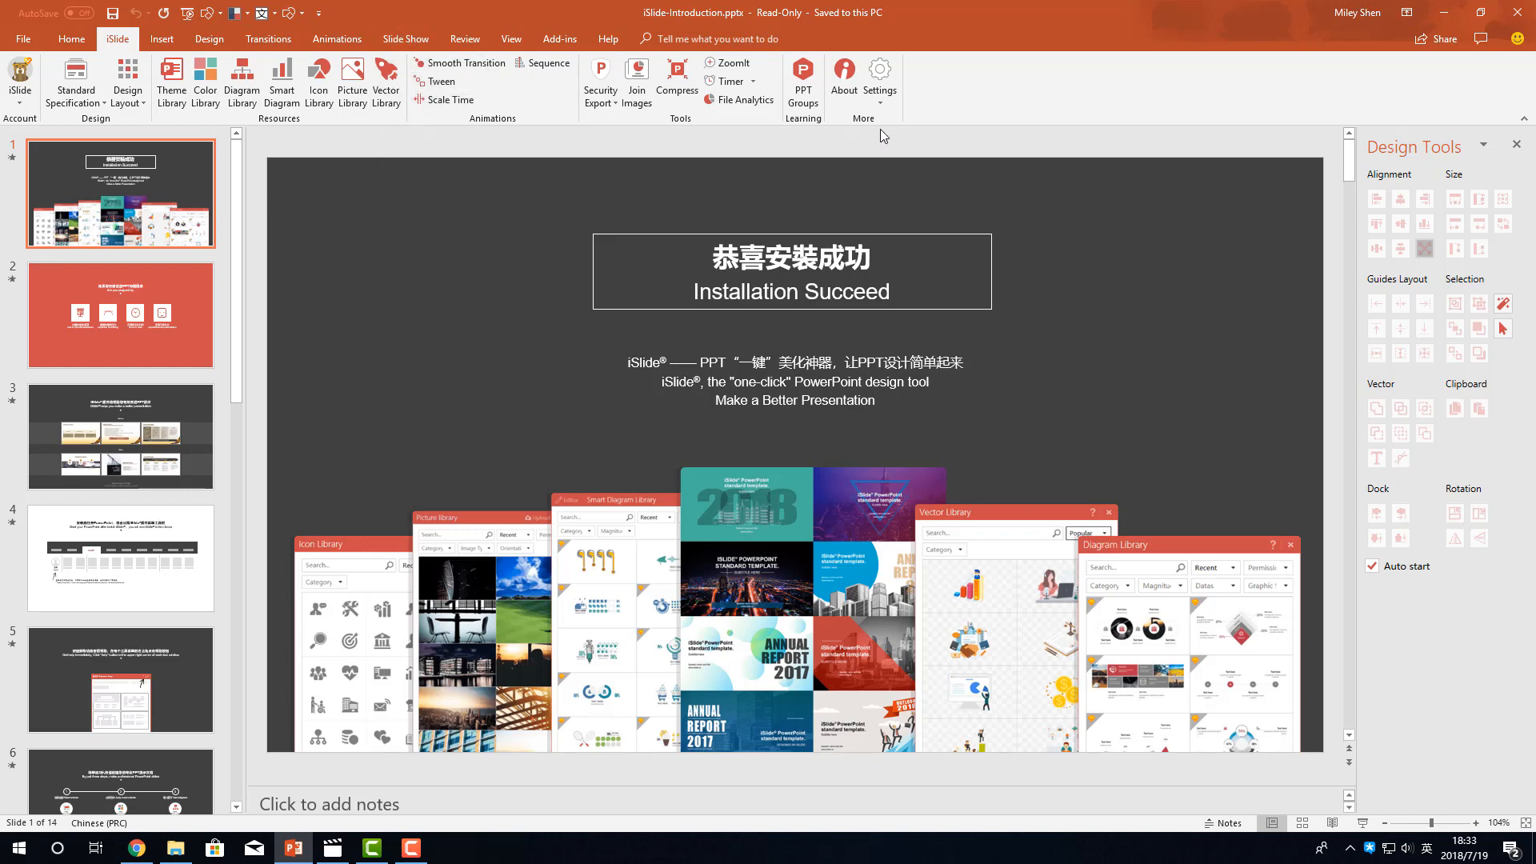
mouse_move(416, 131)
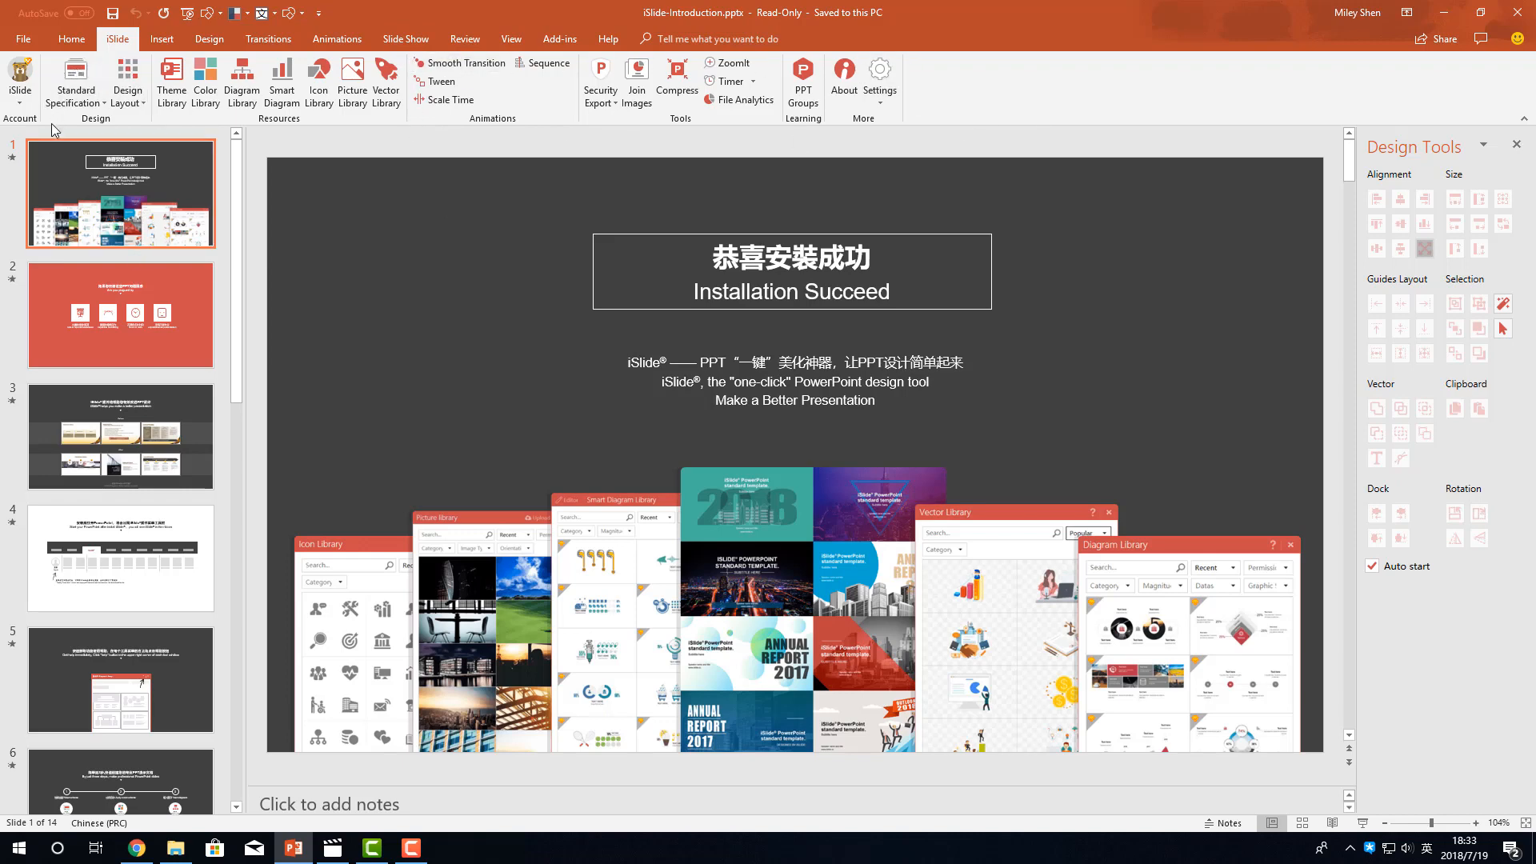
left_click(75, 84)
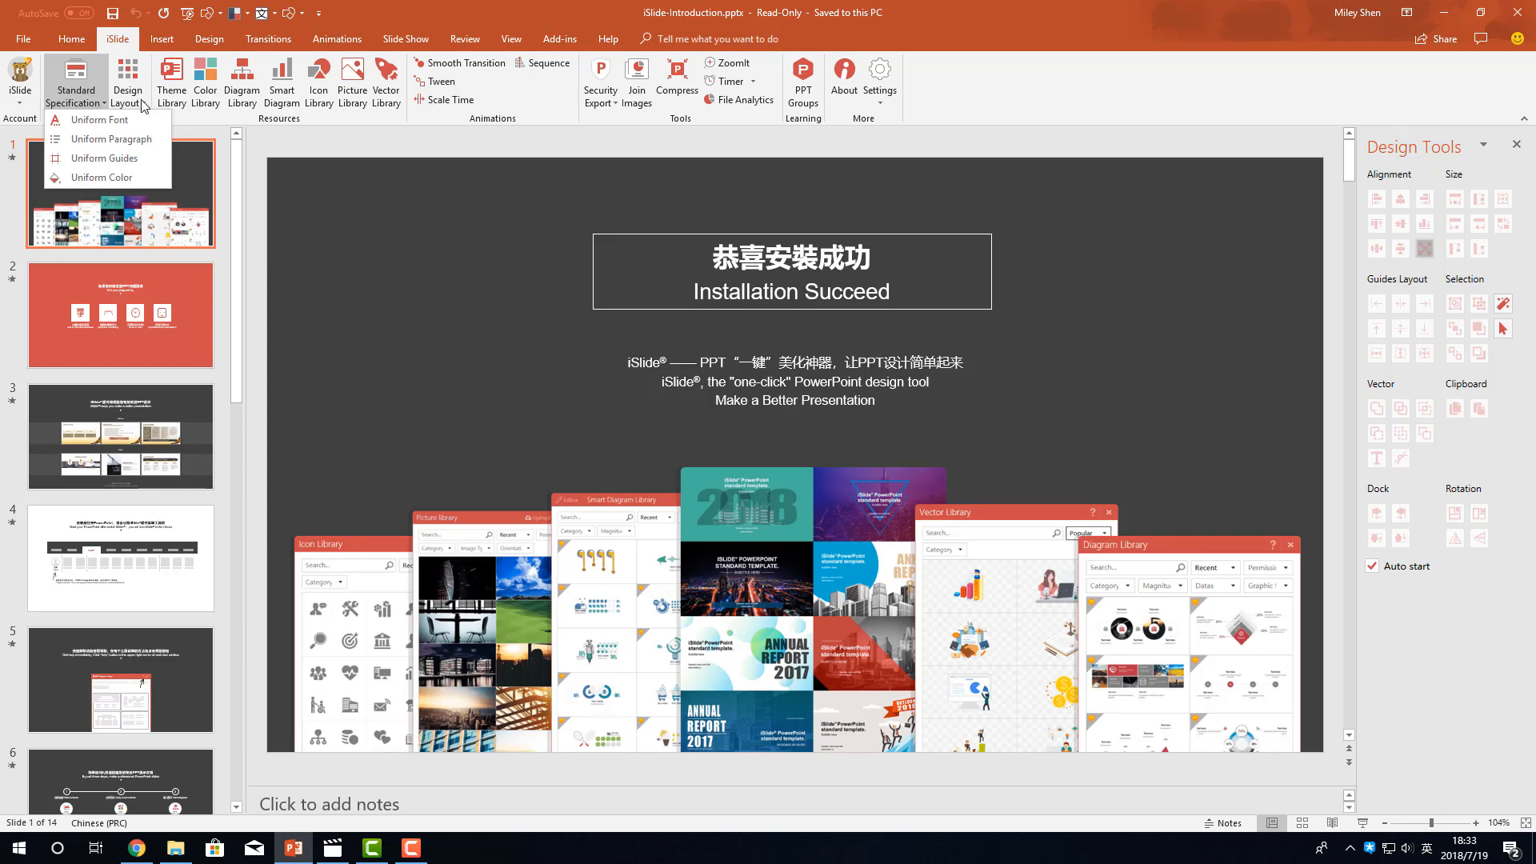
left_click(128, 78)
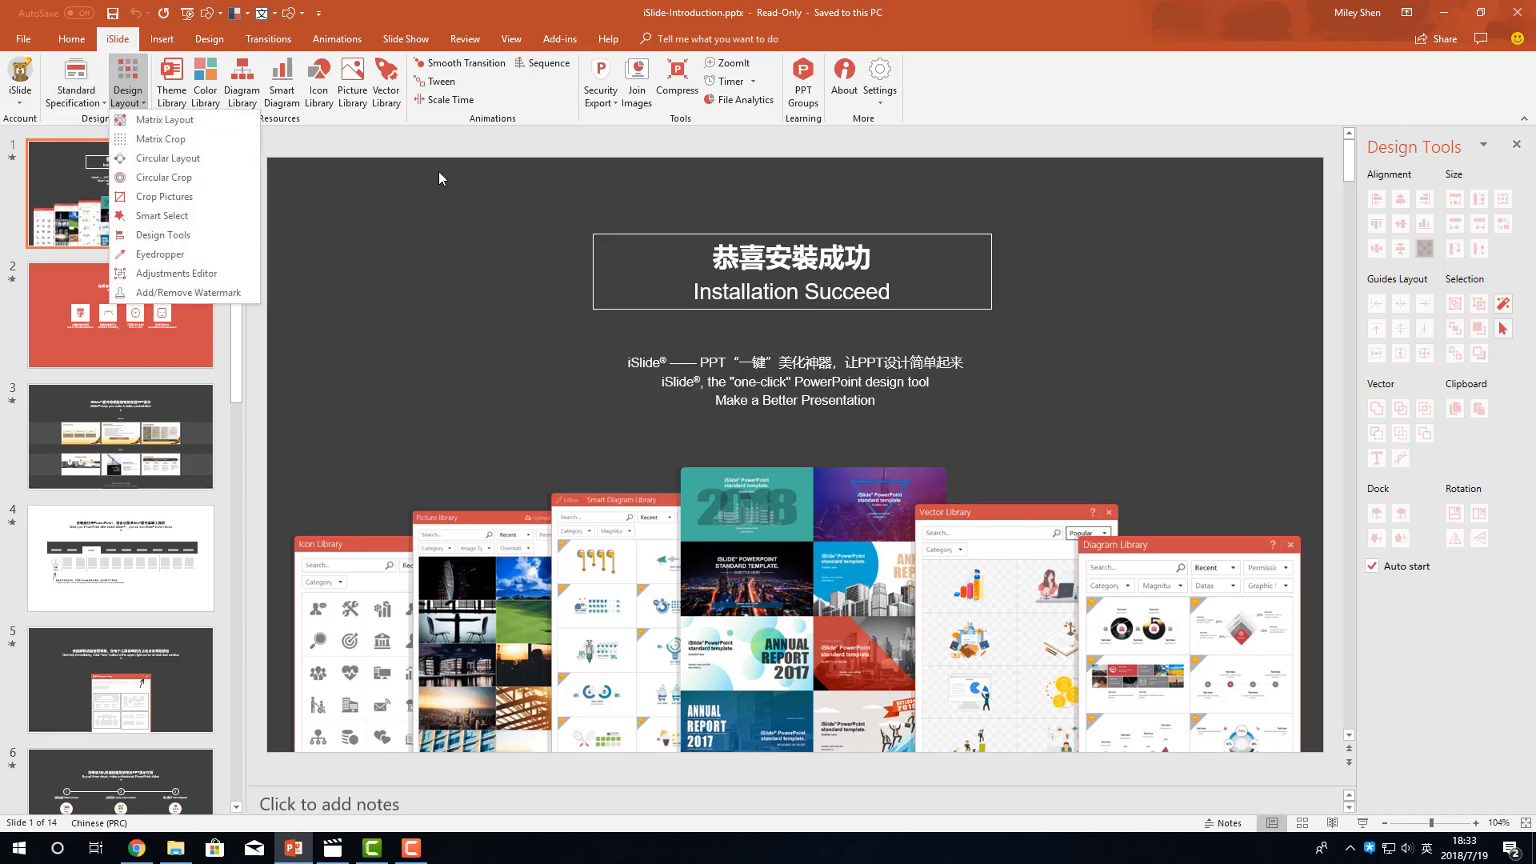
left_click(600, 80)
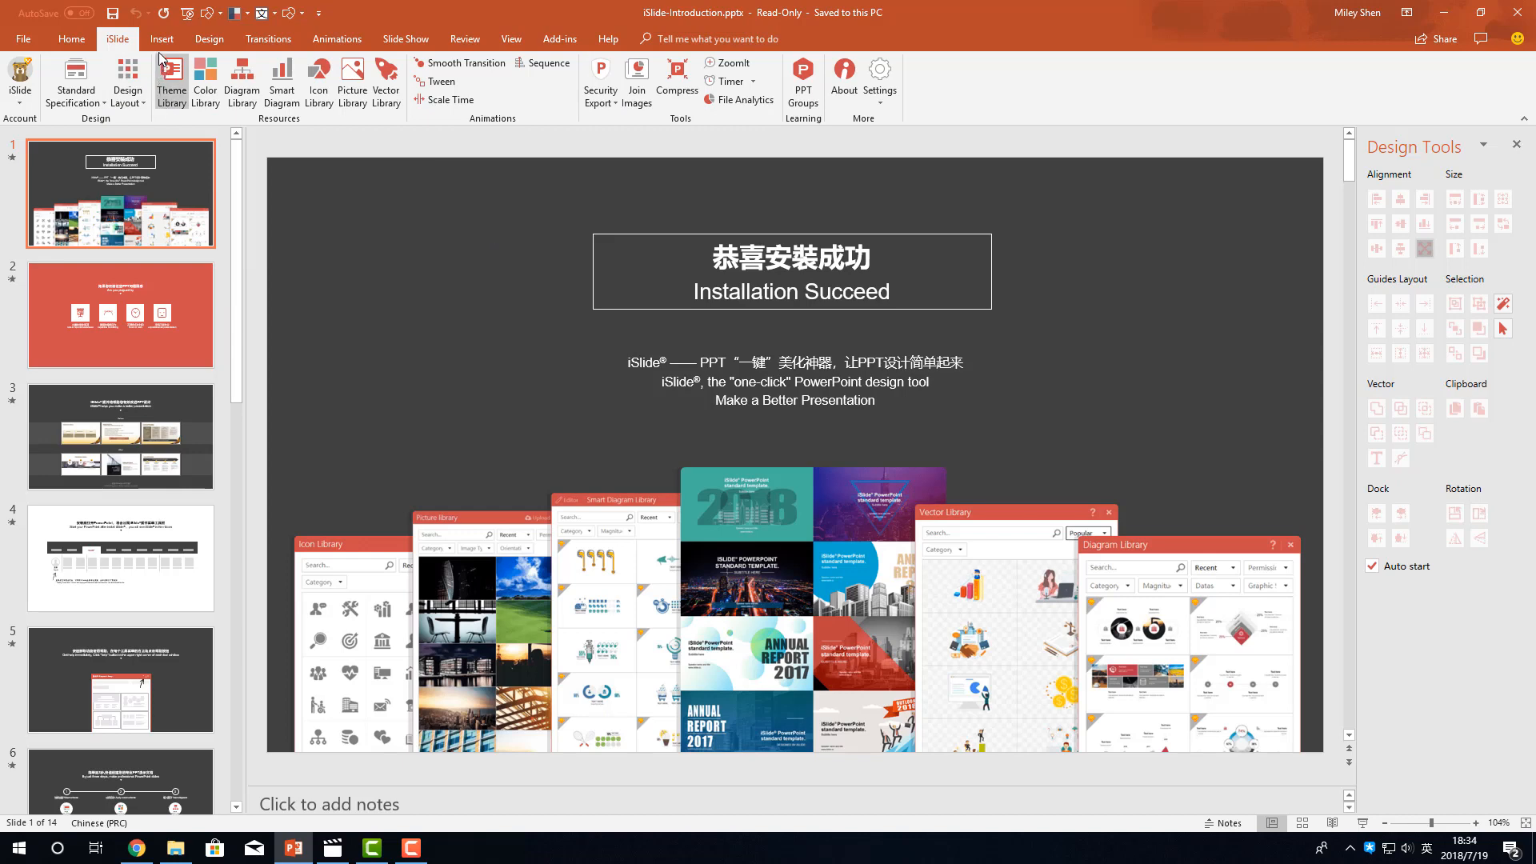
mouse_move(386, 82)
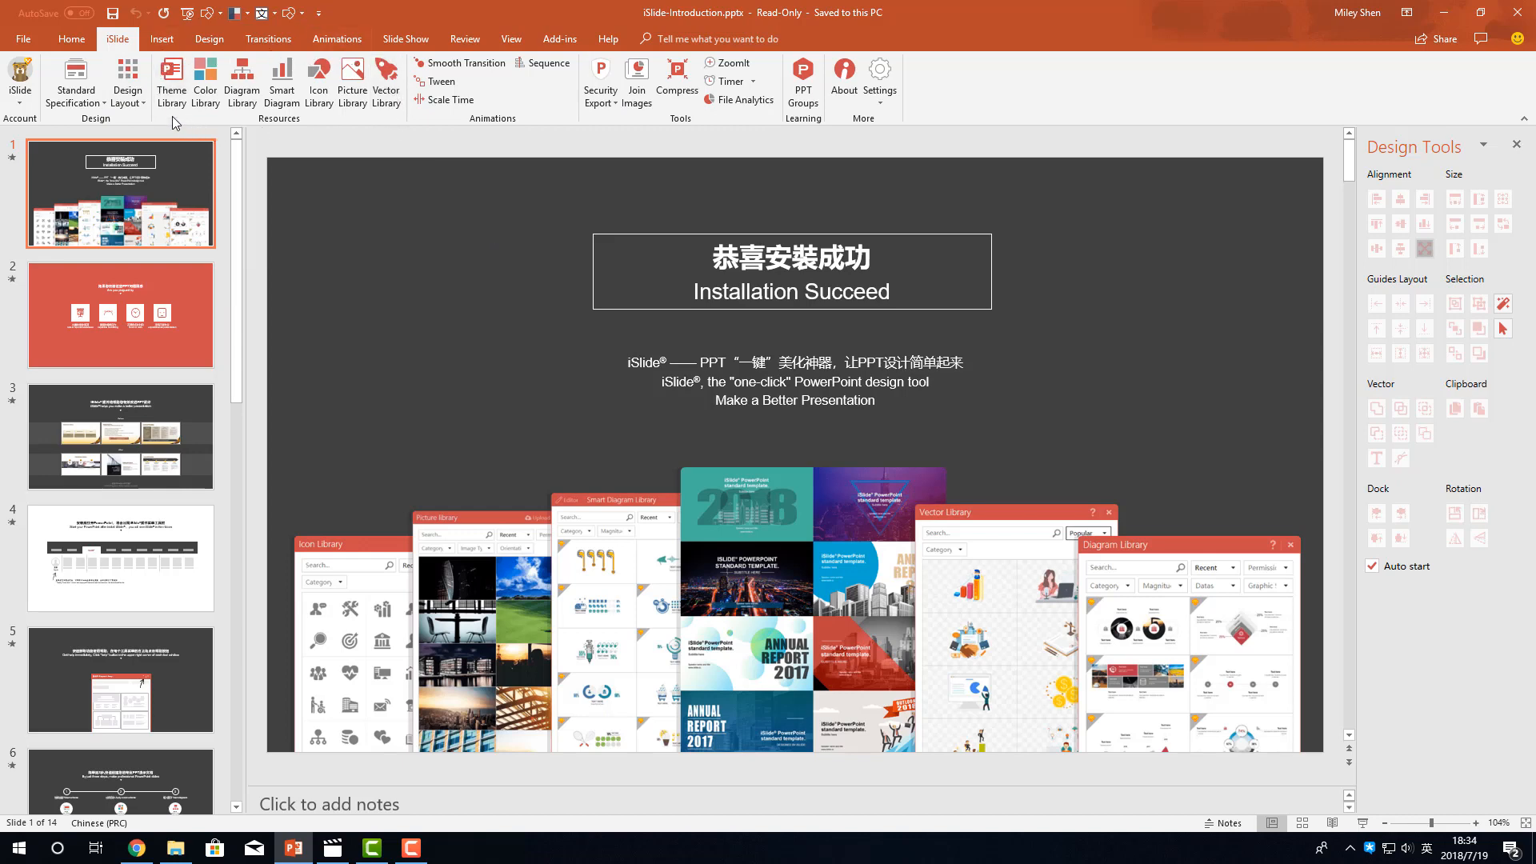
mouse_move(352, 78)
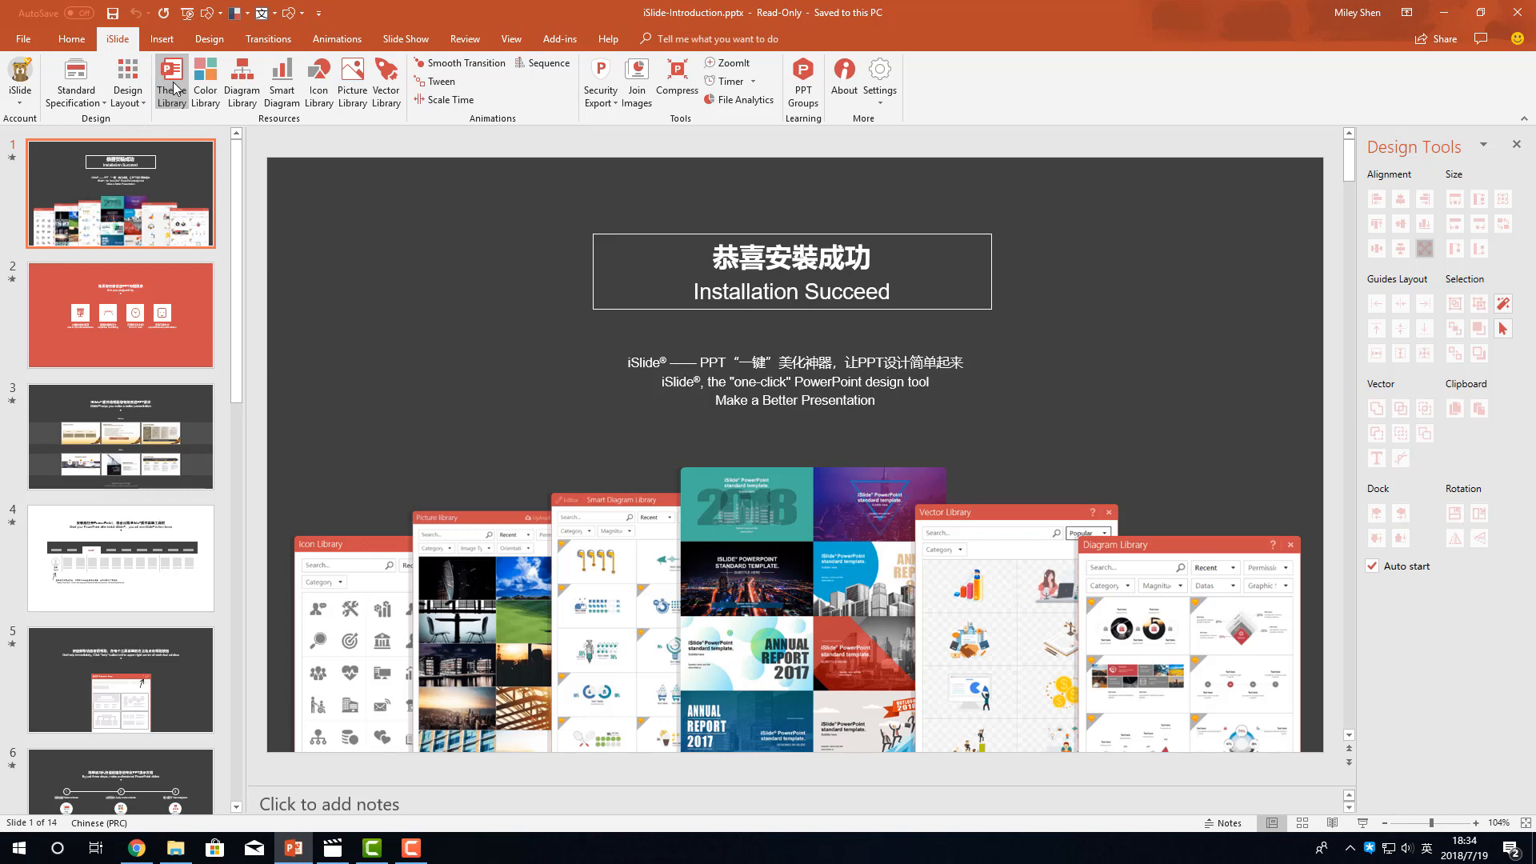
left_click(171, 82)
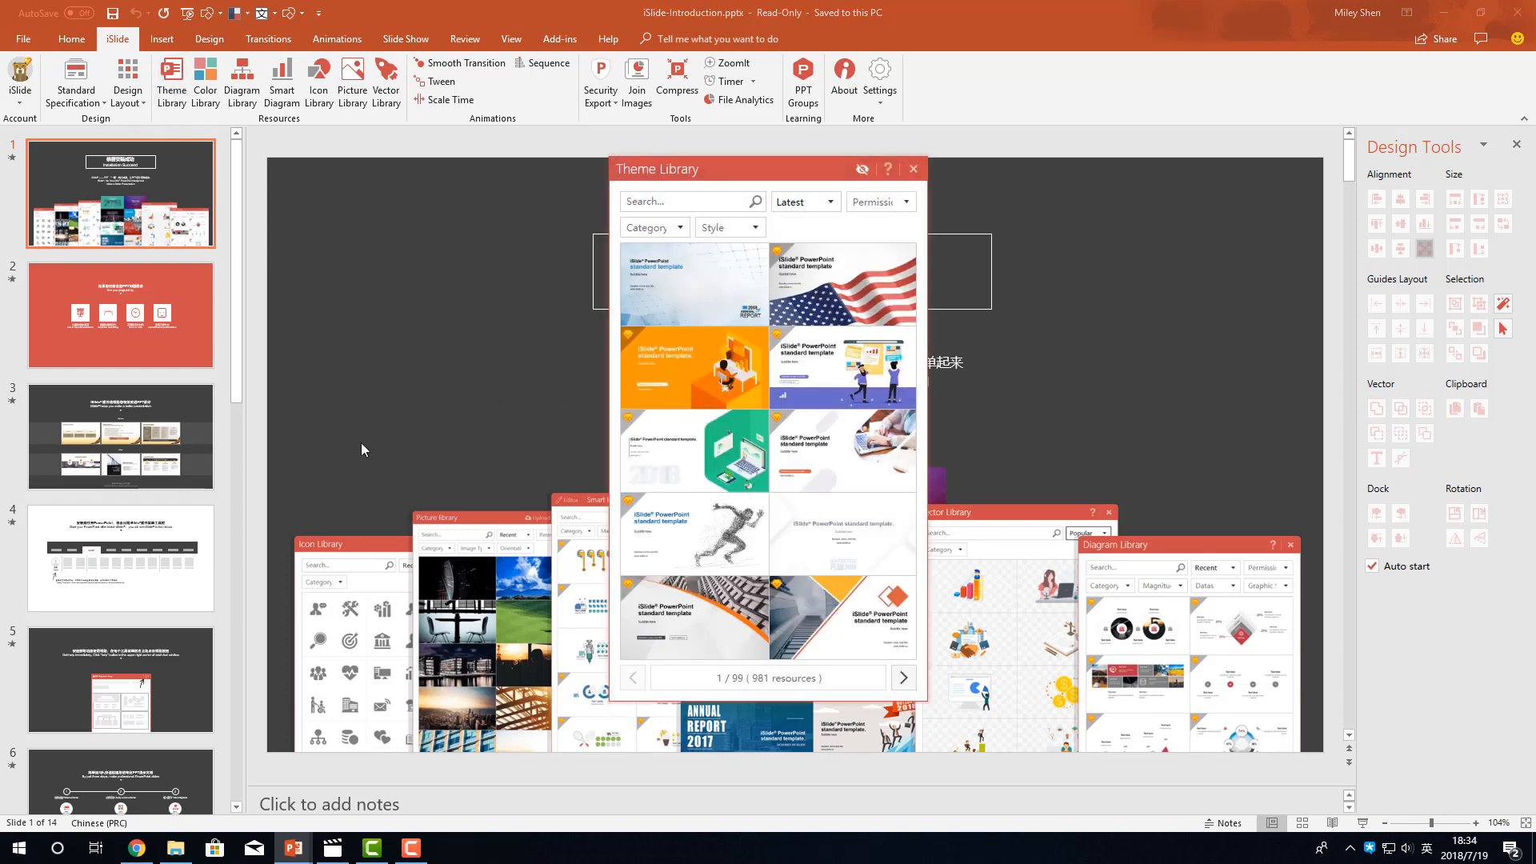
mouse_move(358, 358)
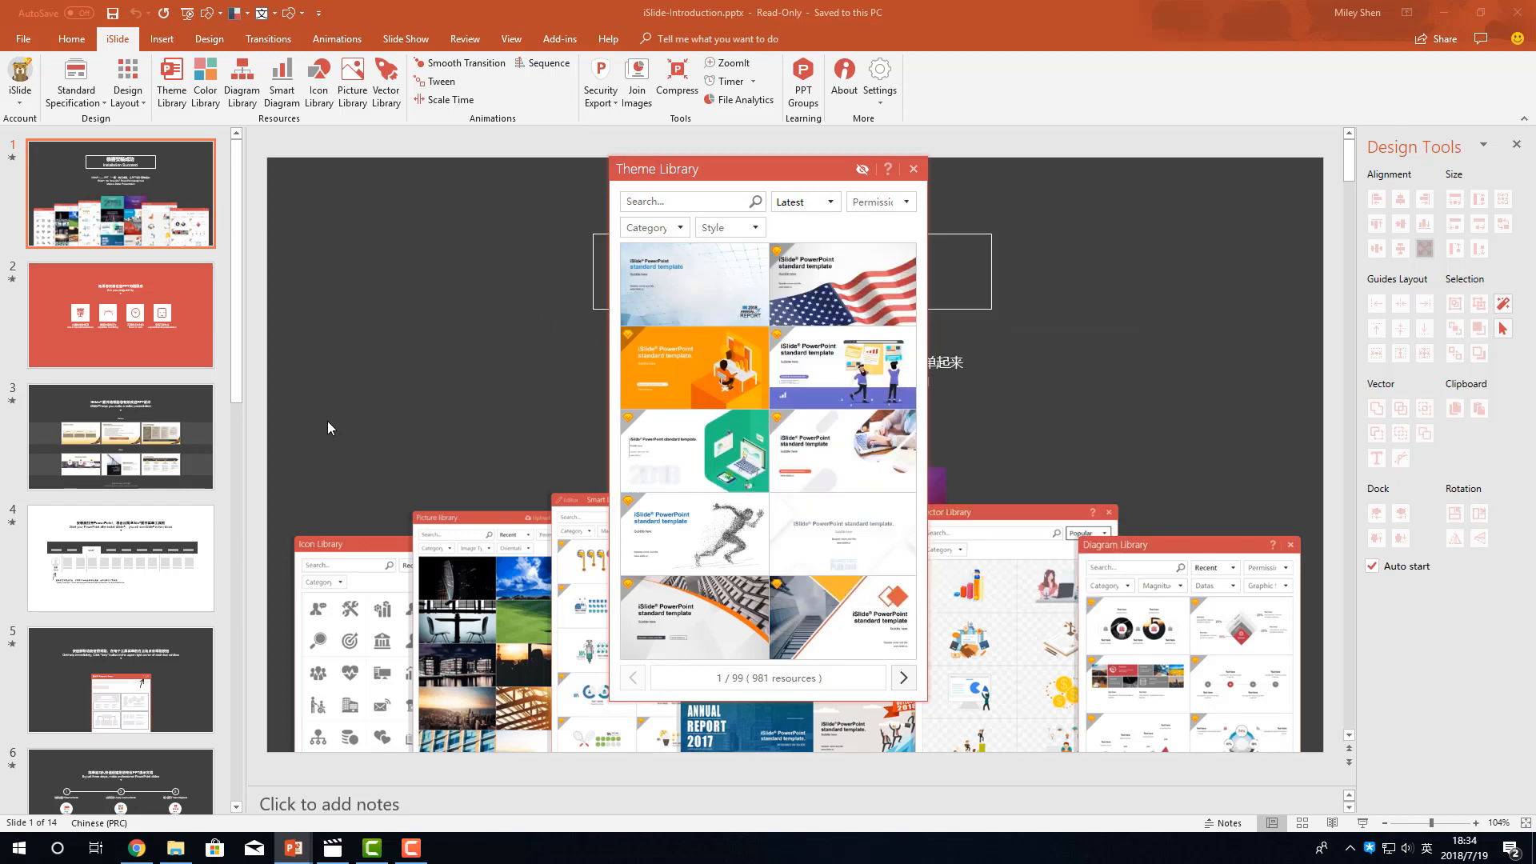
left_click(900, 677)
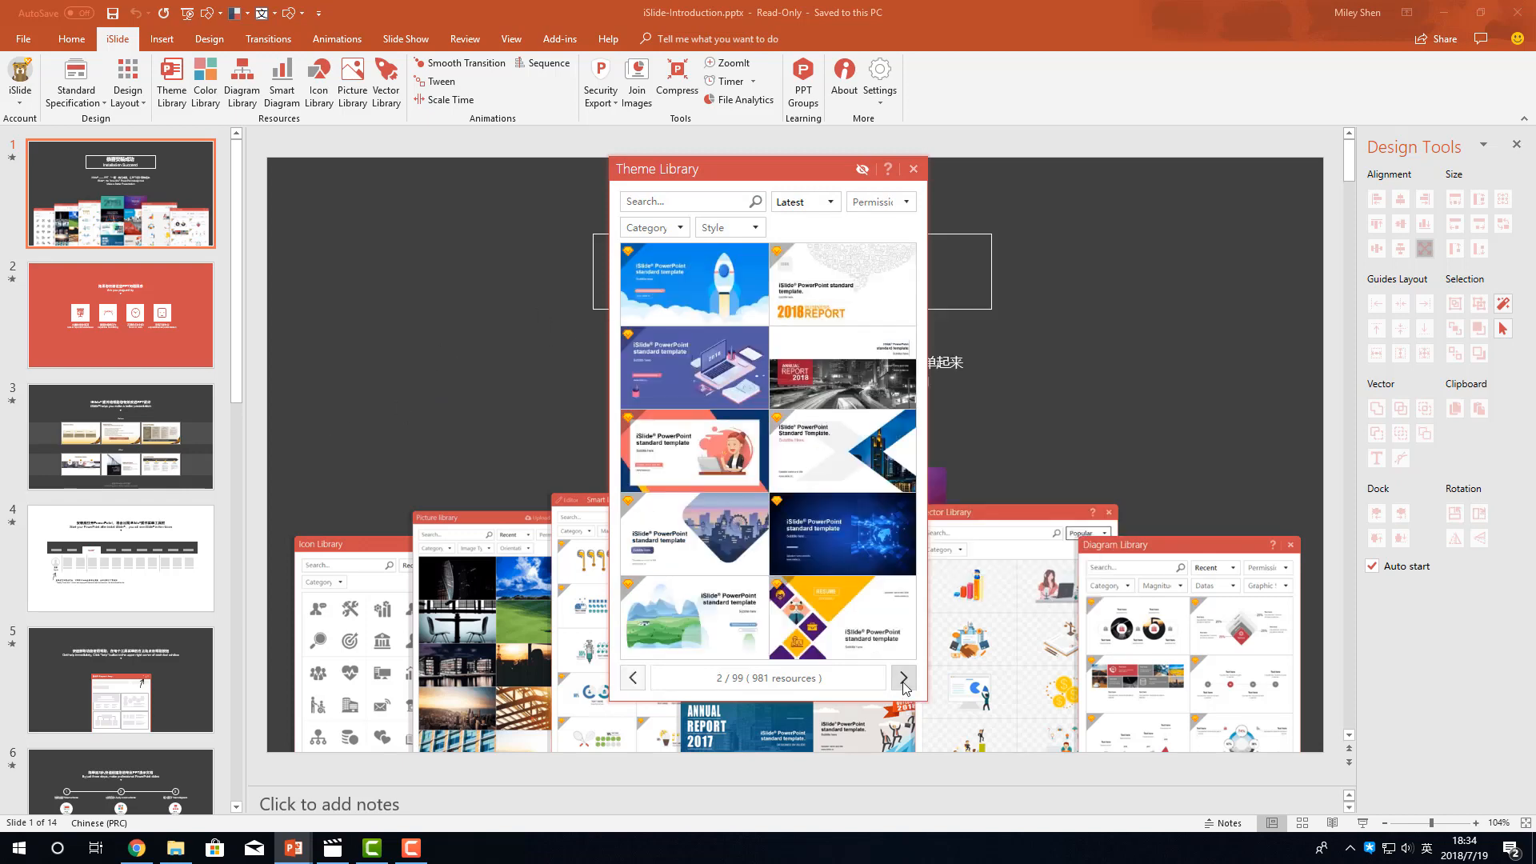
left_click(912, 168)
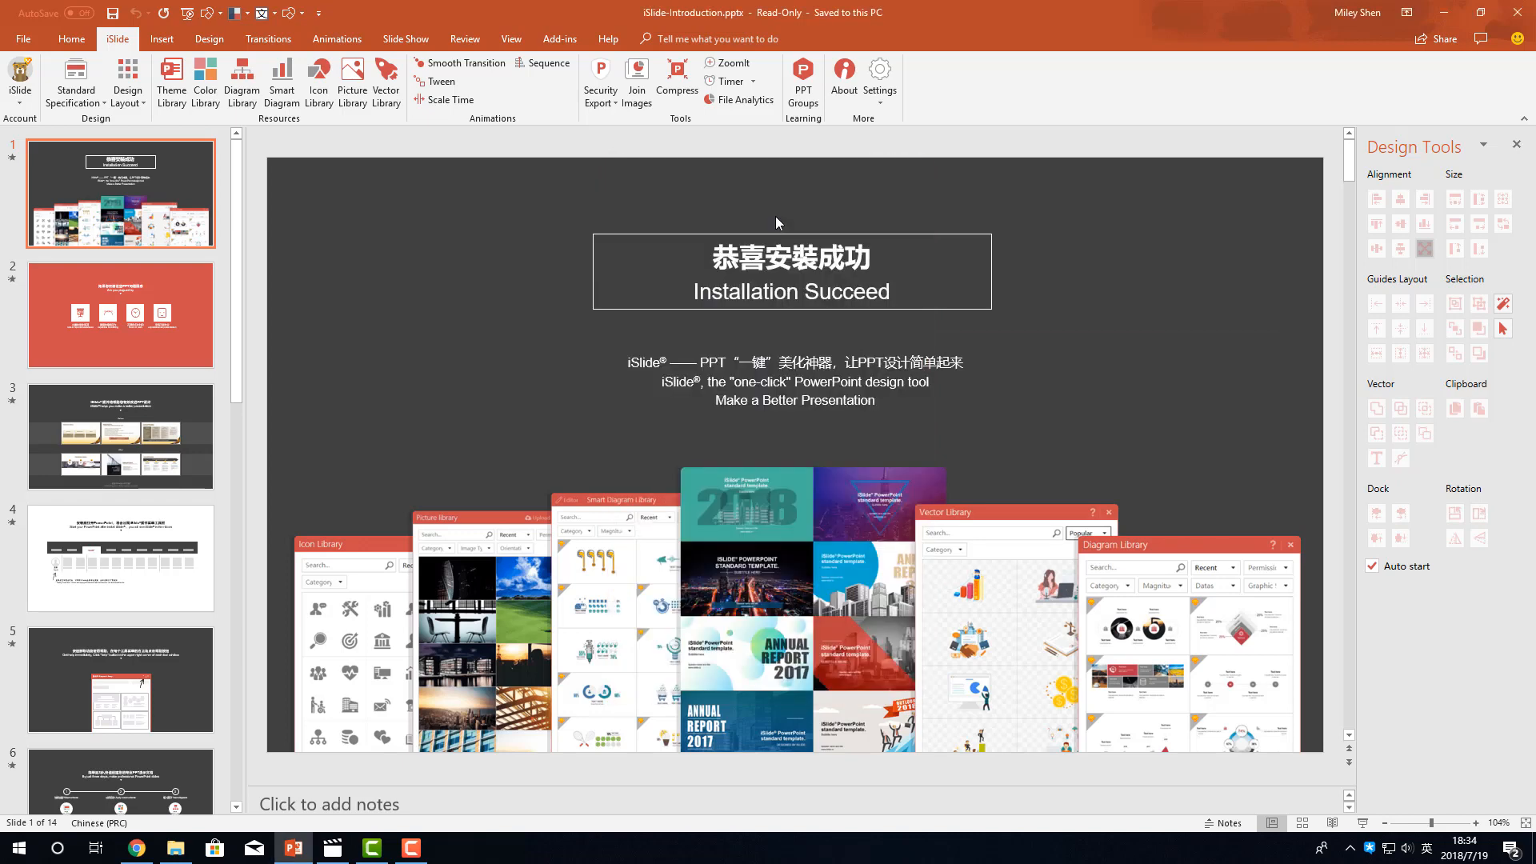
mouse_move(24, 120)
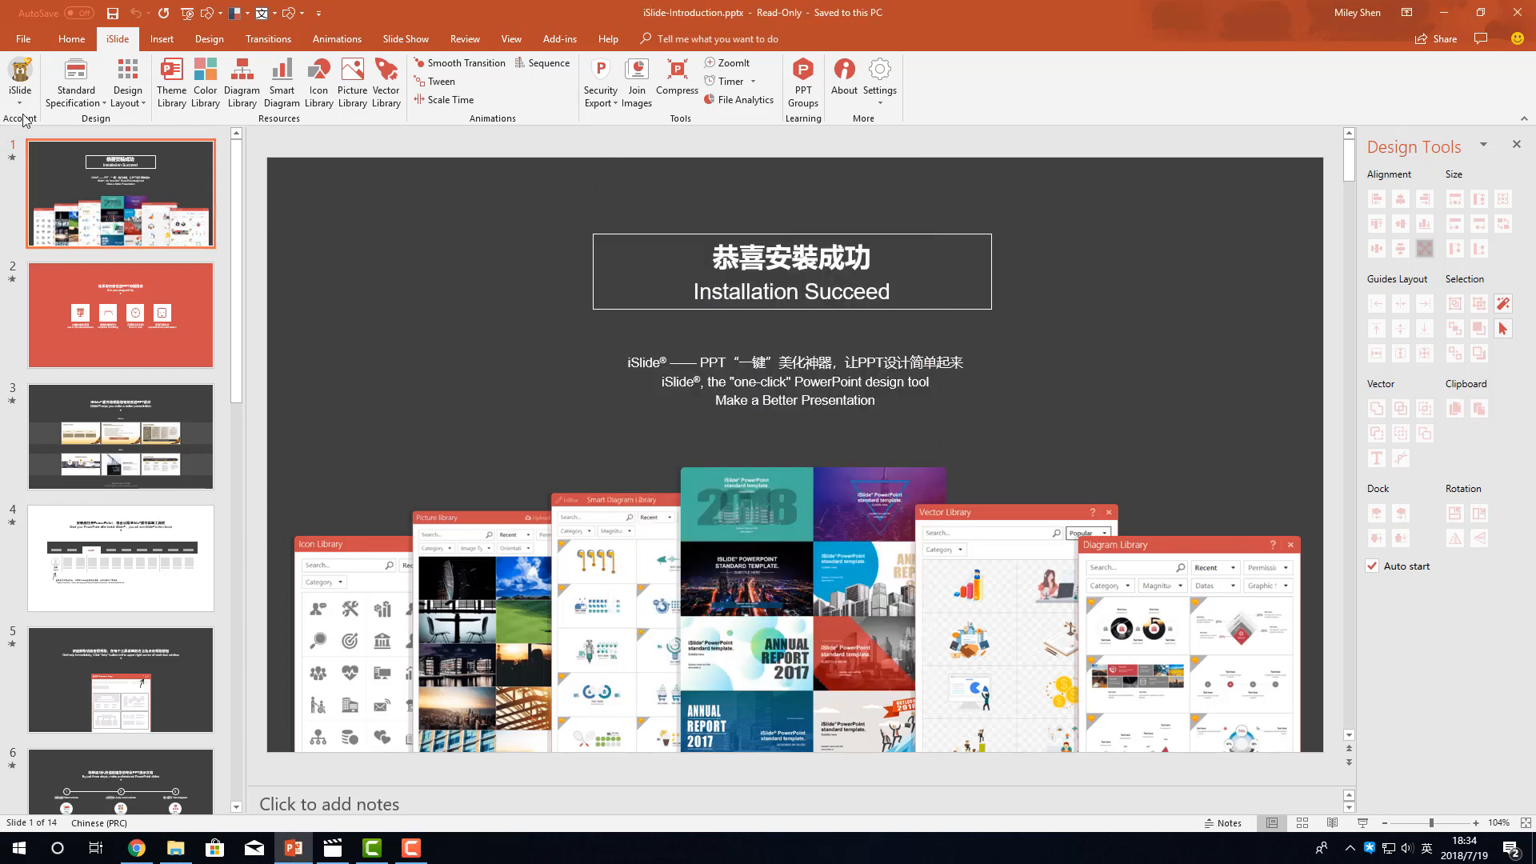
left_click(20, 83)
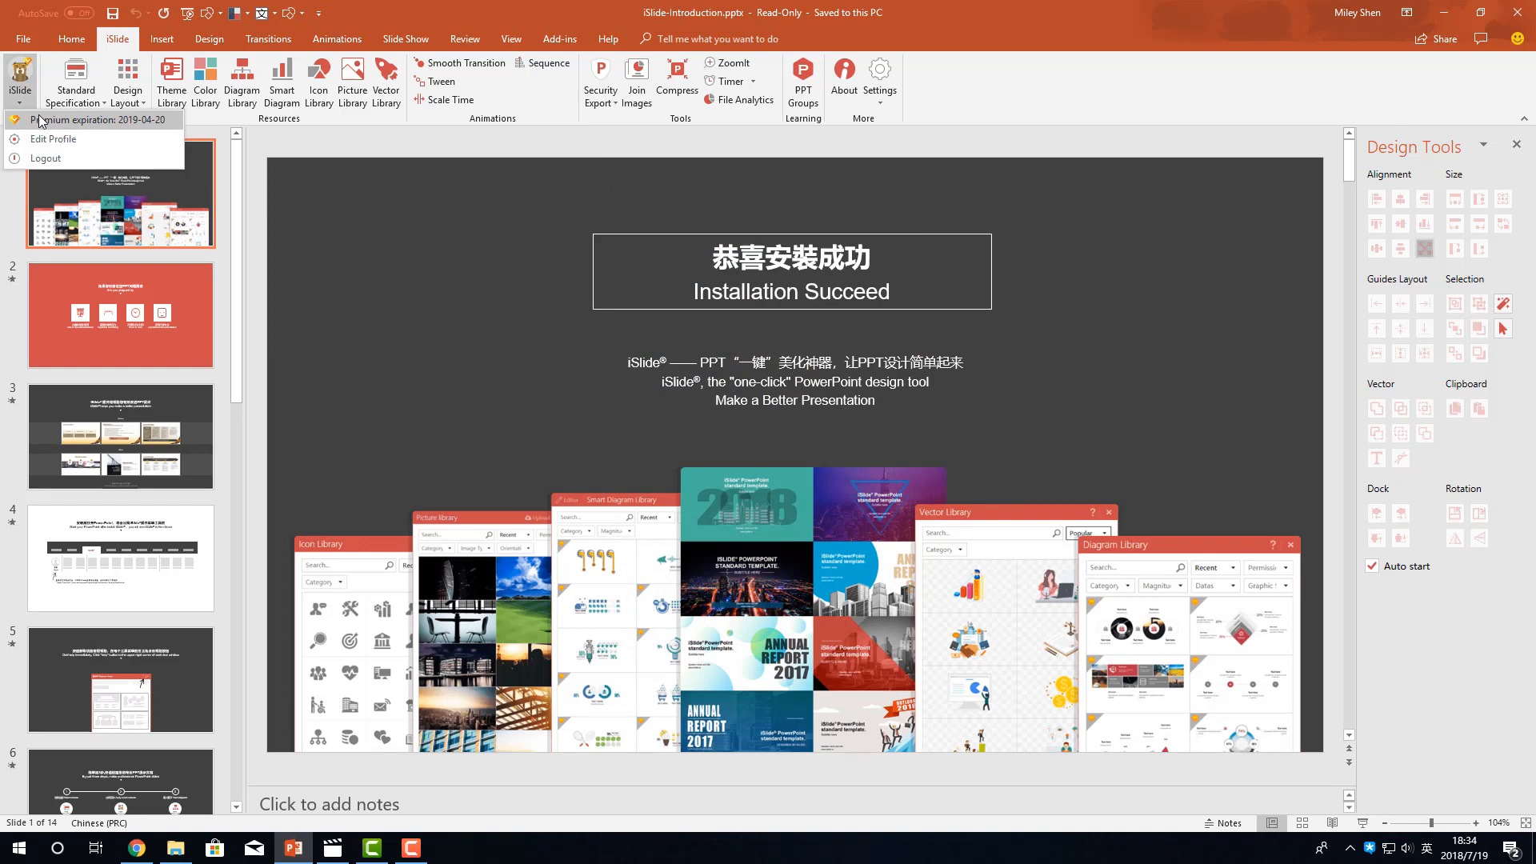
left_click(92, 120)
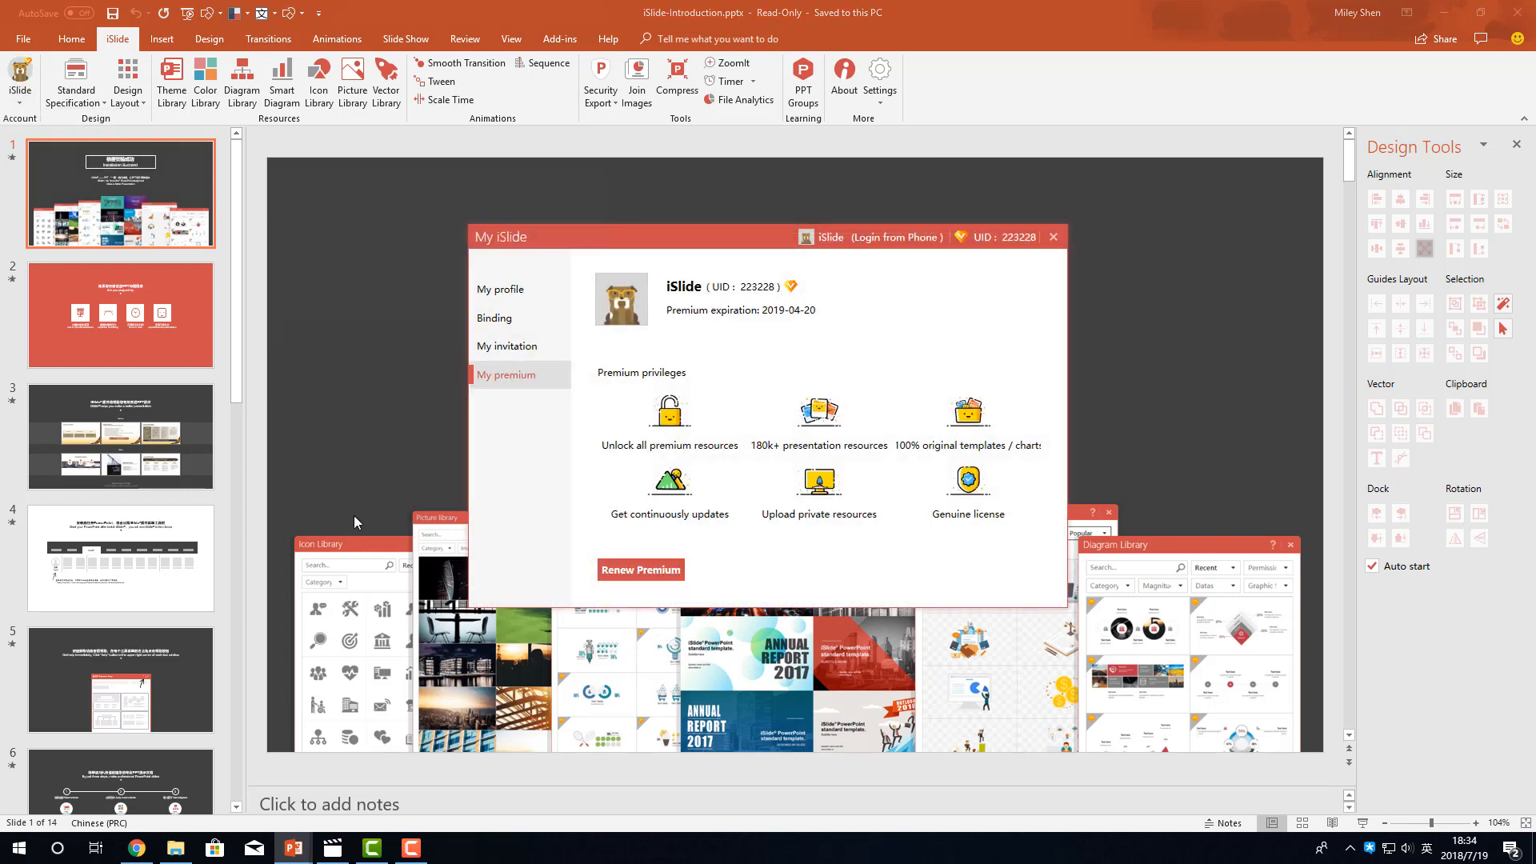
mouse_move(1053, 236)
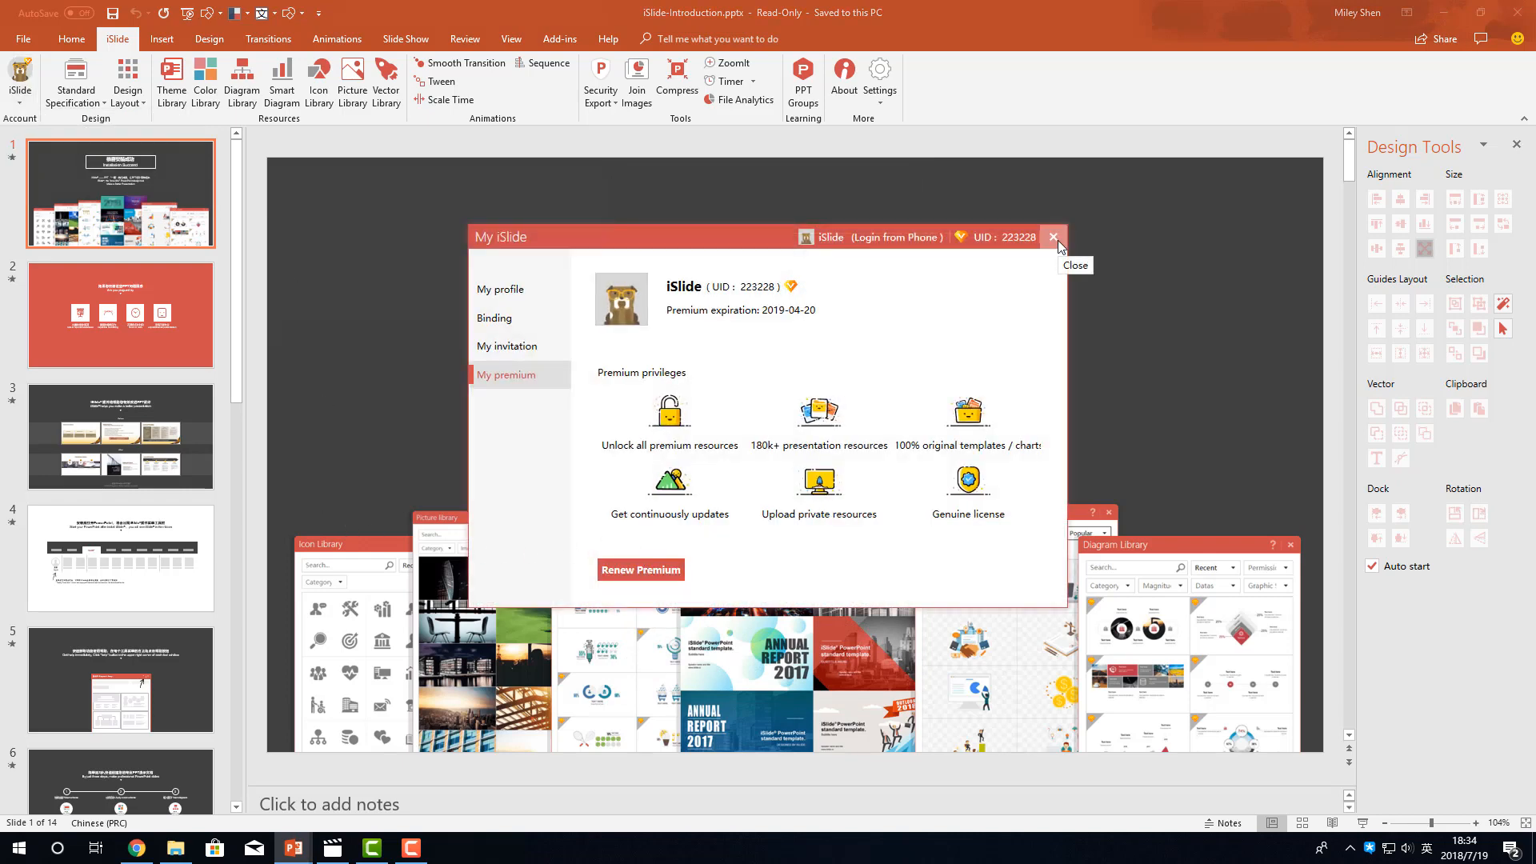
left_click(1054, 237)
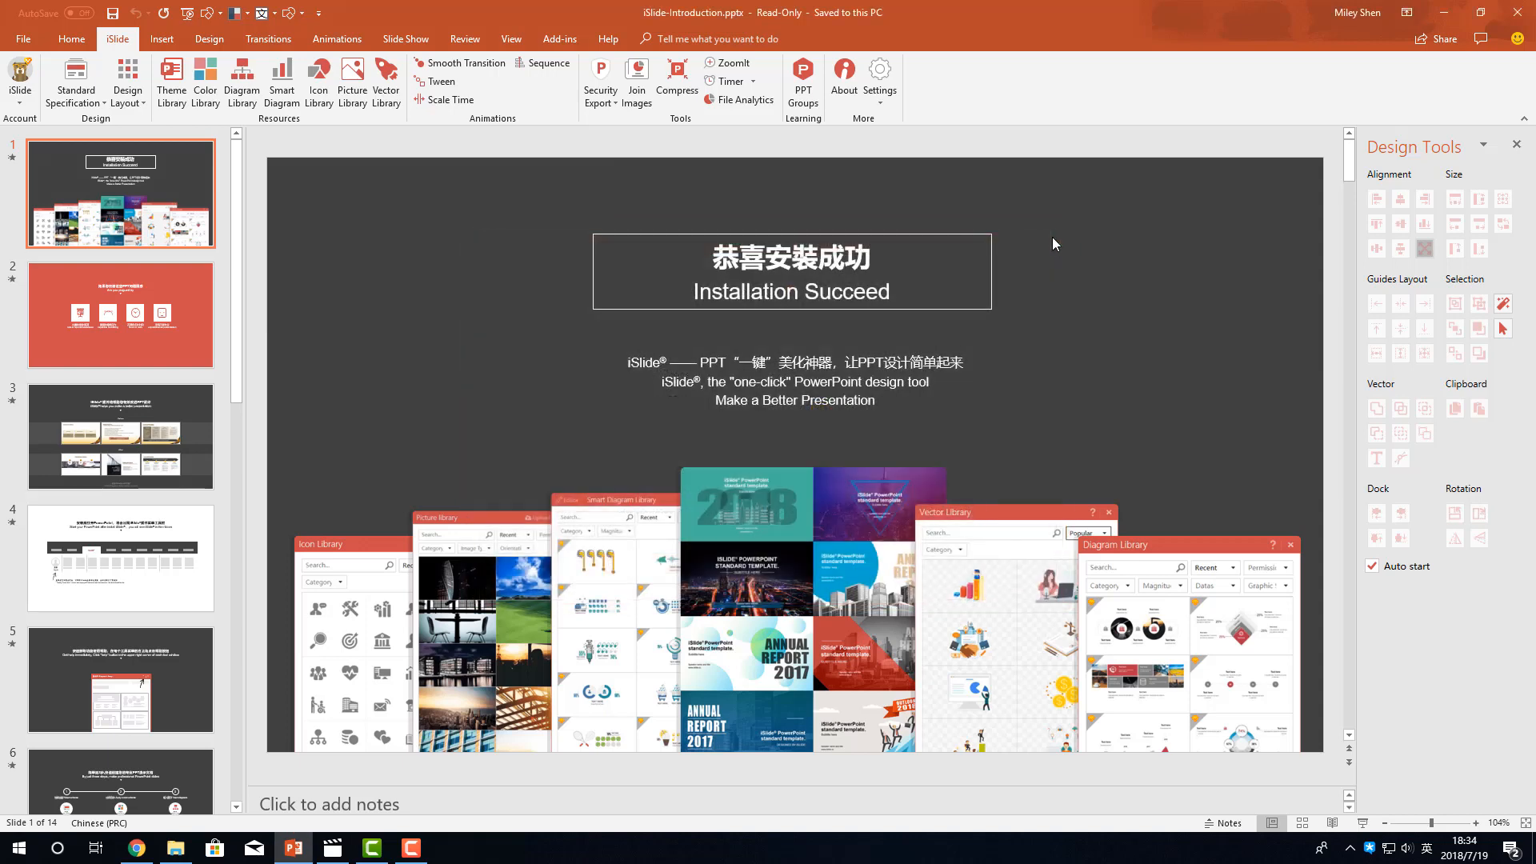
mouse_move(205, 81)
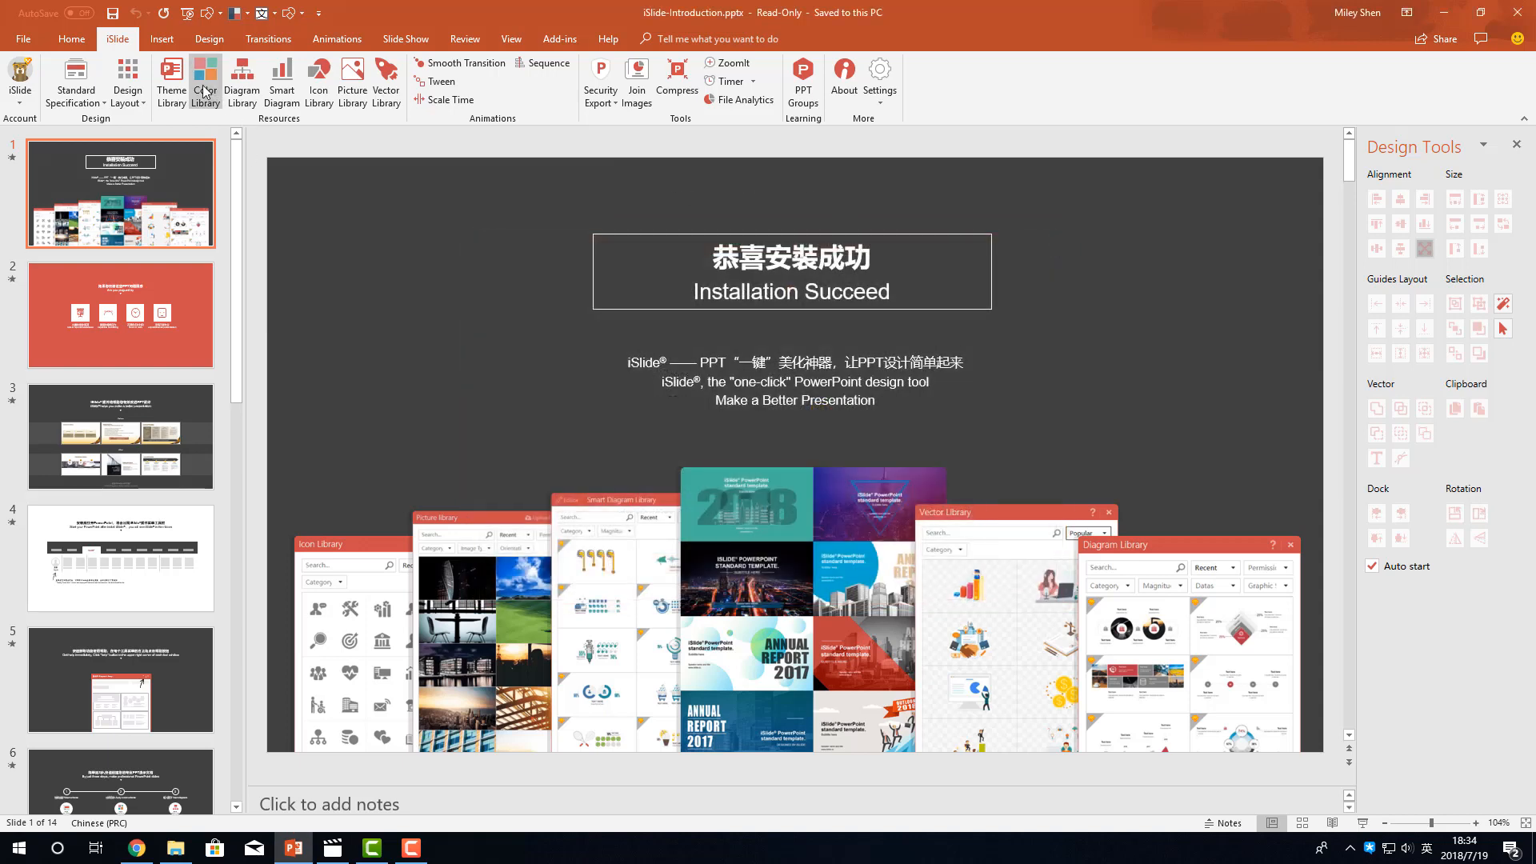
left_click(205, 83)
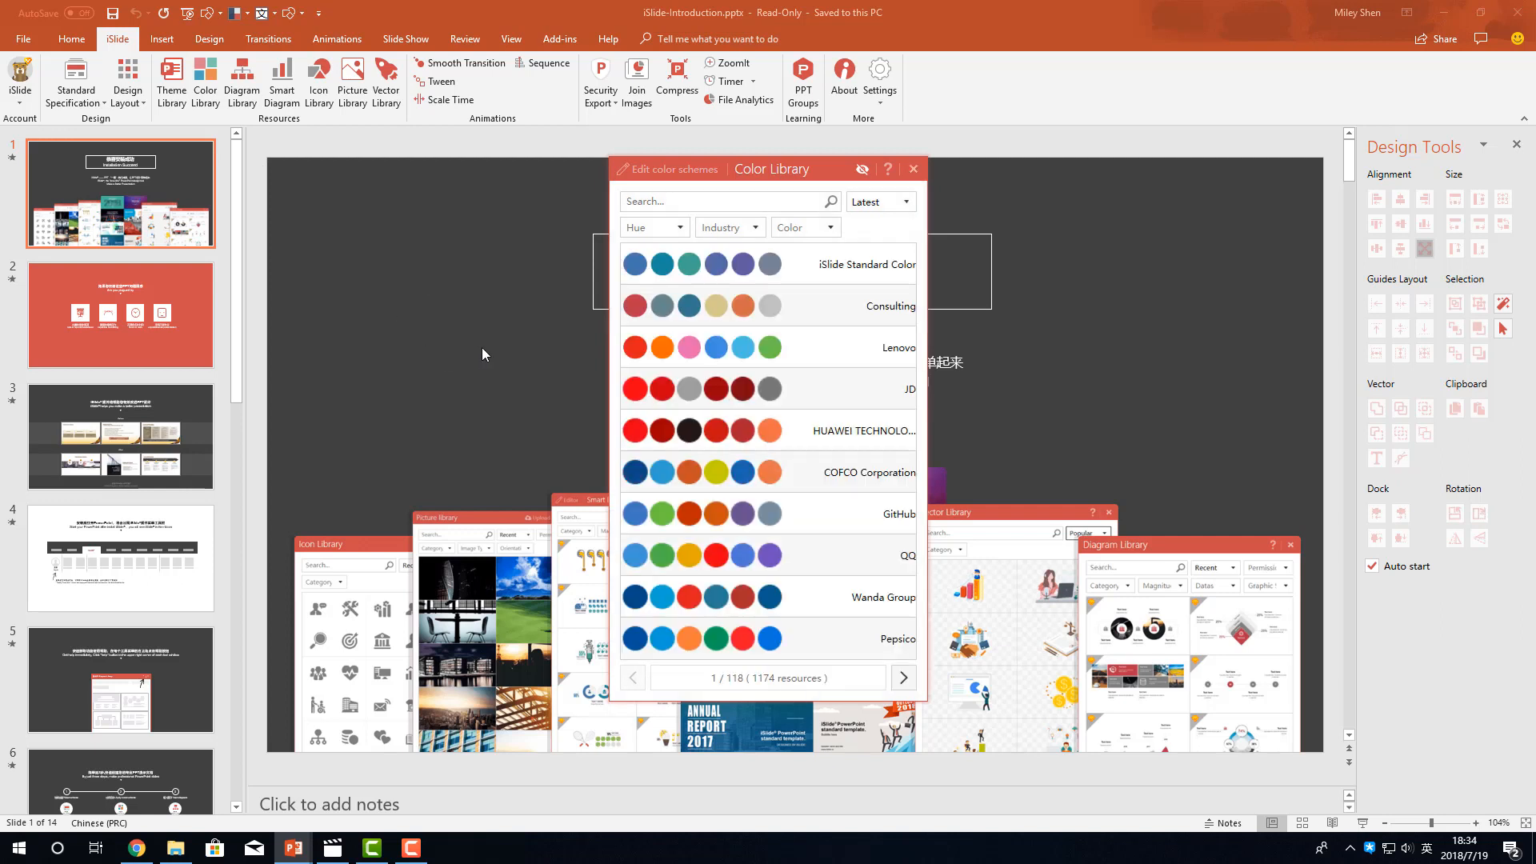
mouse_move(888, 169)
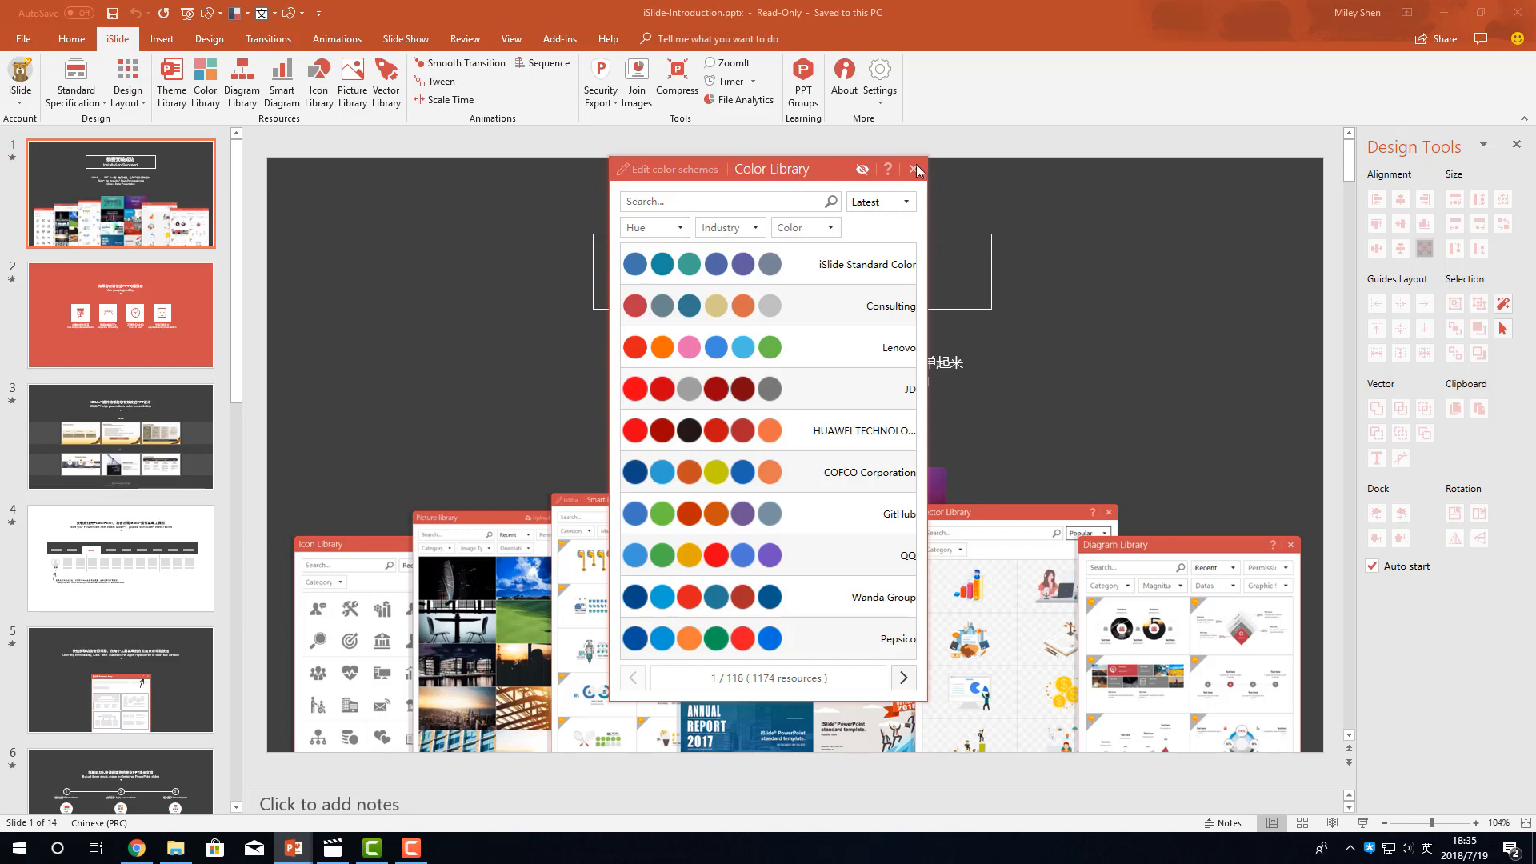
left_click(914, 168)
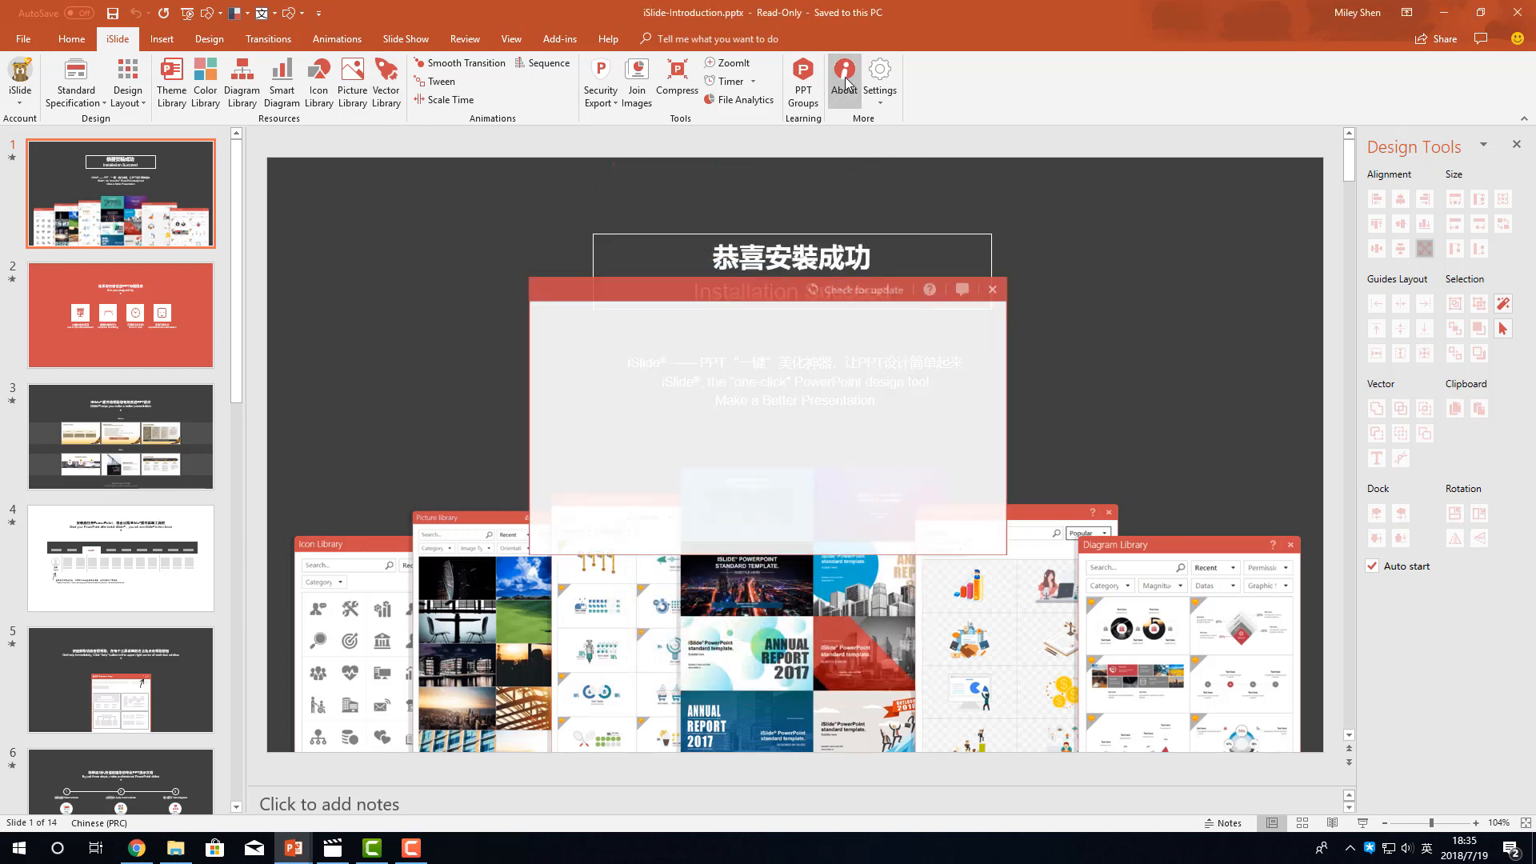
left_click(843, 80)
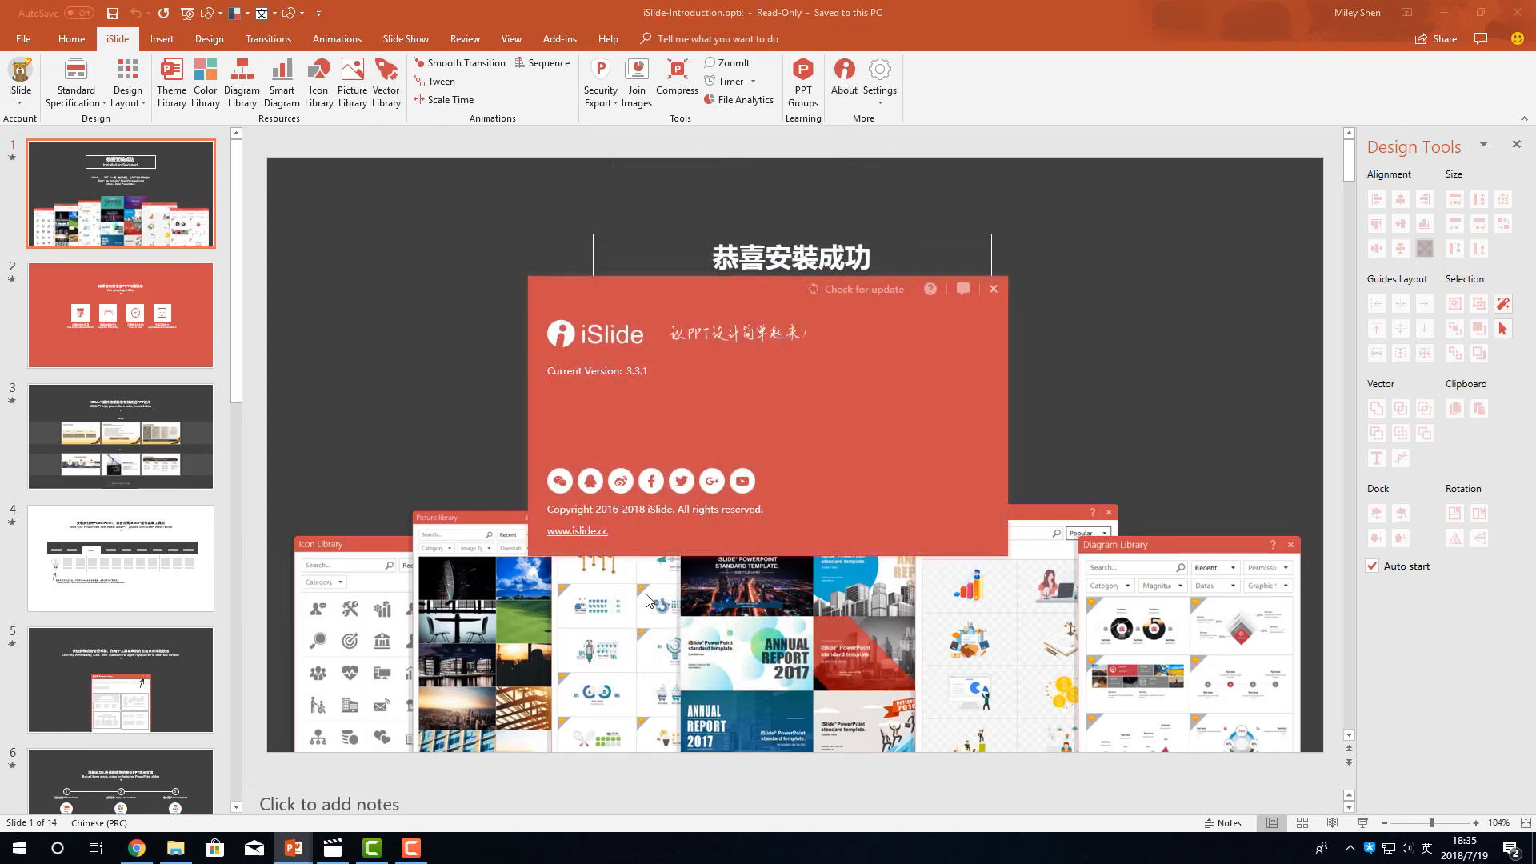
mouse_move(851, 355)
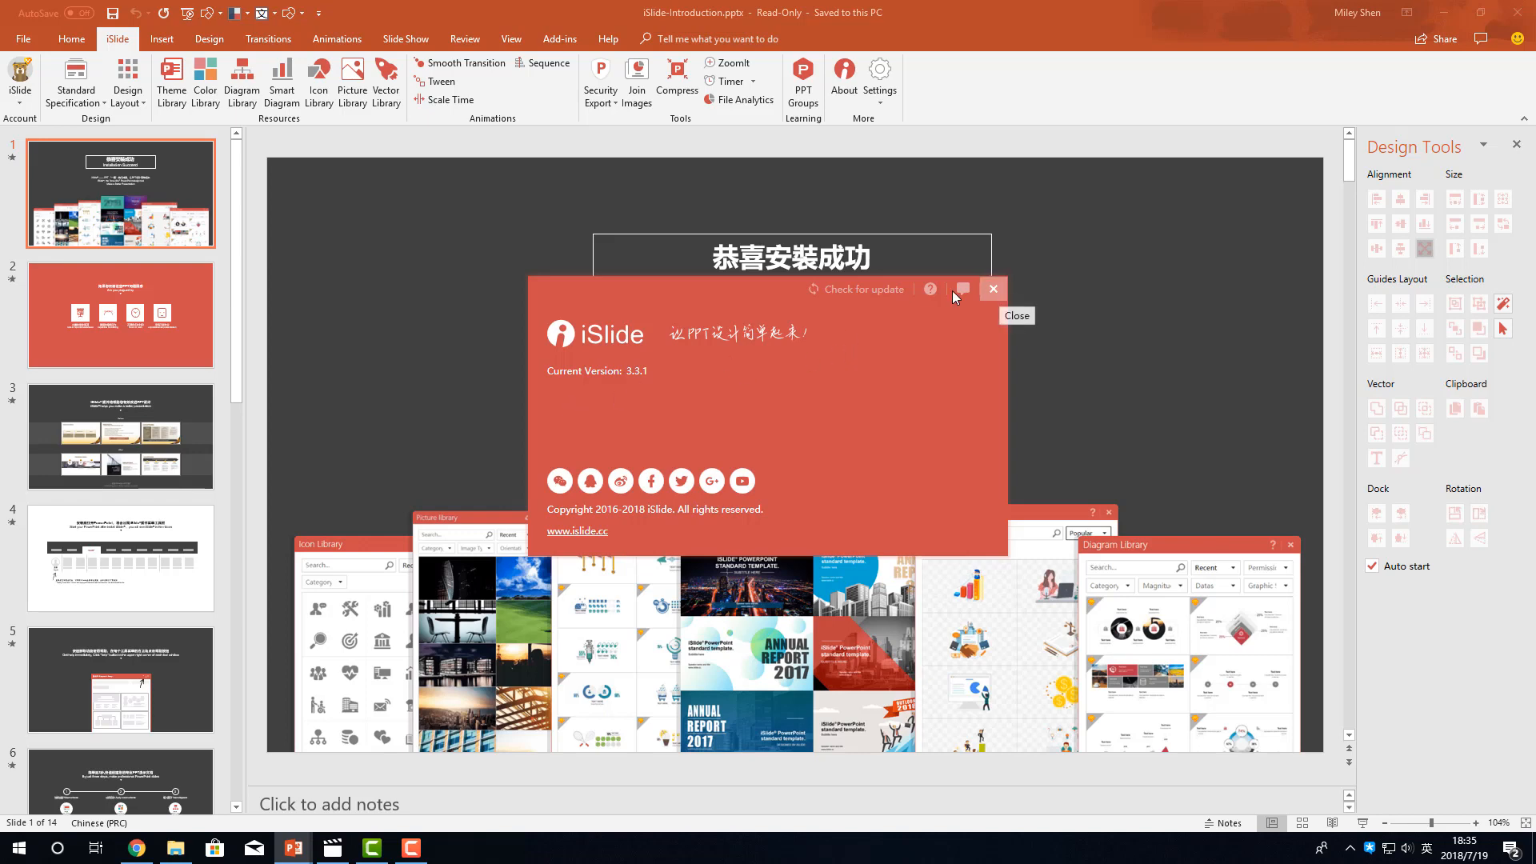
mouse_move(993, 290)
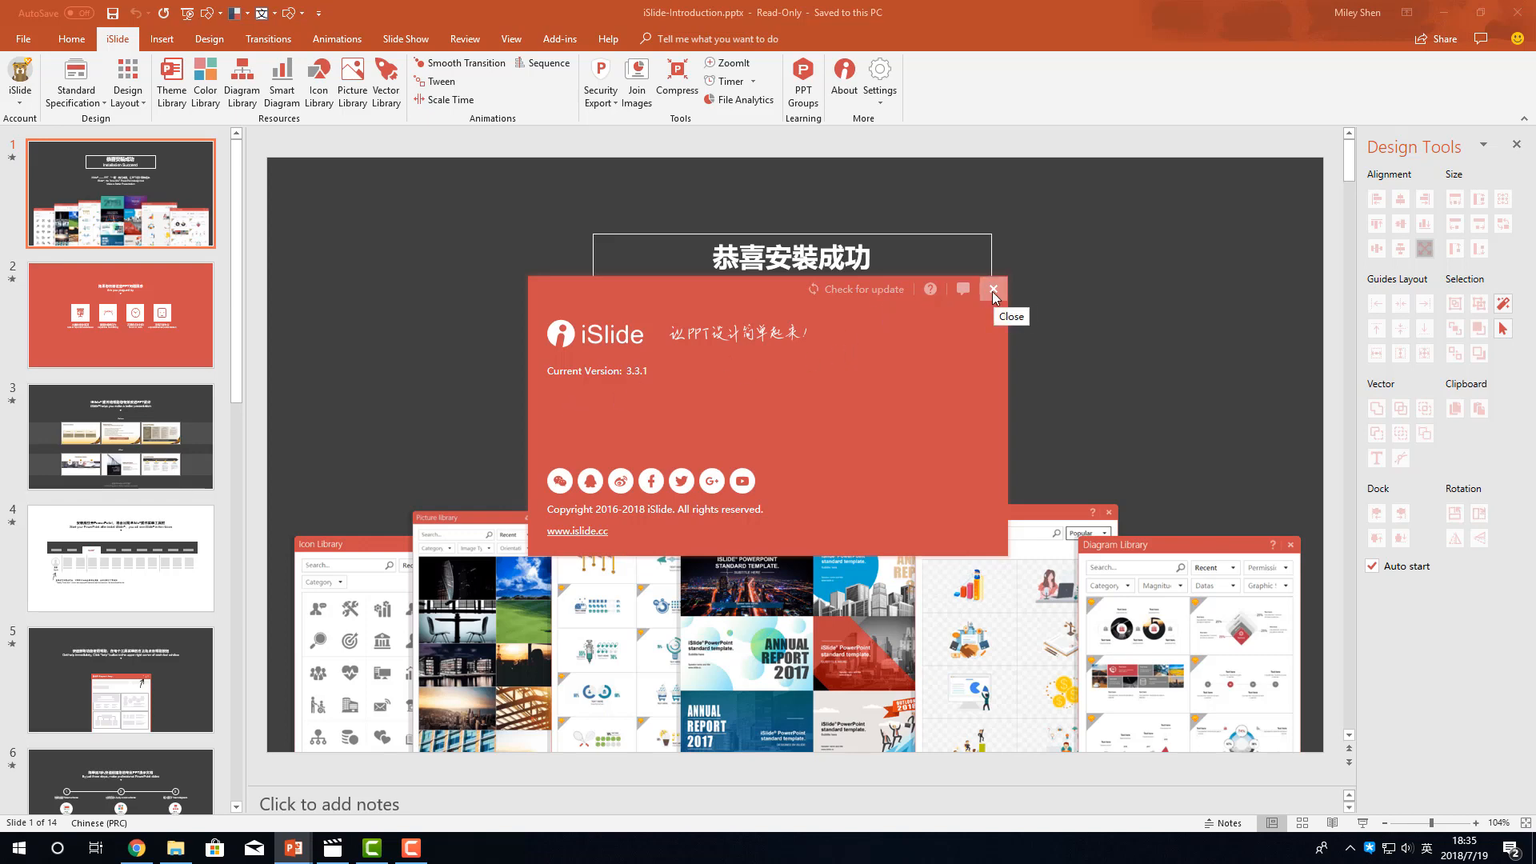
mouse_move(927, 297)
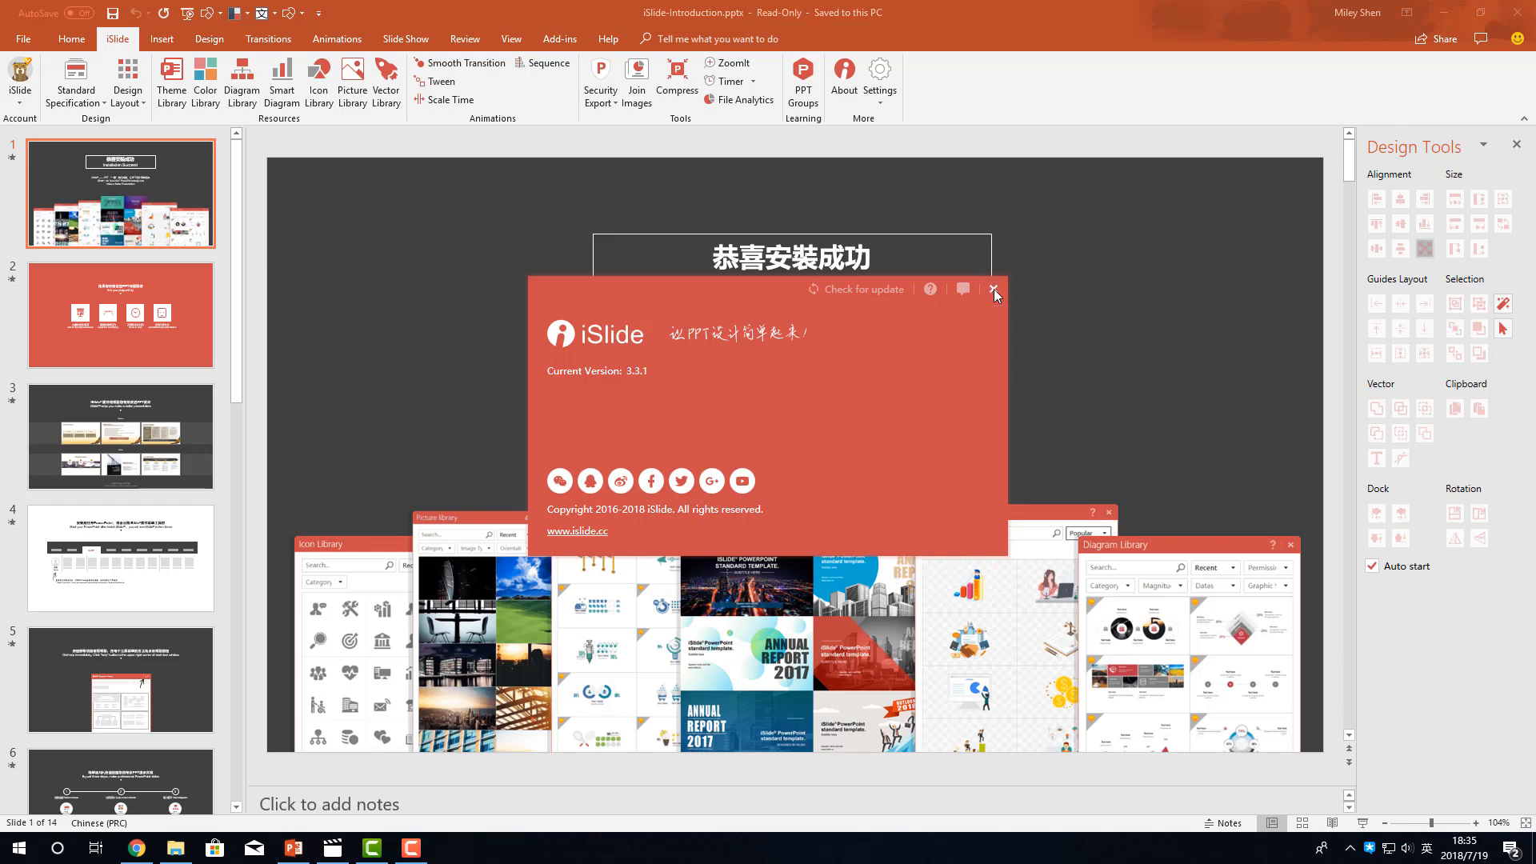
left_click(994, 288)
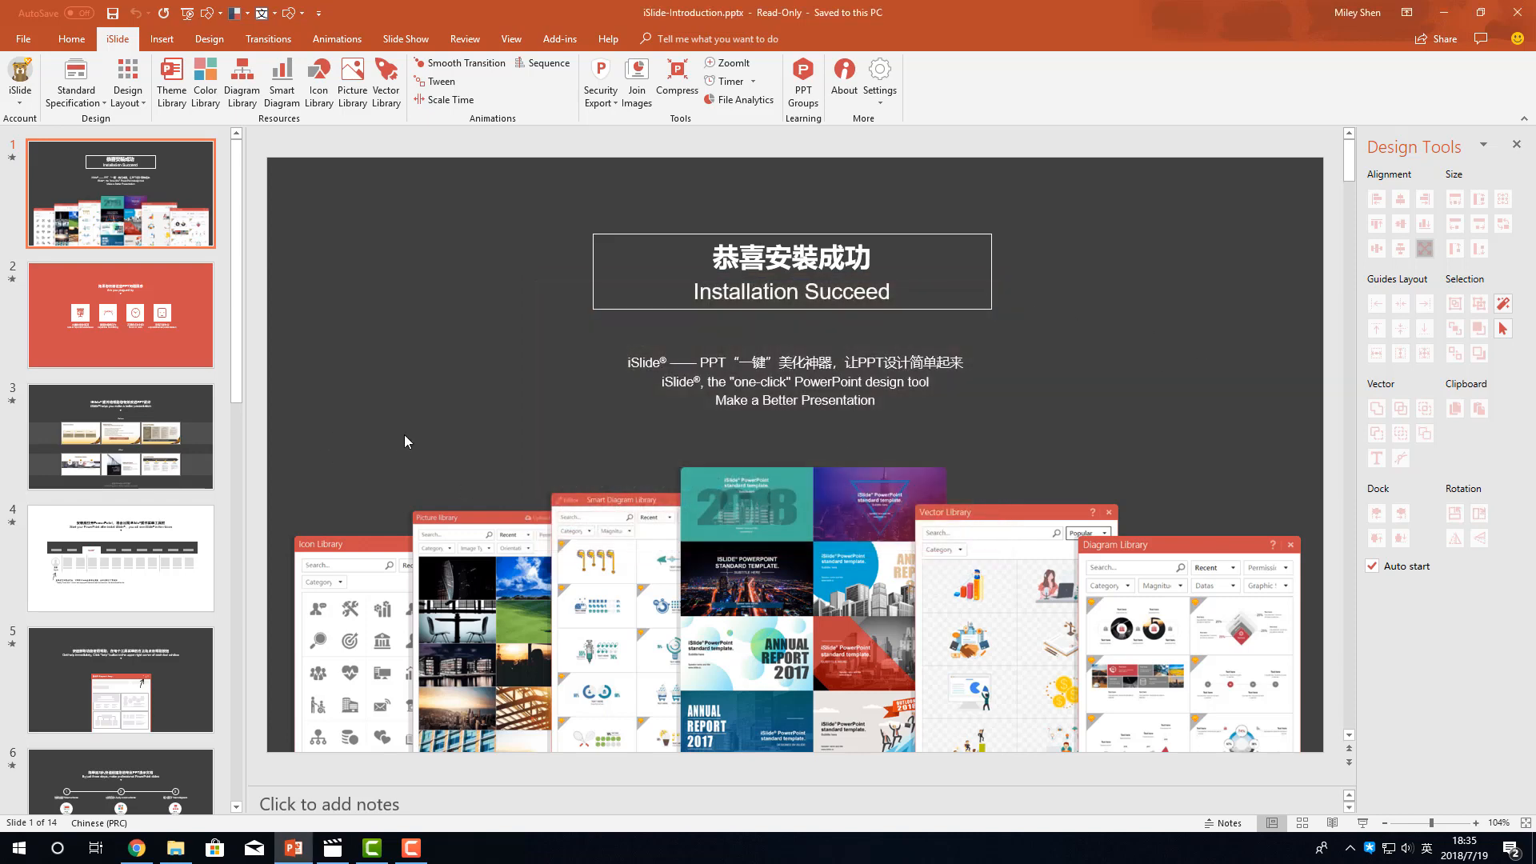